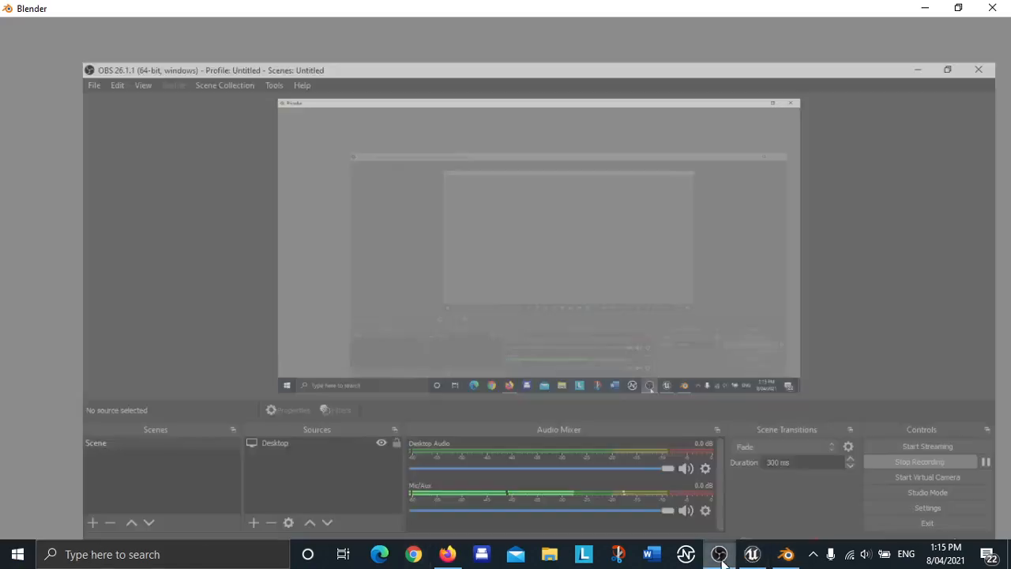
Bring the Blender window with its start screen and recent files to the front.
left_click(784, 553)
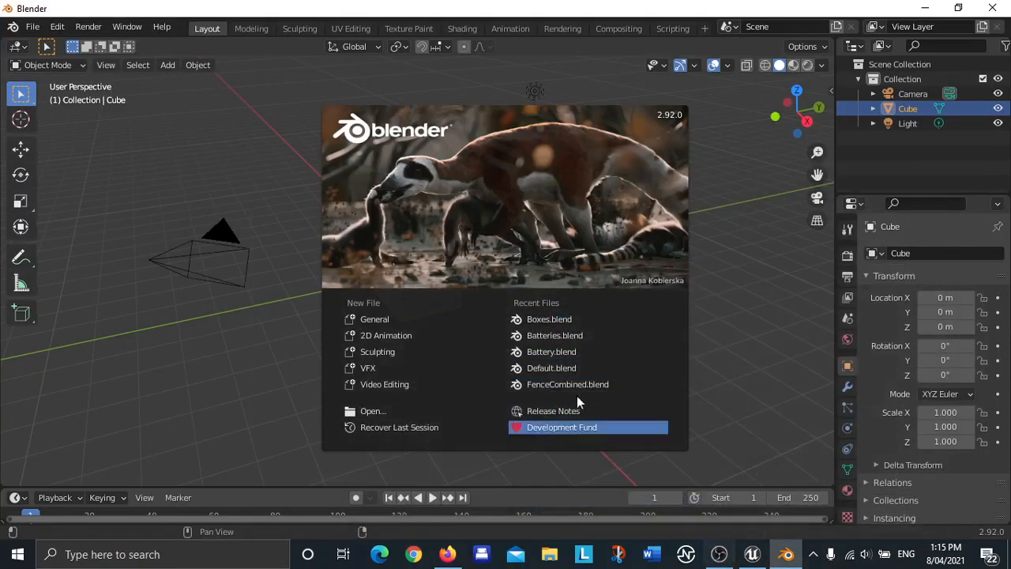
mouse_move(598, 281)
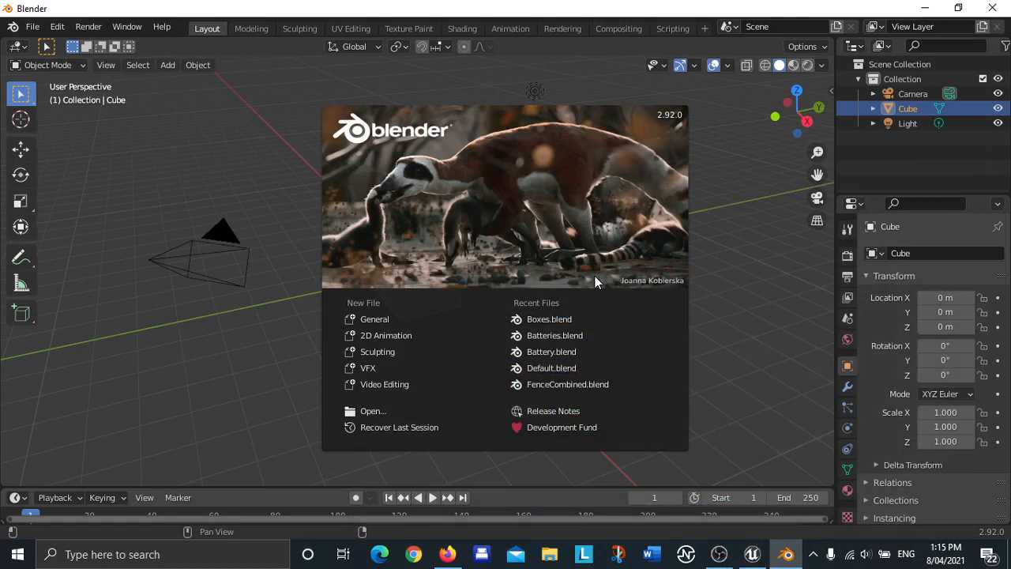
mouse_move(373, 319)
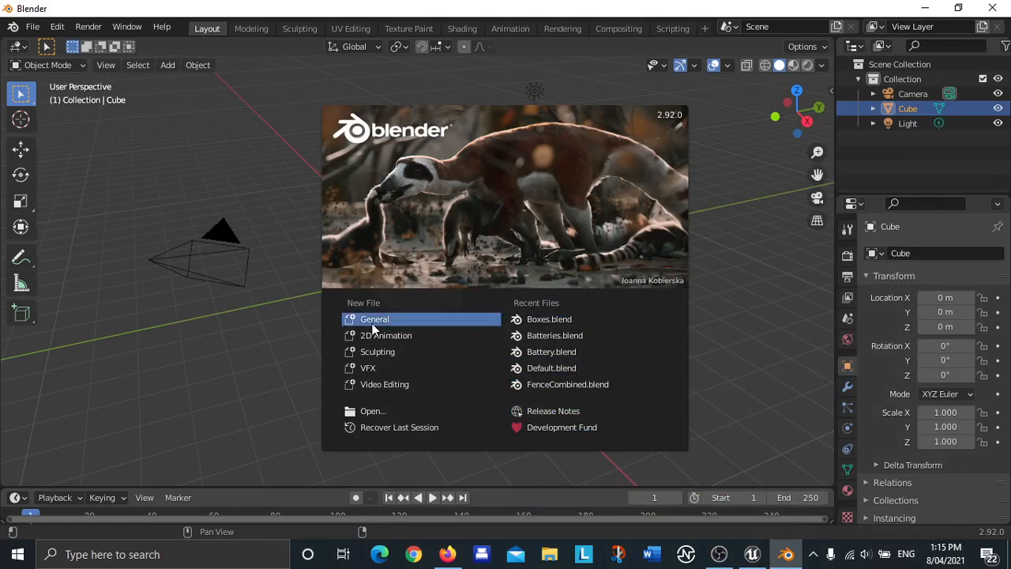
mouse_move(386, 320)
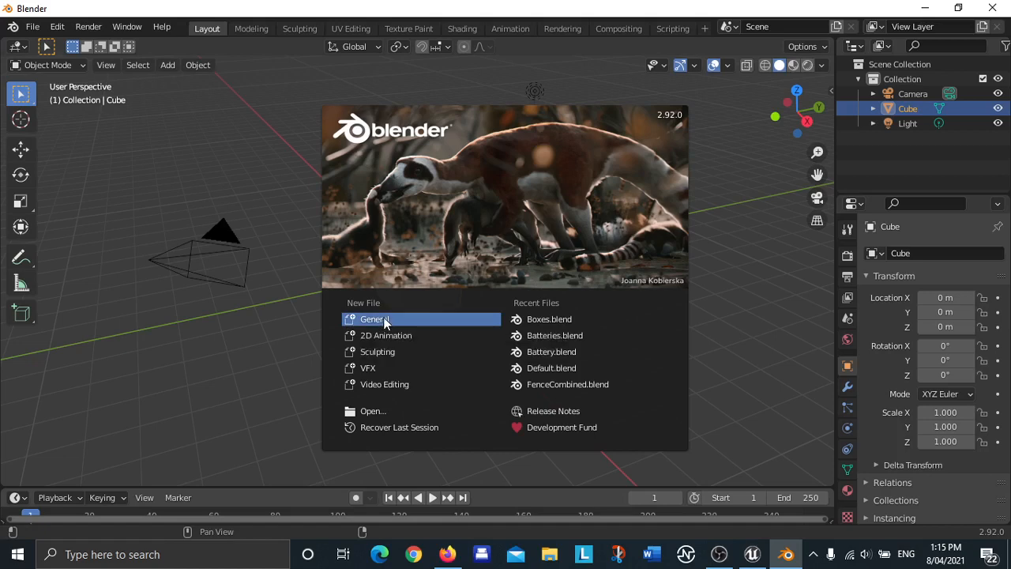
Start a new General file and delete the camera and light, leaving only the cube.
left_click(34, 27)
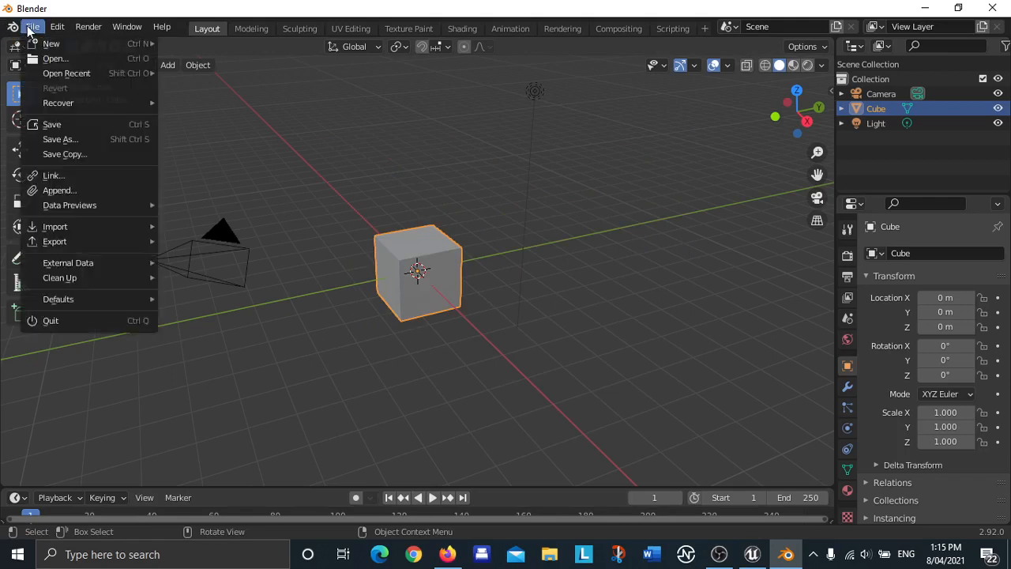
mouse_move(48, 44)
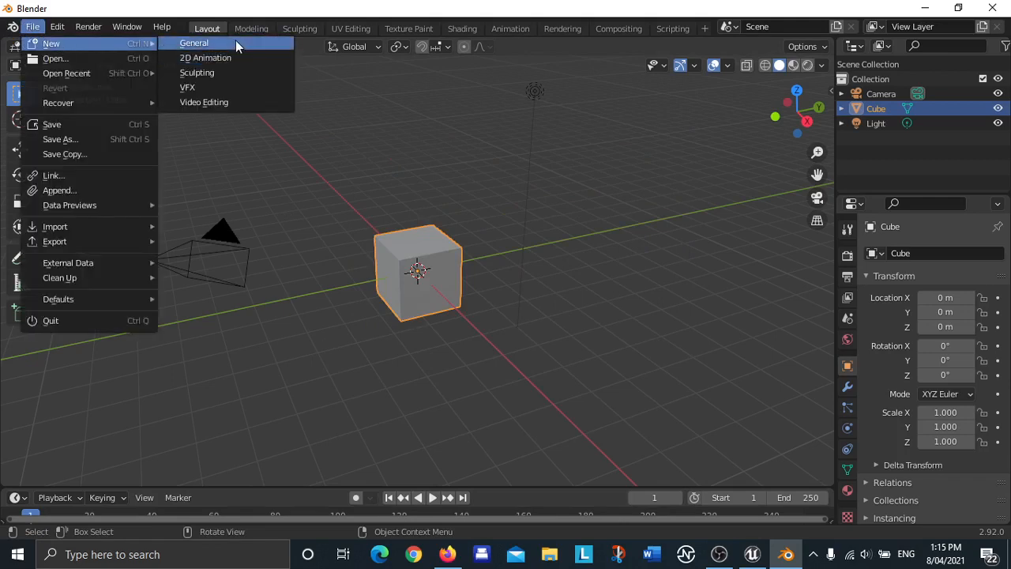
left_click(702, 293)
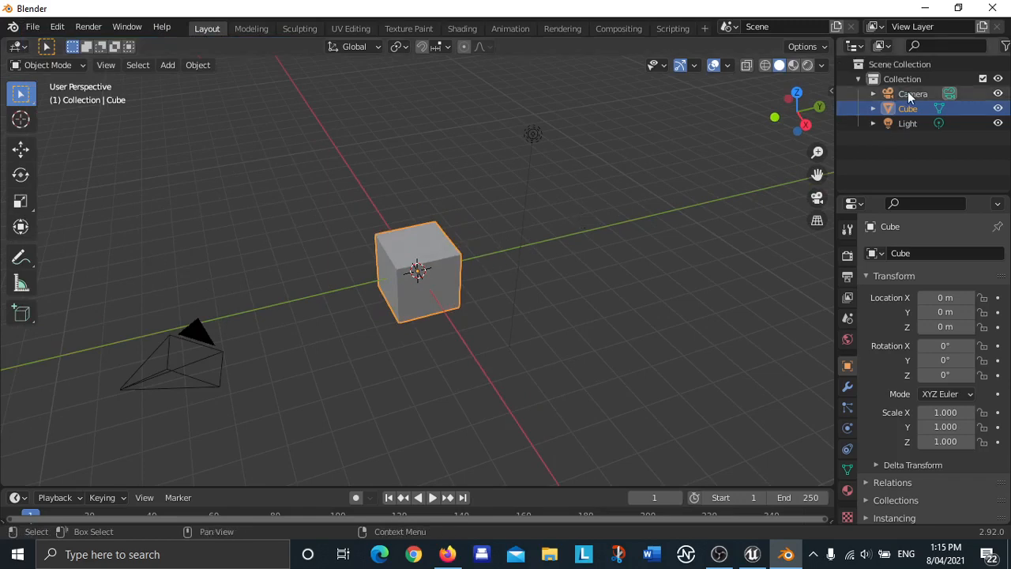
left_click(911, 93)
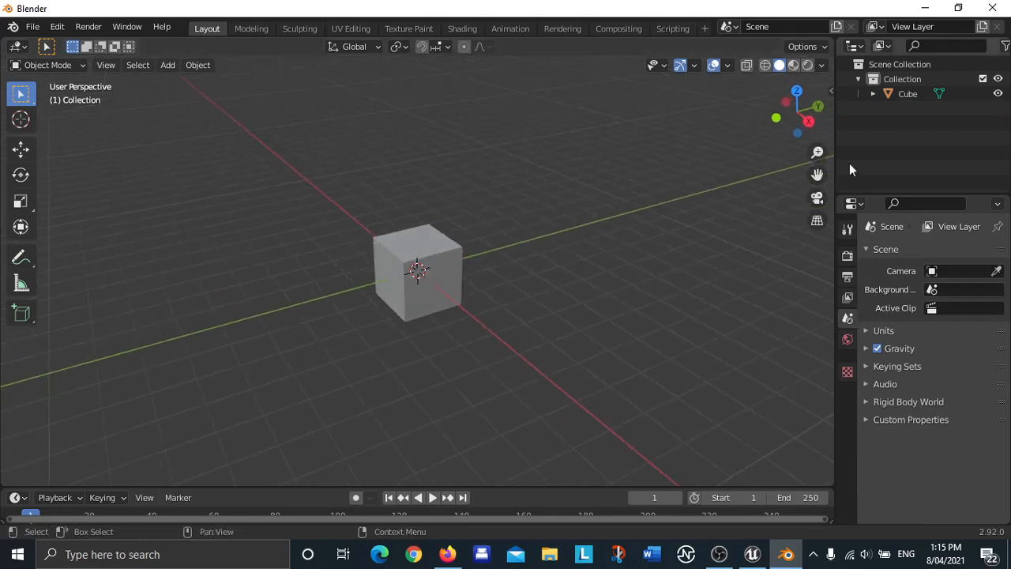
left_click(418, 272)
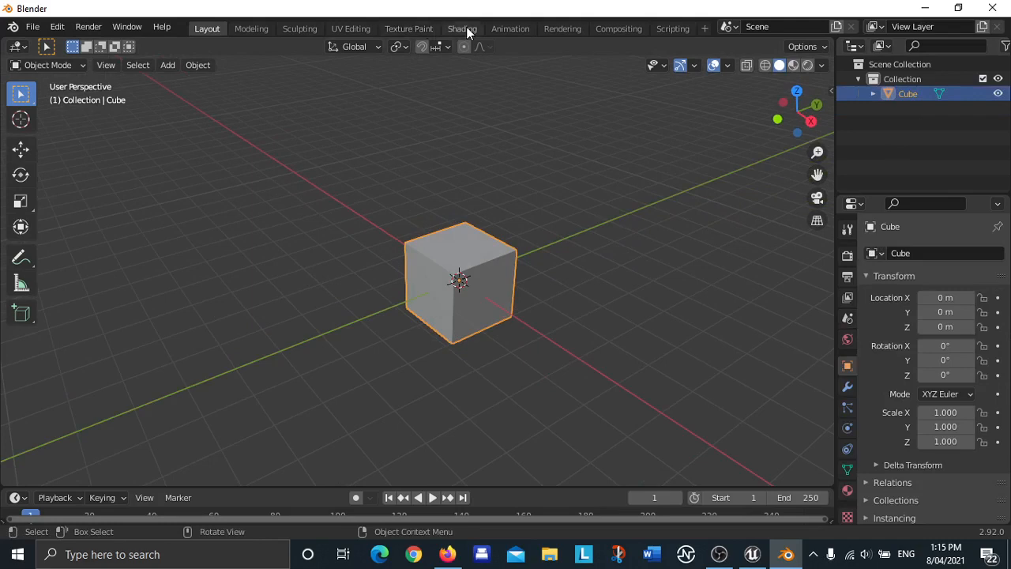
mouse_move(506, 125)
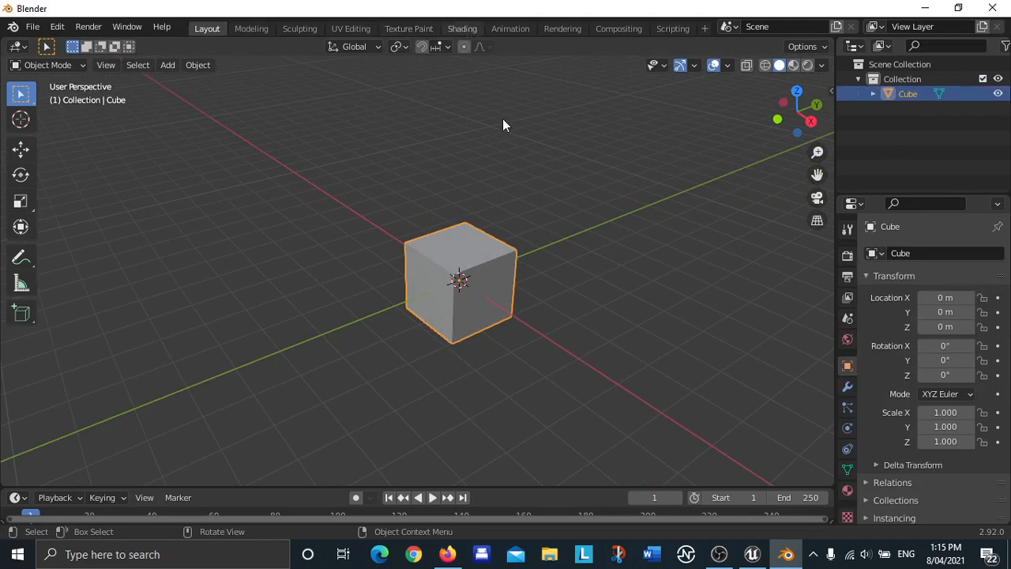
From the Shading workspace, open Colours1.png from the Blender Projects Colour folder in Photos.
left_click(461, 29)
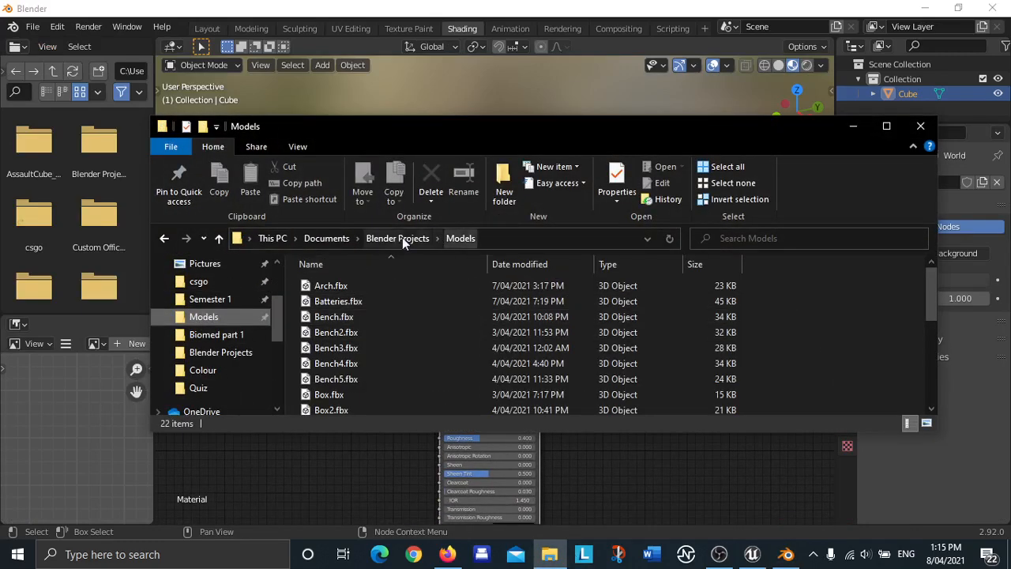
left_click(398, 237)
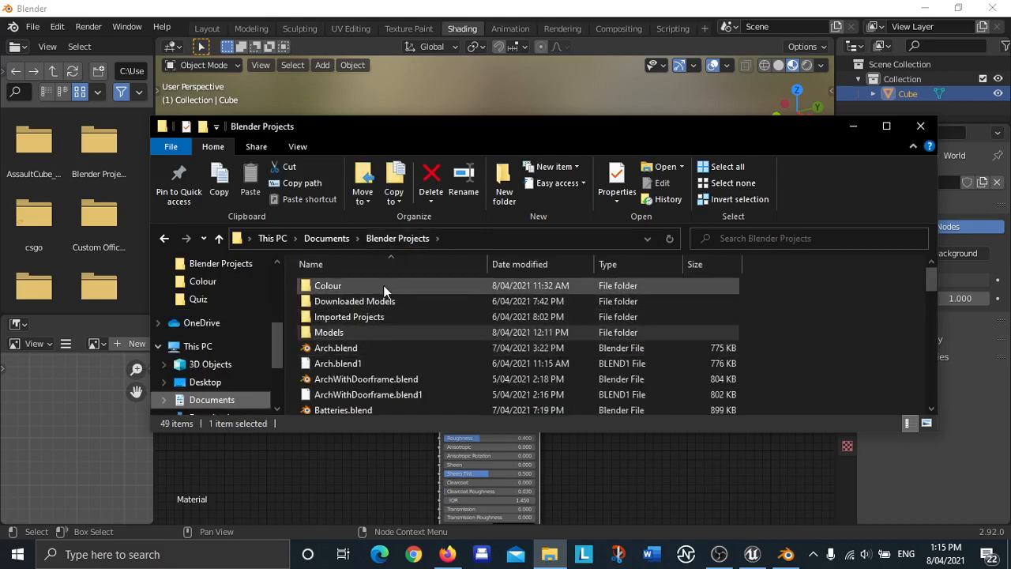
double_click(329, 285)
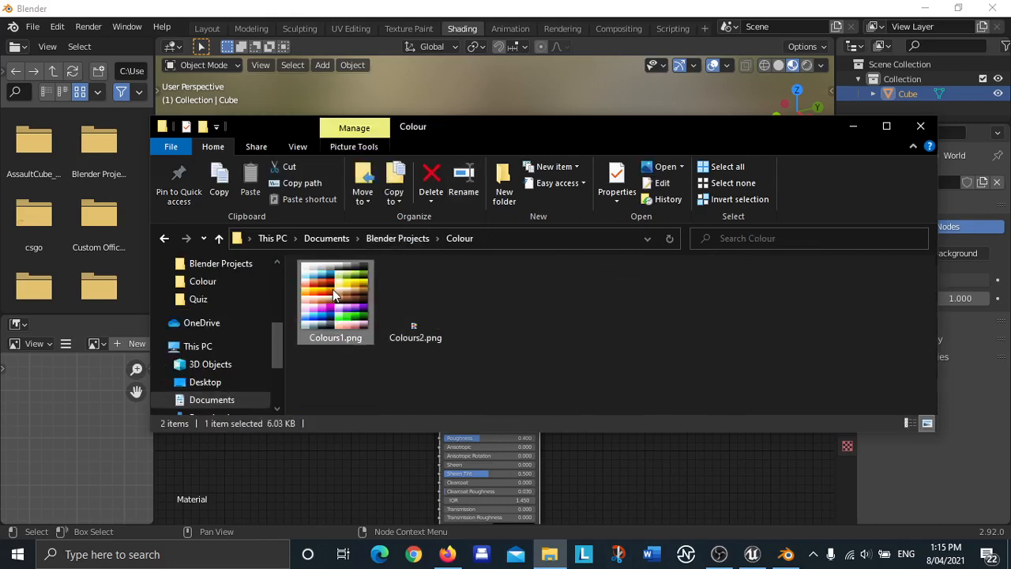
double_click(335, 297)
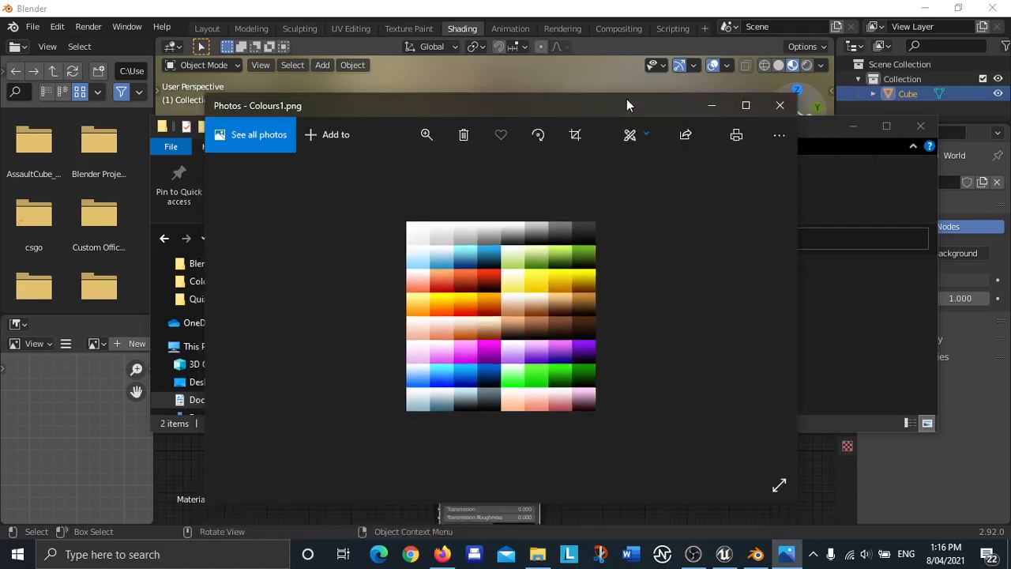
mouse_move(780, 104)
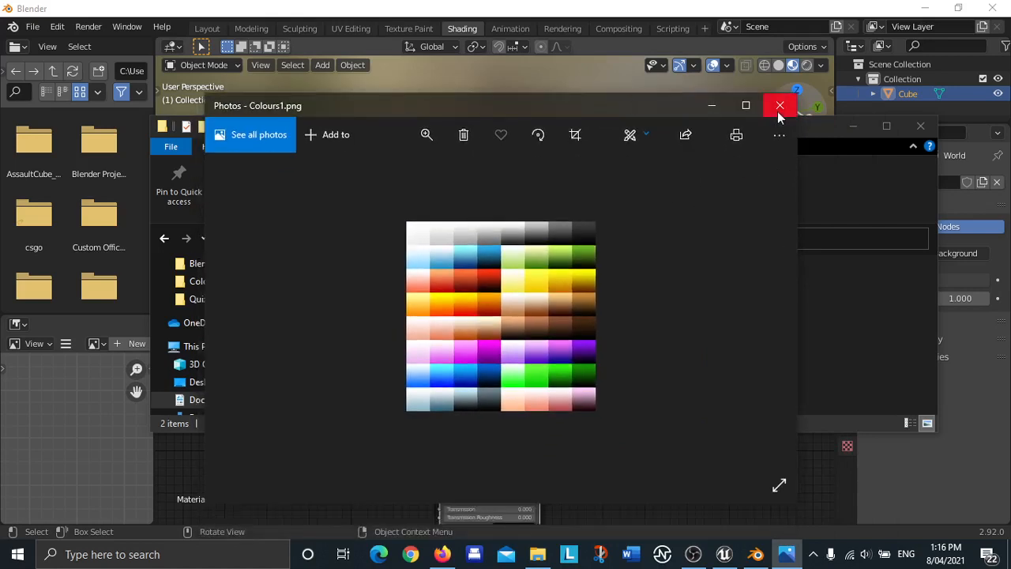
mouse_move(780, 104)
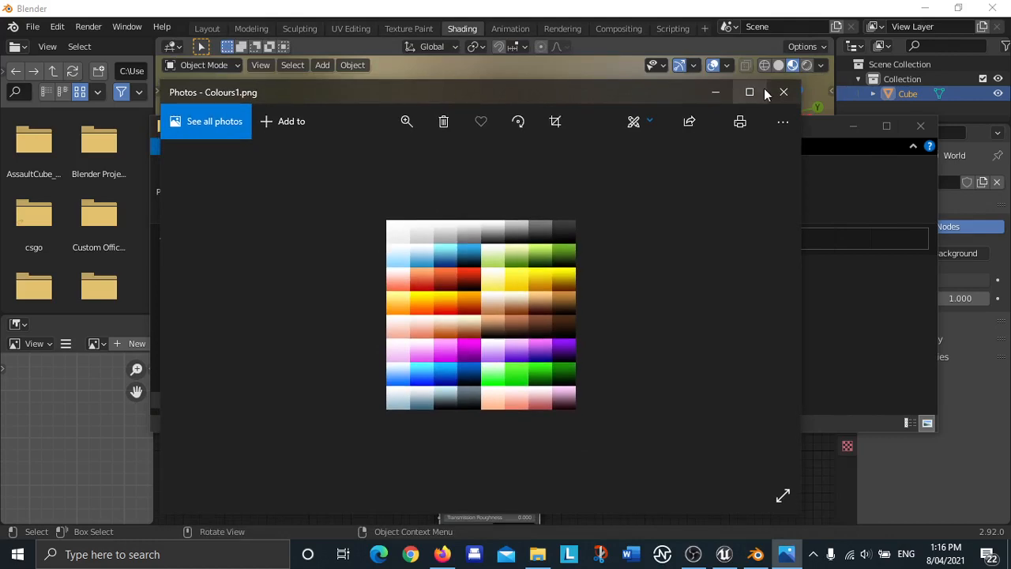
Wire the Colours1.png image texture into Base Color with Closest interpolation.
left_click(784, 92)
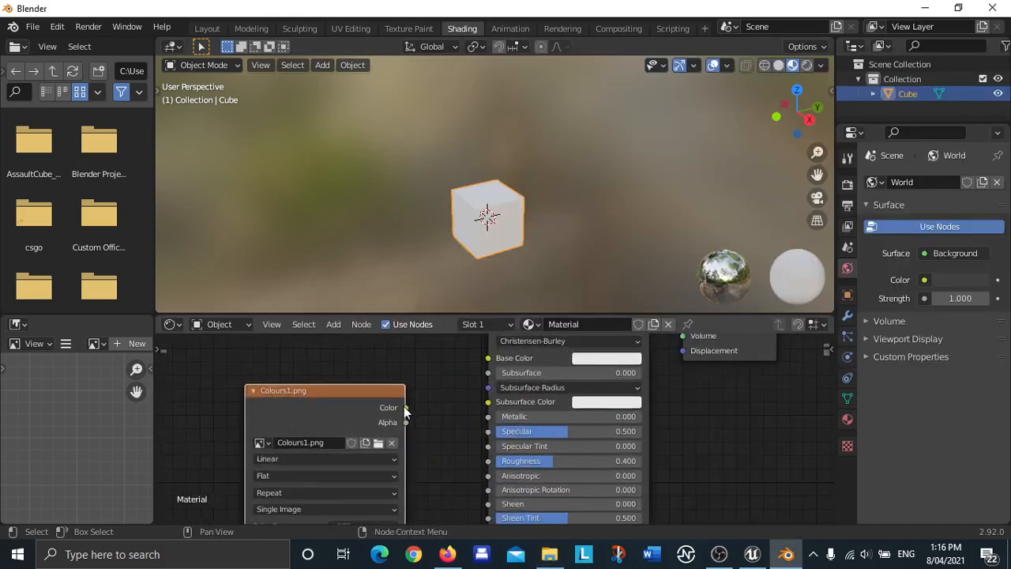
left_click_drag(405, 408, 487, 357)
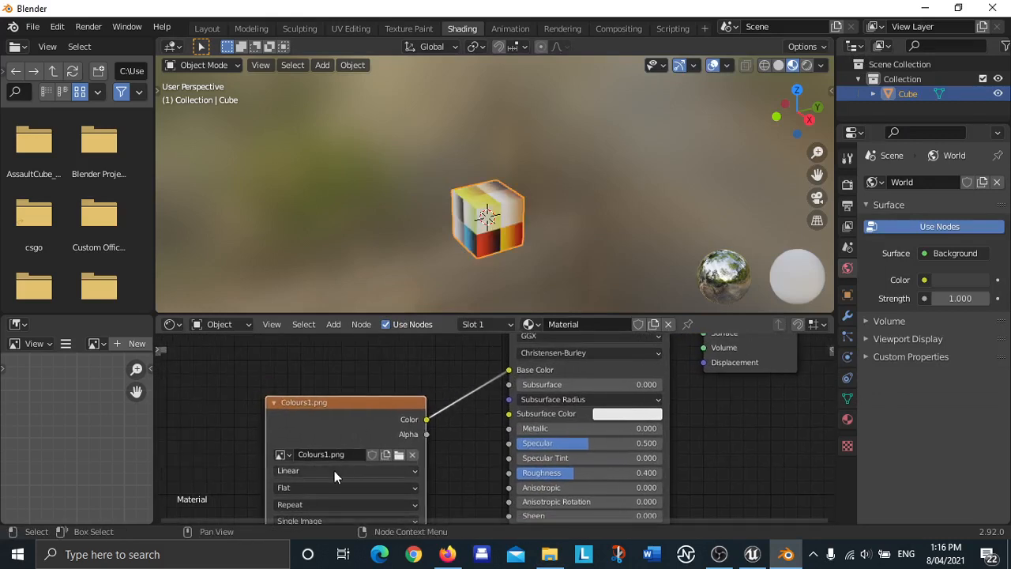
left_click(345, 471)
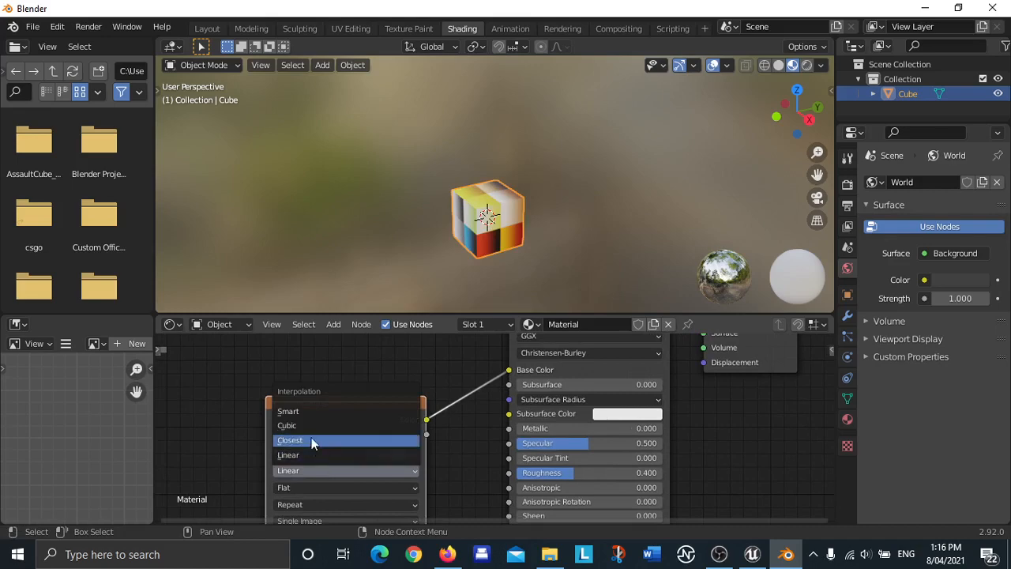
left_click(313, 440)
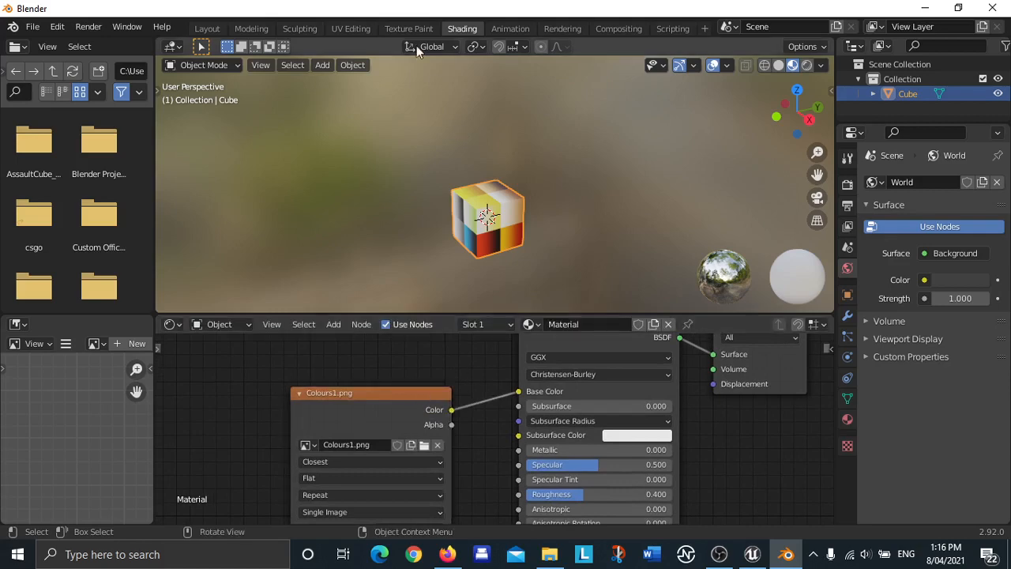
mouse_move(351, 28)
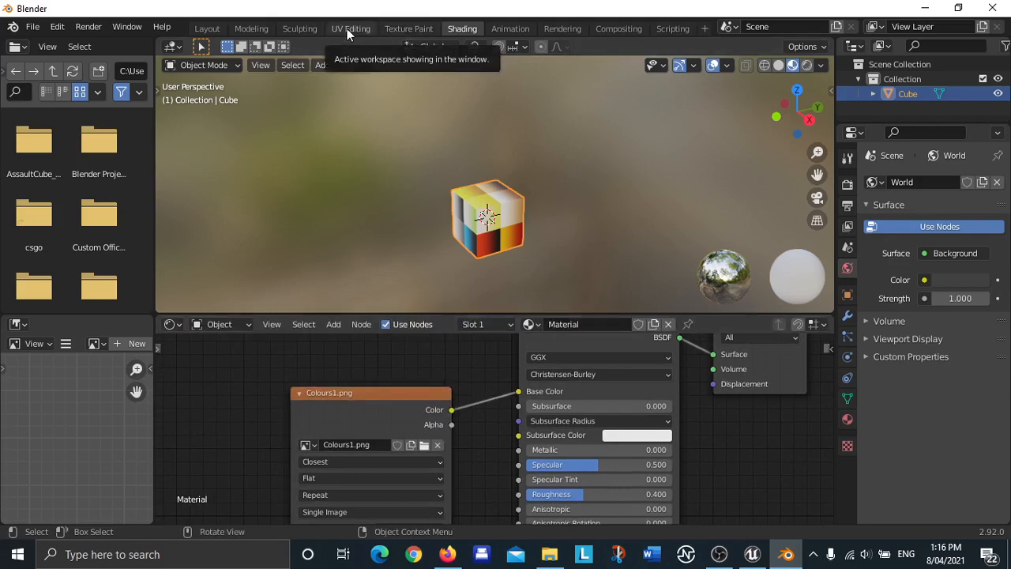
Switch to UV Editing and set viewport shading colour to Texture so the palette shows on the cube.
left_click(354, 28)
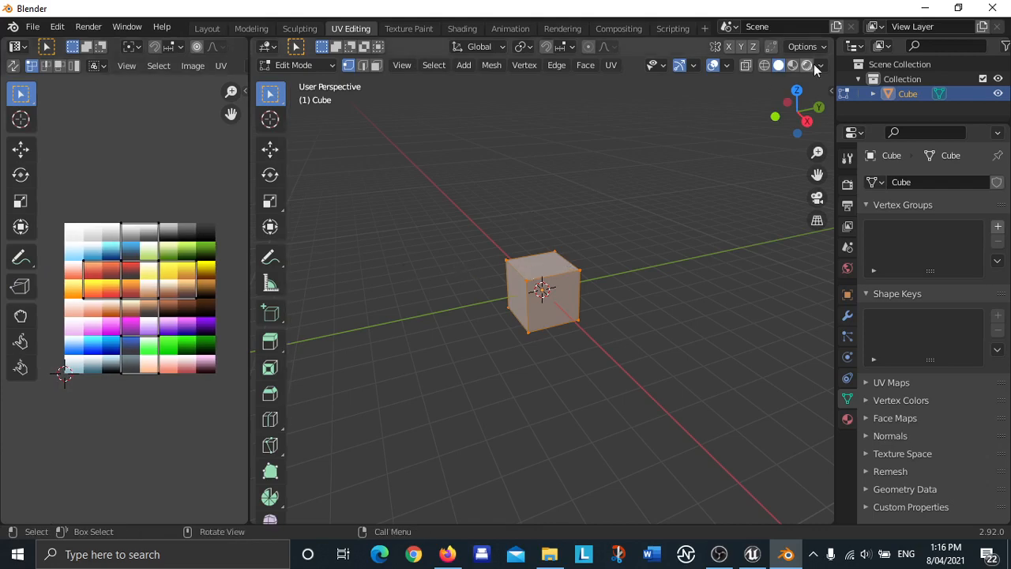
left_click(822, 66)
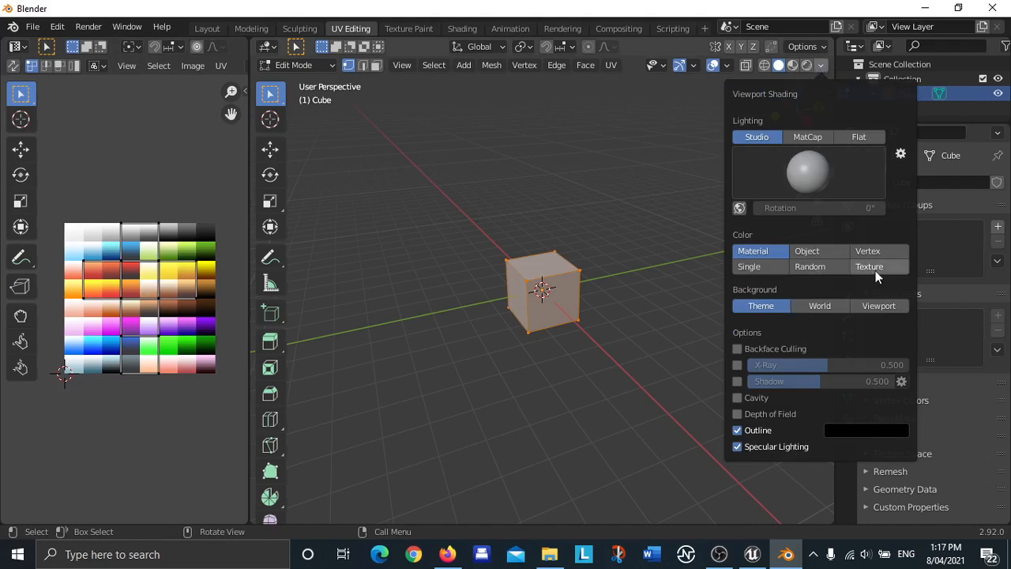
left_click(869, 265)
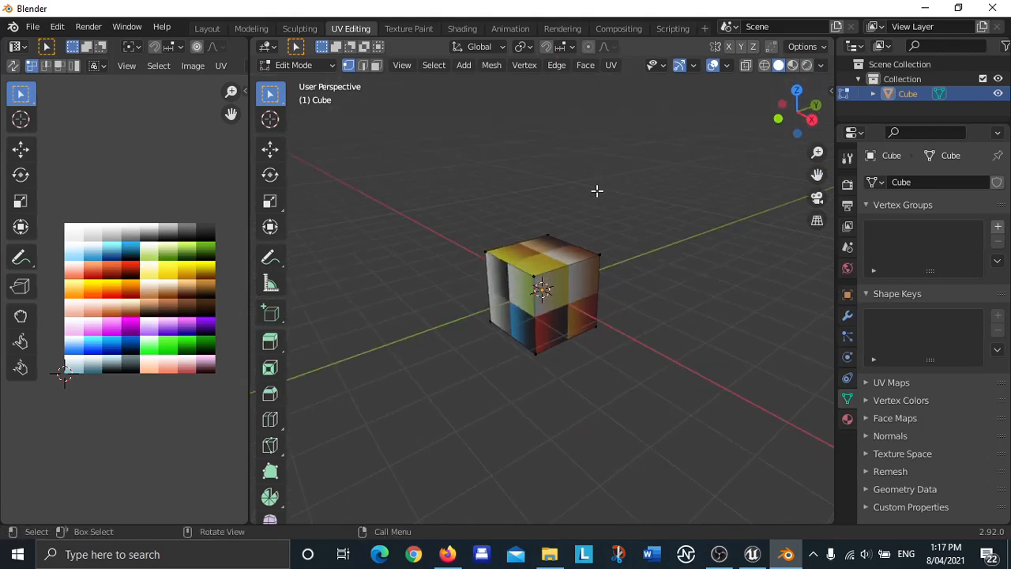
mouse_move(569, 201)
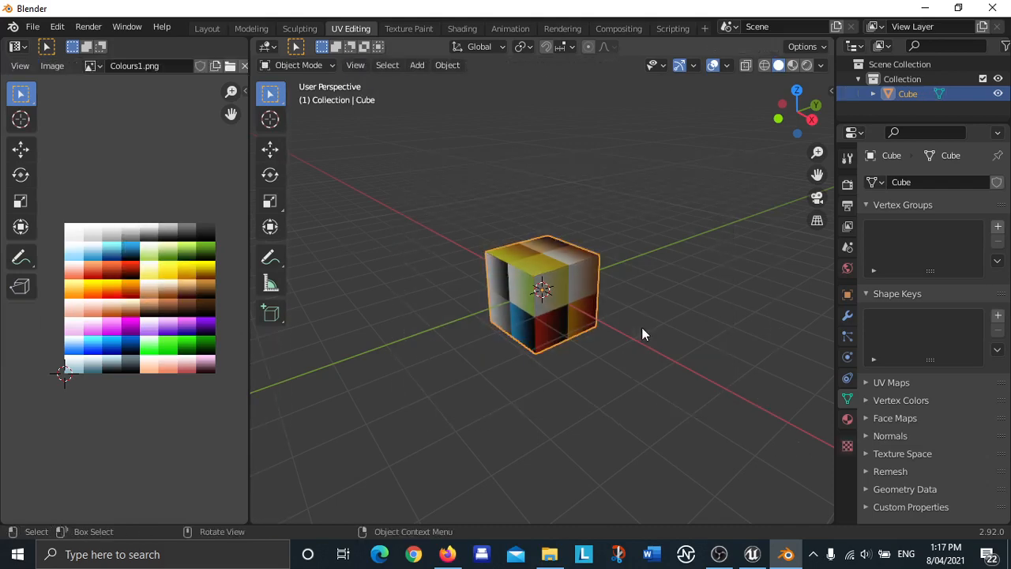
In Edit Mode inset all cube faces and extrude them inward along their normals as recessed panels.
key("Tab")
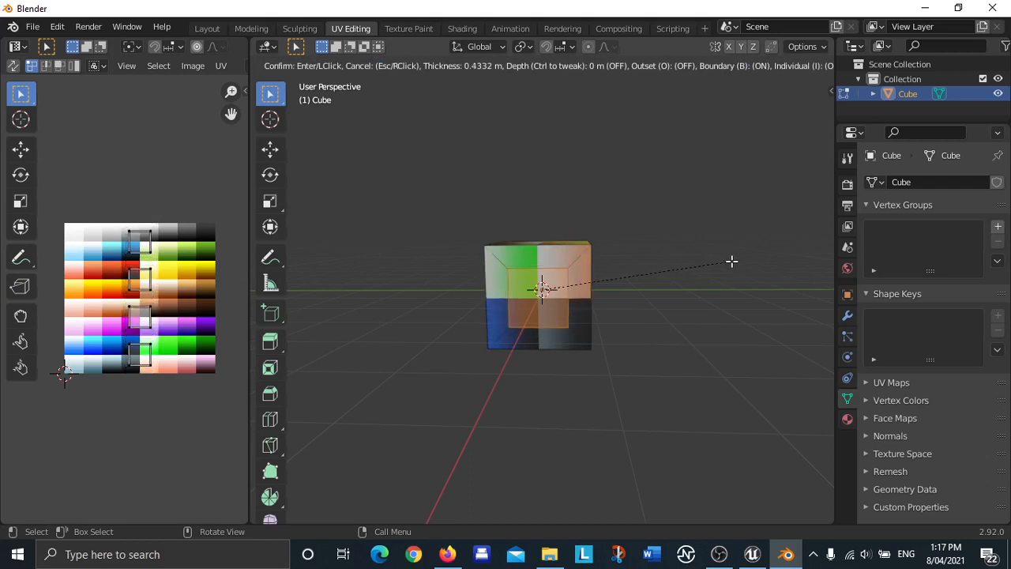
mouse_move(740, 260)
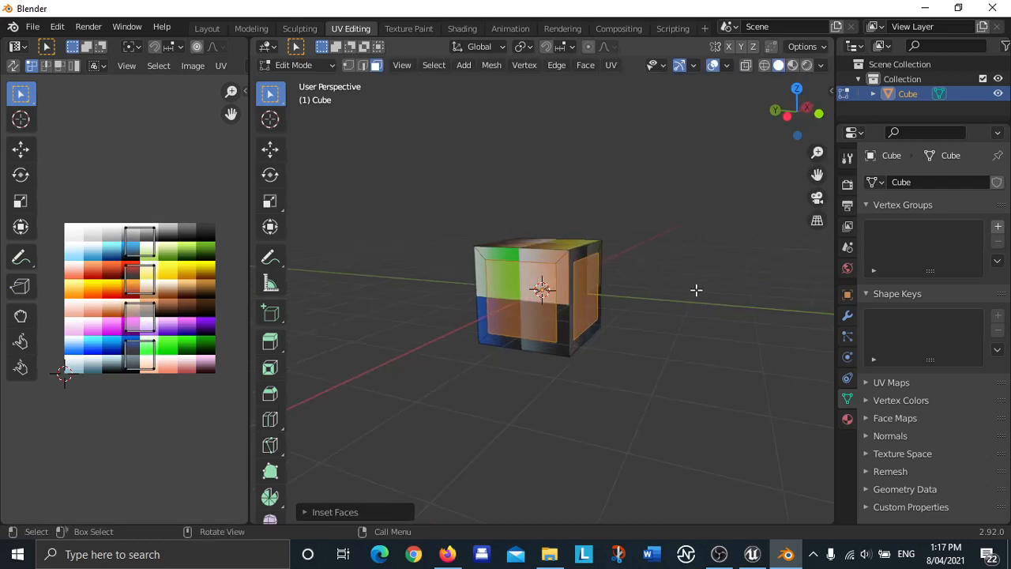
mouse_move(740, 267)
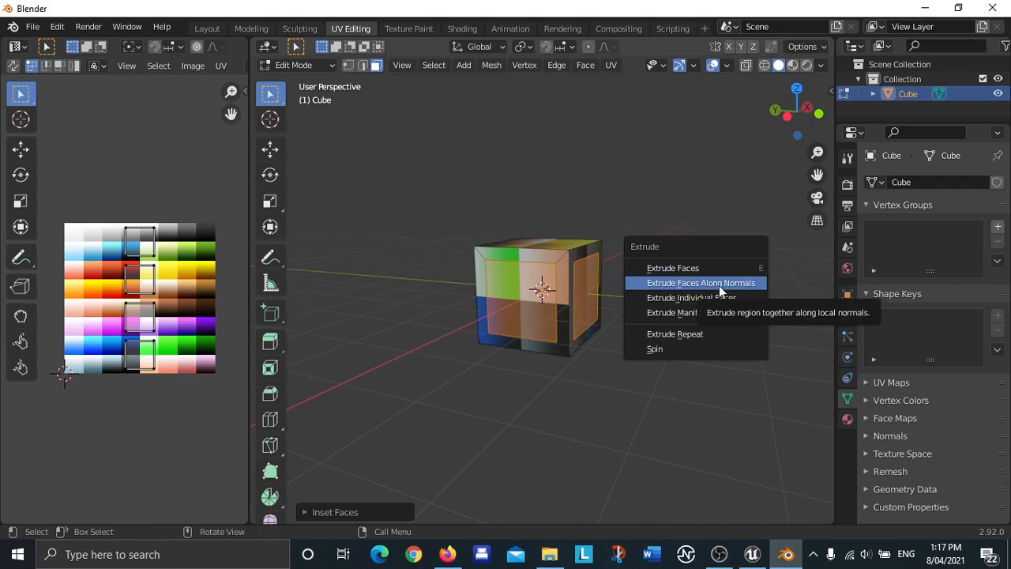
left_click(702, 281)
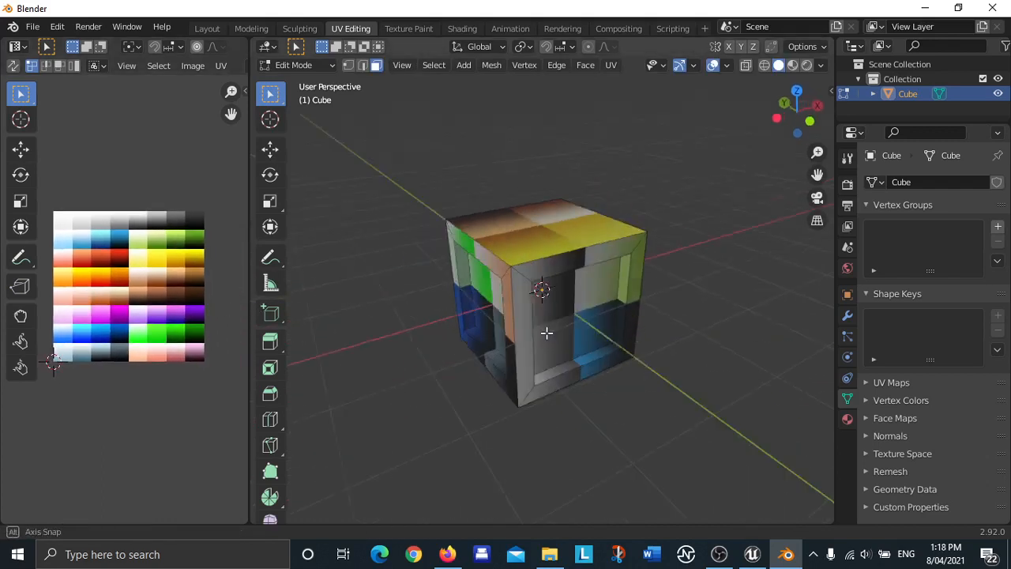
Scale the face UVs onto the palette swatches so the frame is blue and the panels red.
left_click_drag(545, 332, 577, 287)
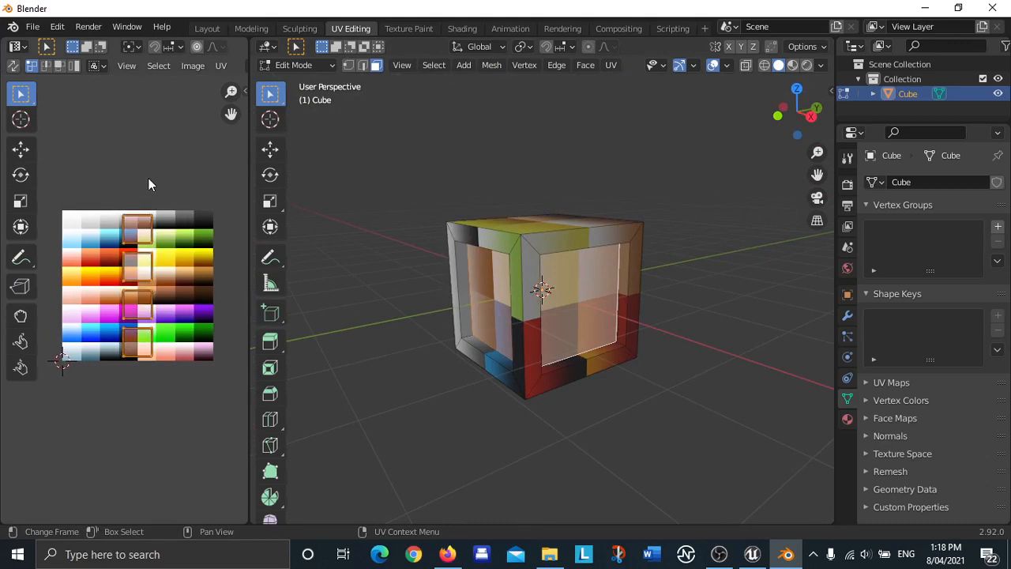
key("s")
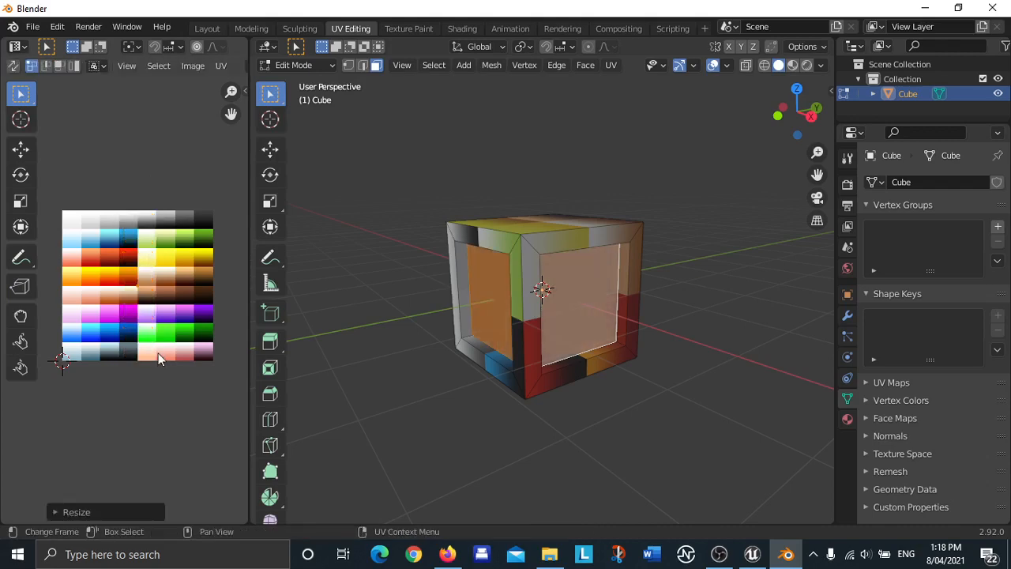
key("s")
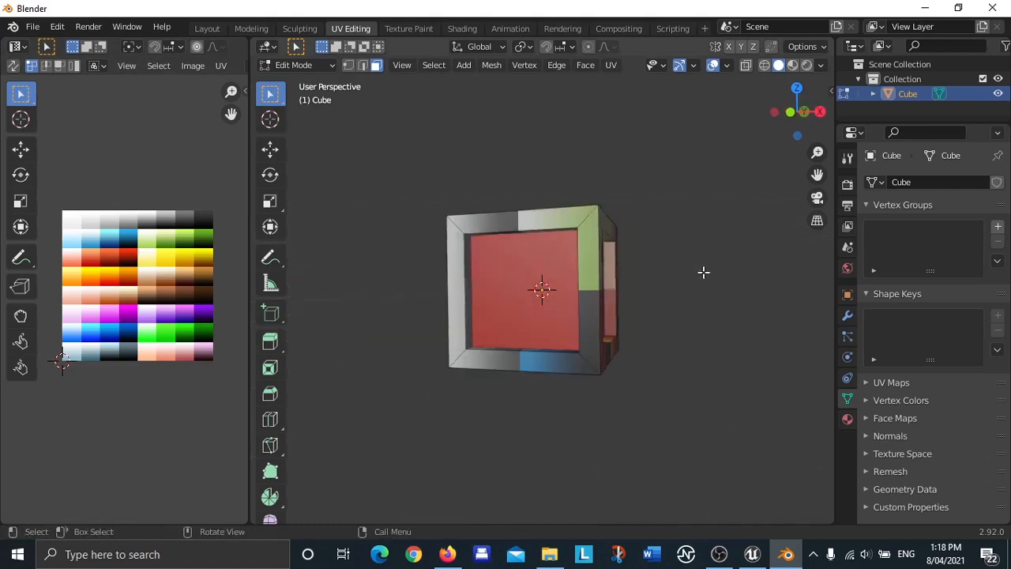
left_click_drag(703, 272, 522, 262)
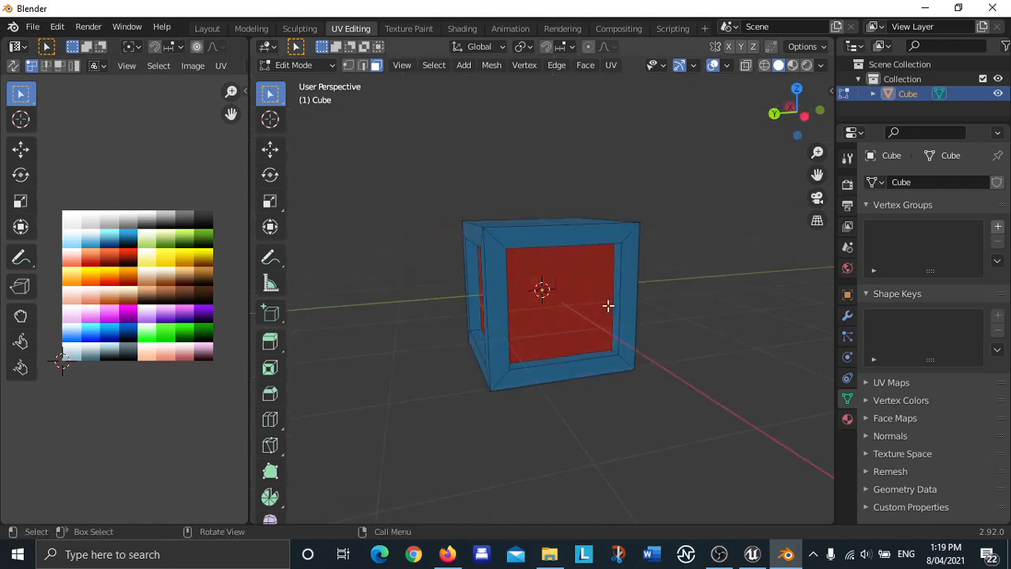
left_click_drag(609, 305, 667, 214)
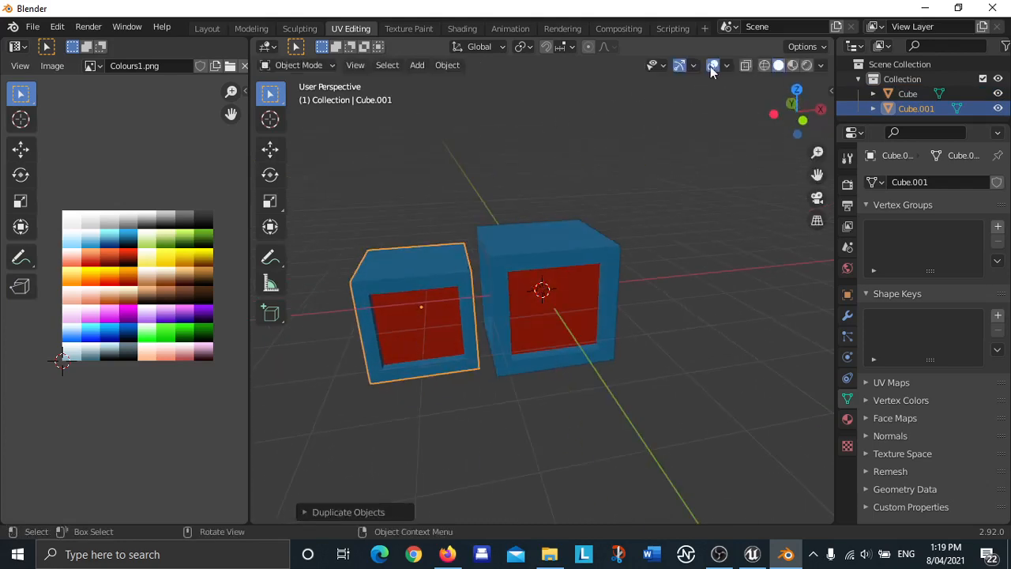
Enable the Move gizmo and drag the duplicated box to sit beside the original.
left_click(718, 67)
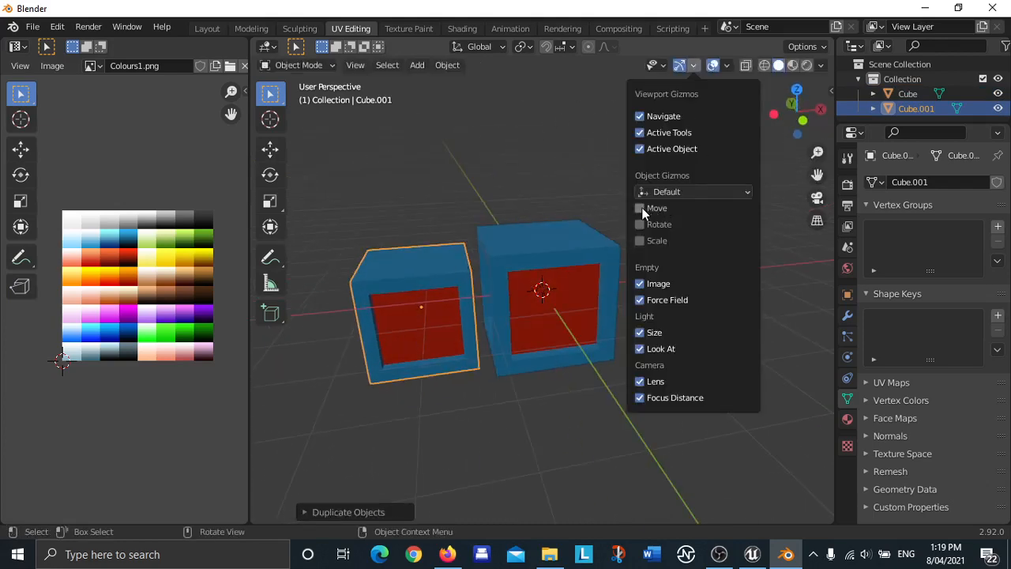
mouse_move(640, 208)
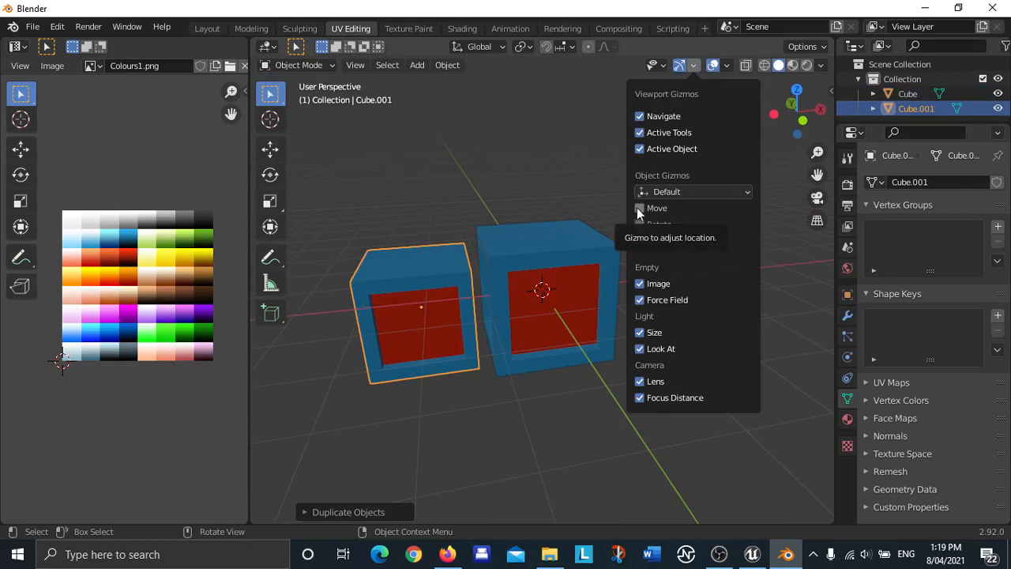
left_click(639, 209)
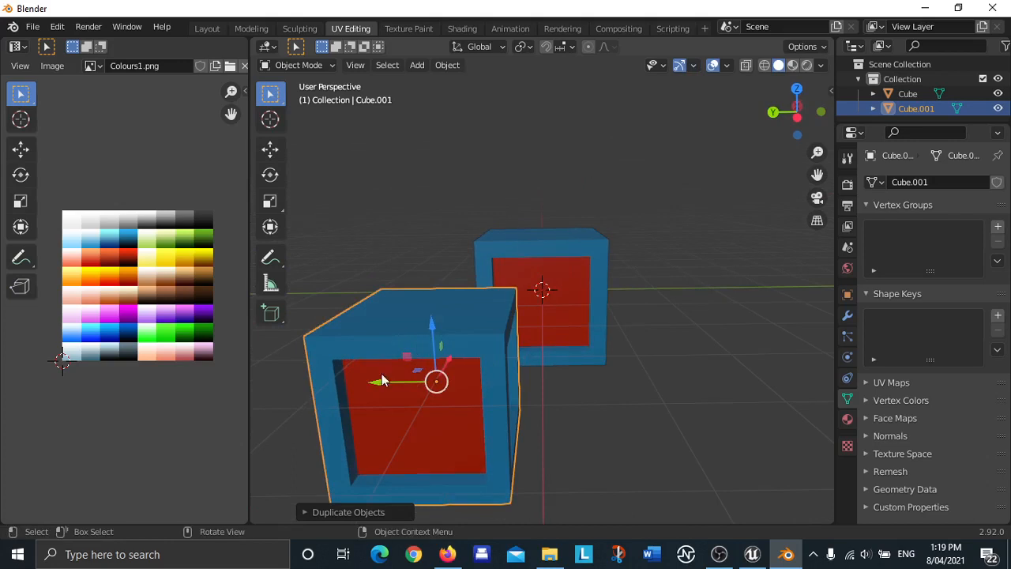
left_click_drag(435, 381, 521, 381)
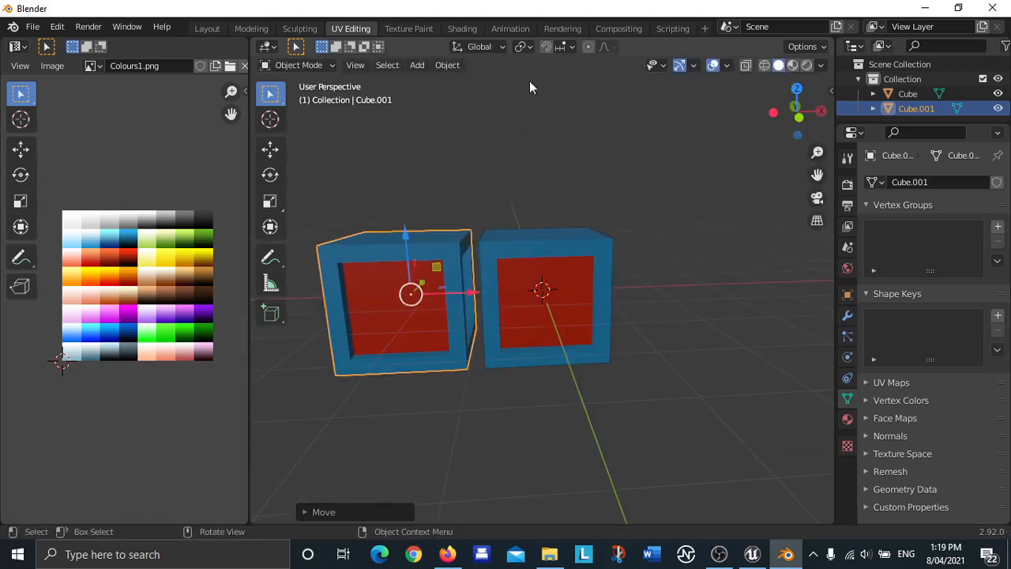
mouse_move(572, 55)
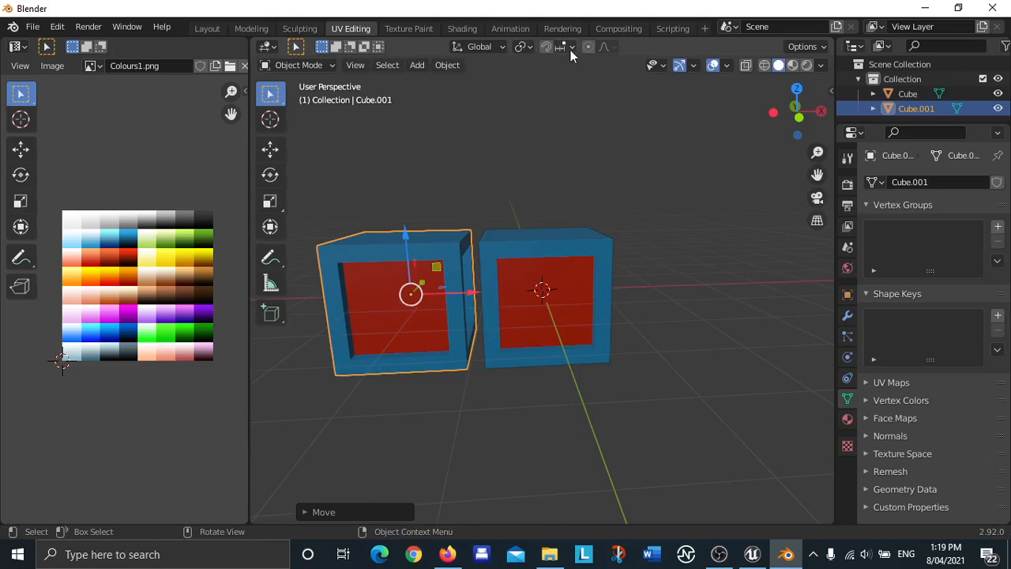
Turn on edge snapping and slide the copied box flush in line with the original.
left_click(572, 48)
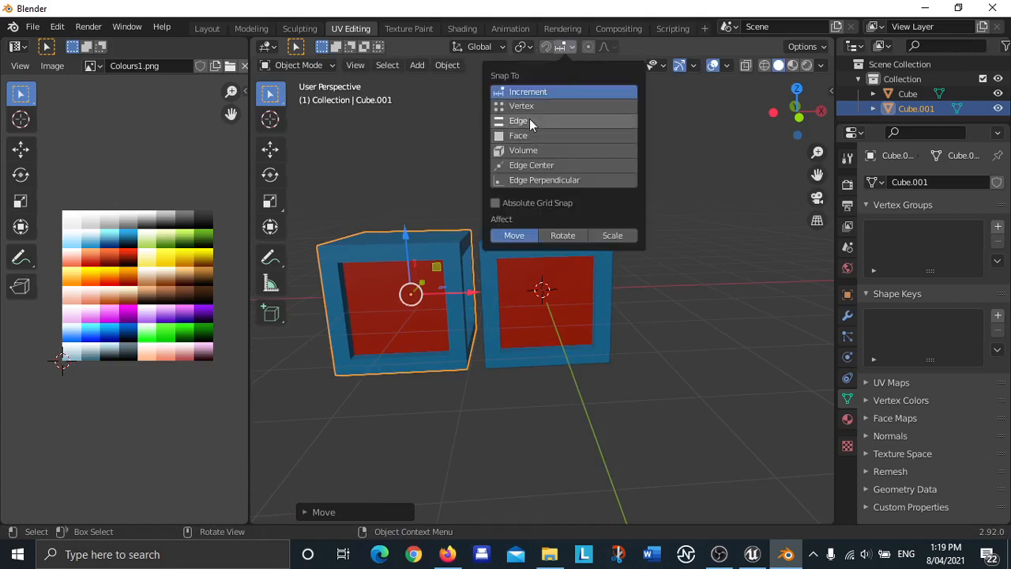
left_click(518, 120)
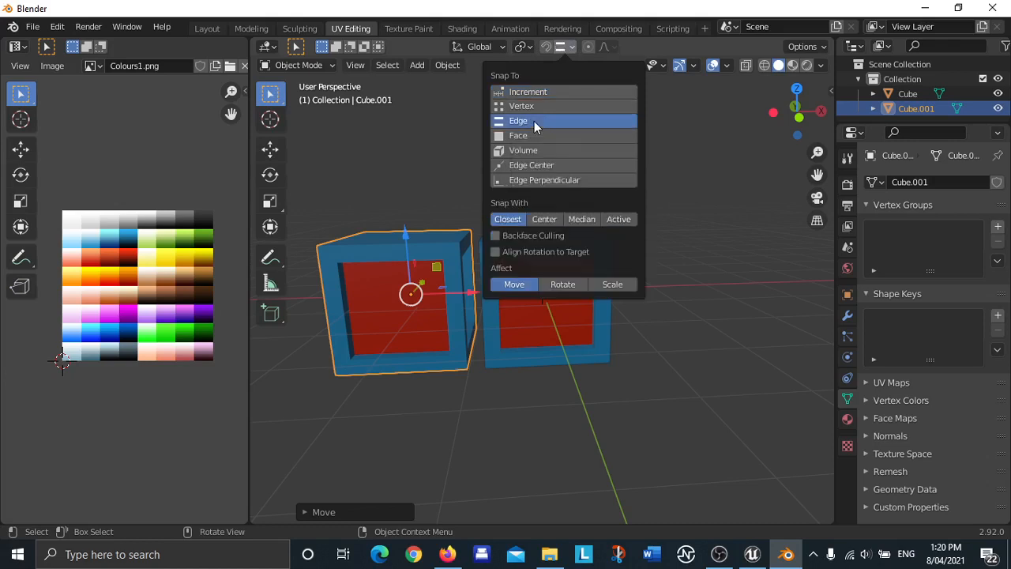
mouse_move(573, 49)
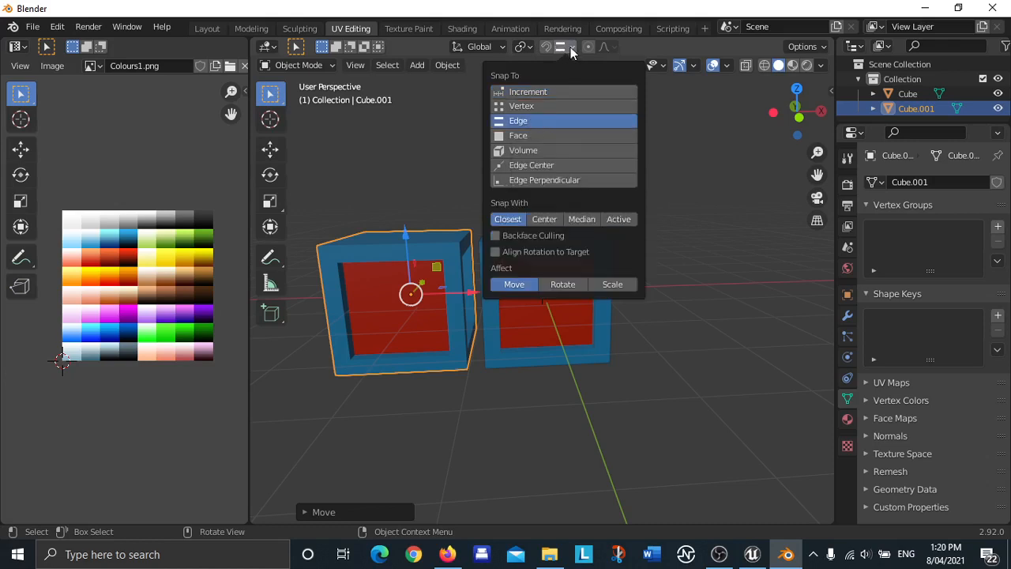
left_click(546, 48)
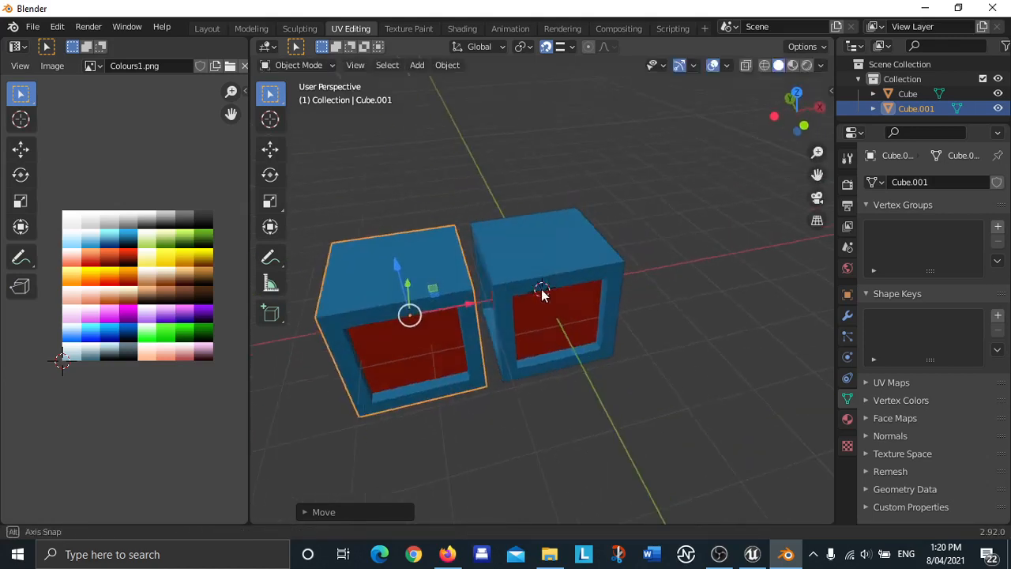
left_click_drag(544, 295, 714, 269)
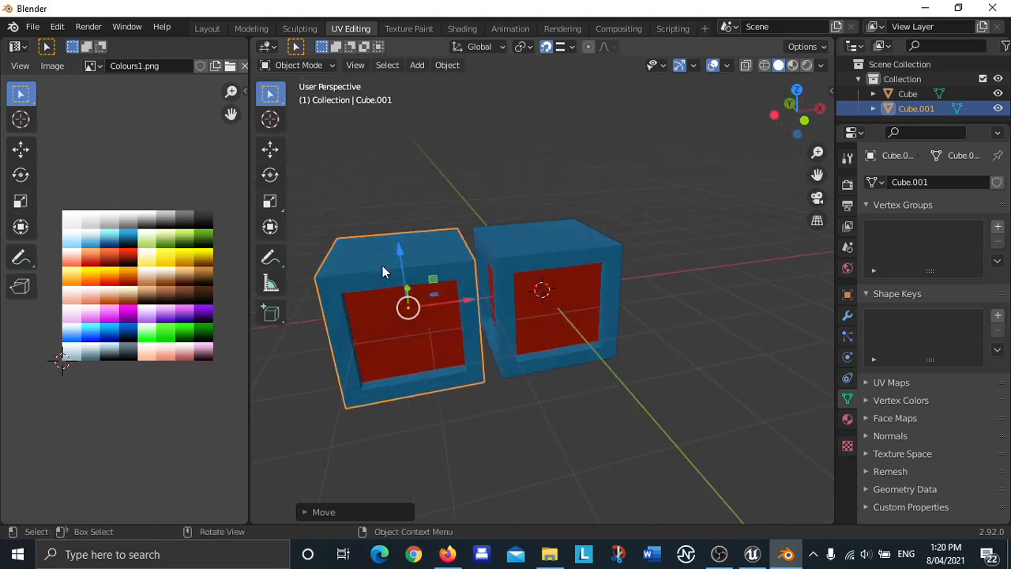
key("g")
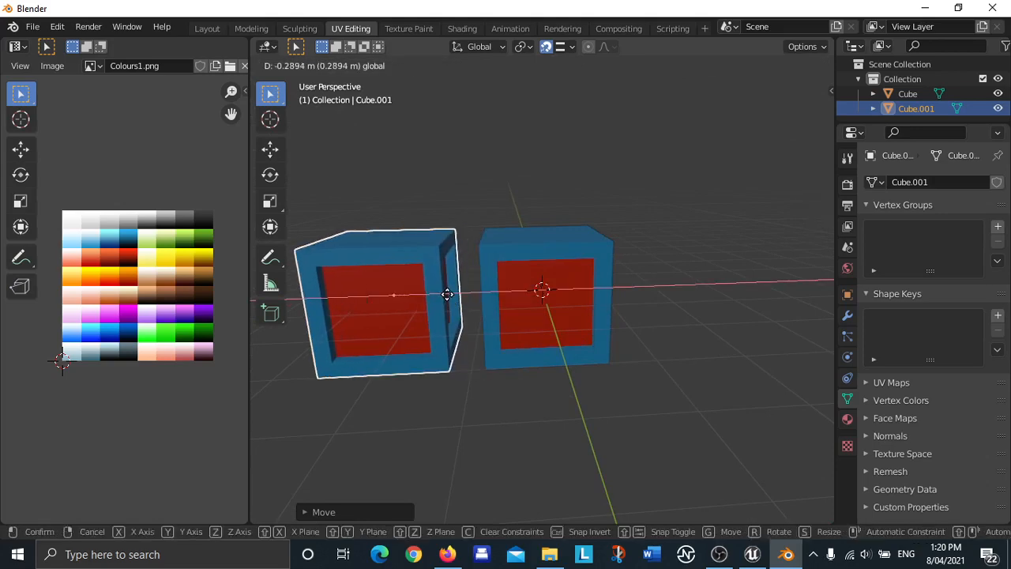
Save the scene as Boxes.blend in Blender Projects, overwriting the existing file.
left_click(513, 196)
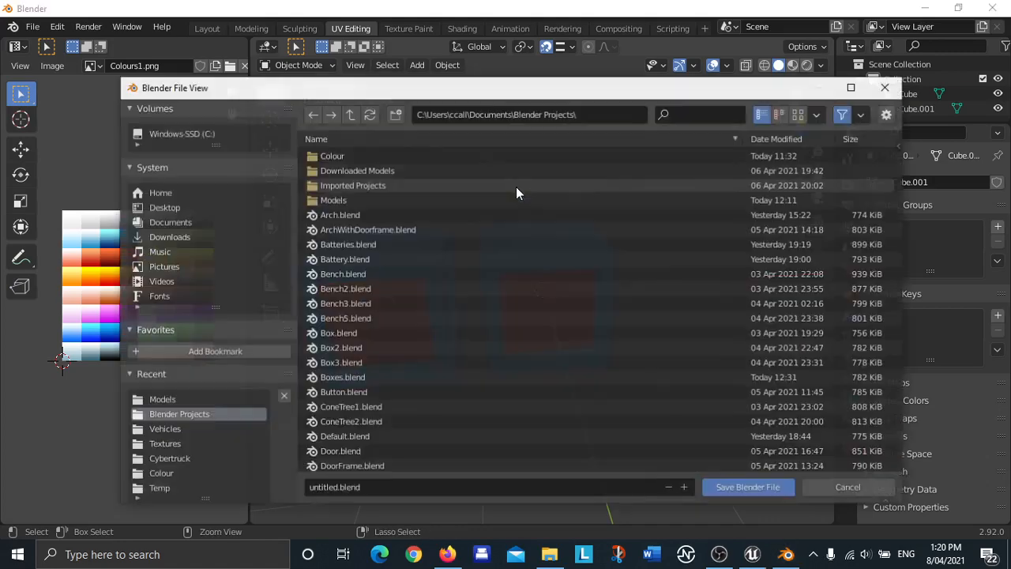
left_click(389, 487)
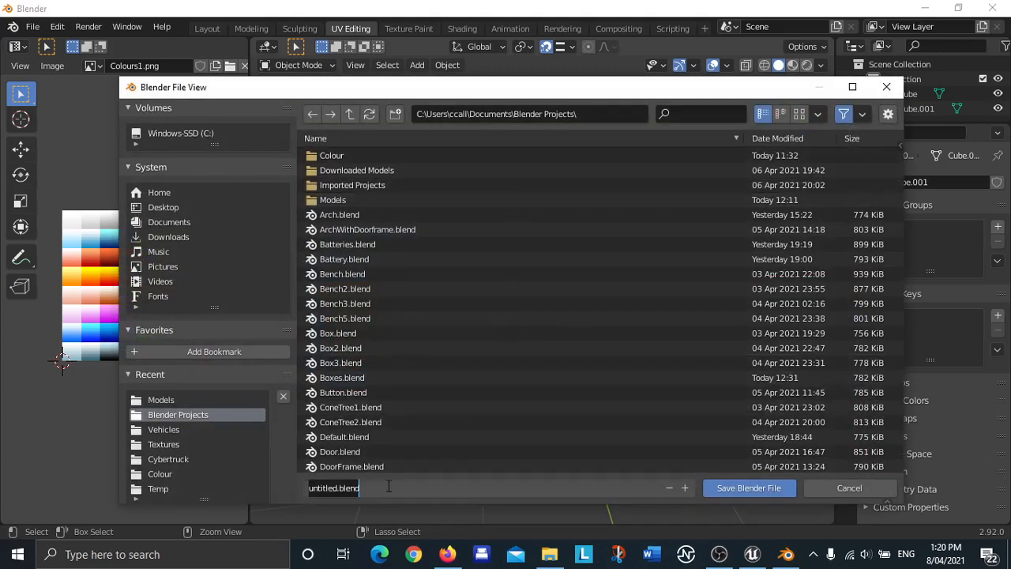
mouse_move(467, 390)
type("B")
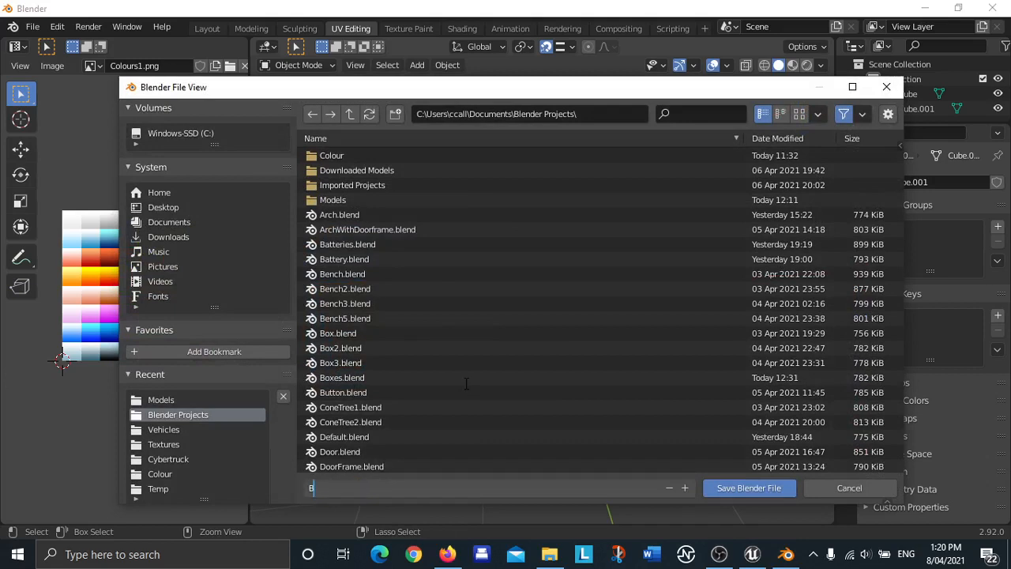
type("oxes")
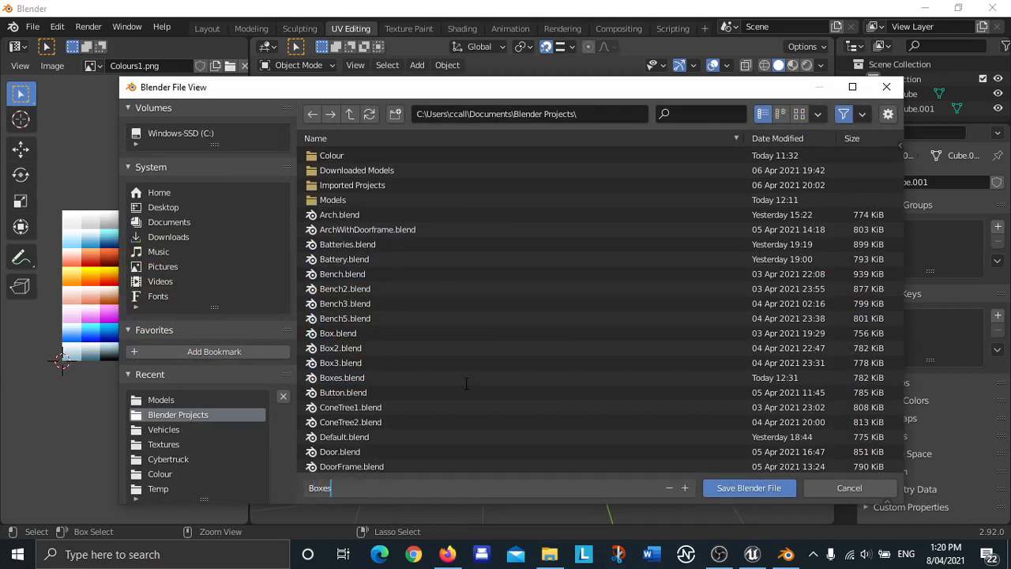
left_click(343, 377)
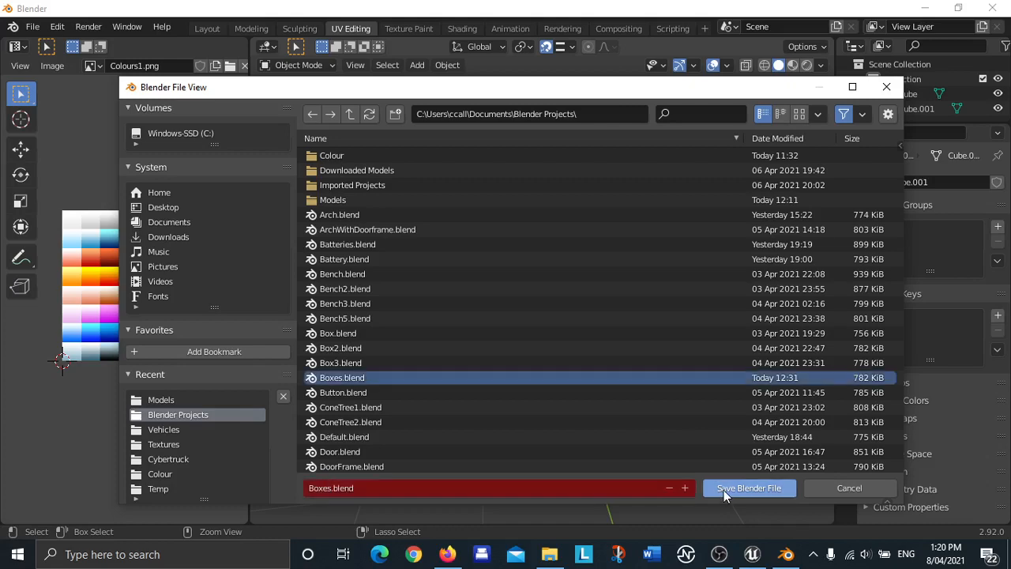
left_click(749, 487)
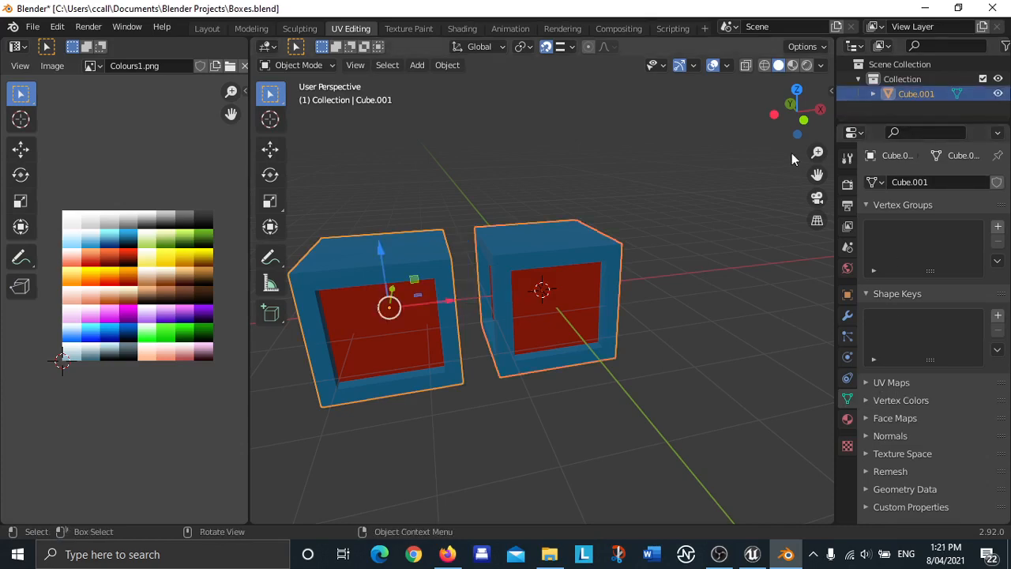
mouse_move(760, 291)
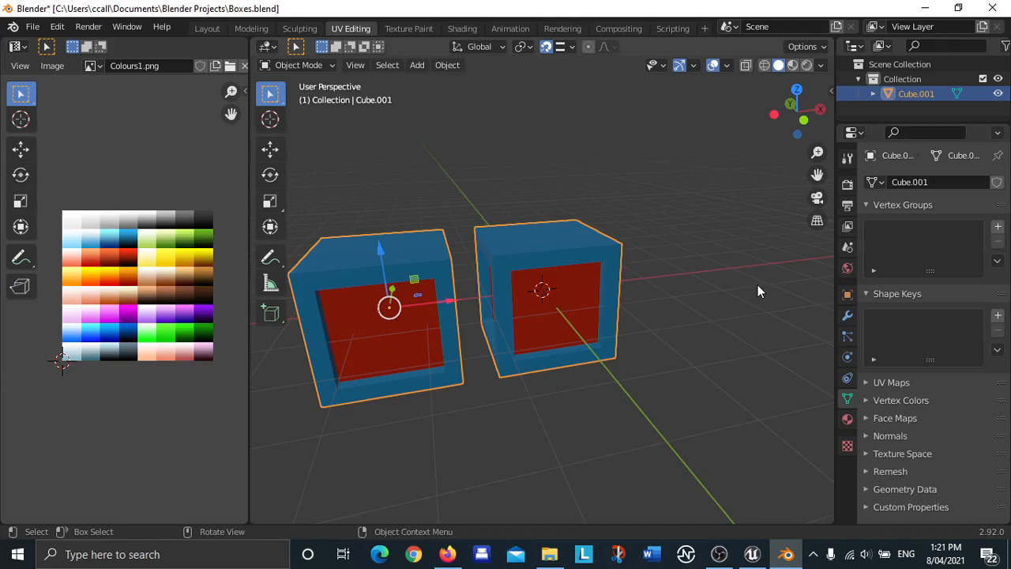
mouse_move(756, 282)
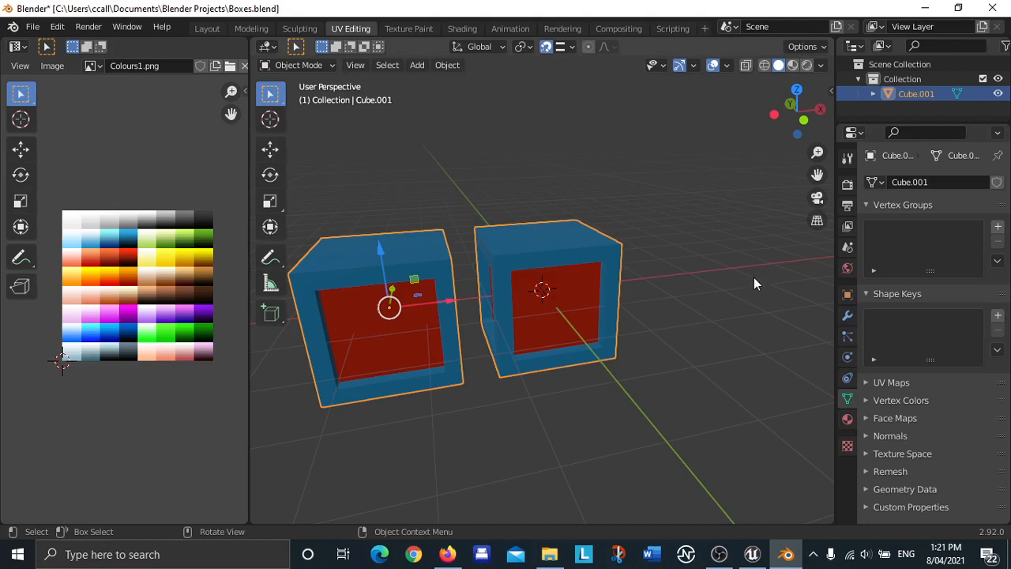
mouse_move(771, 319)
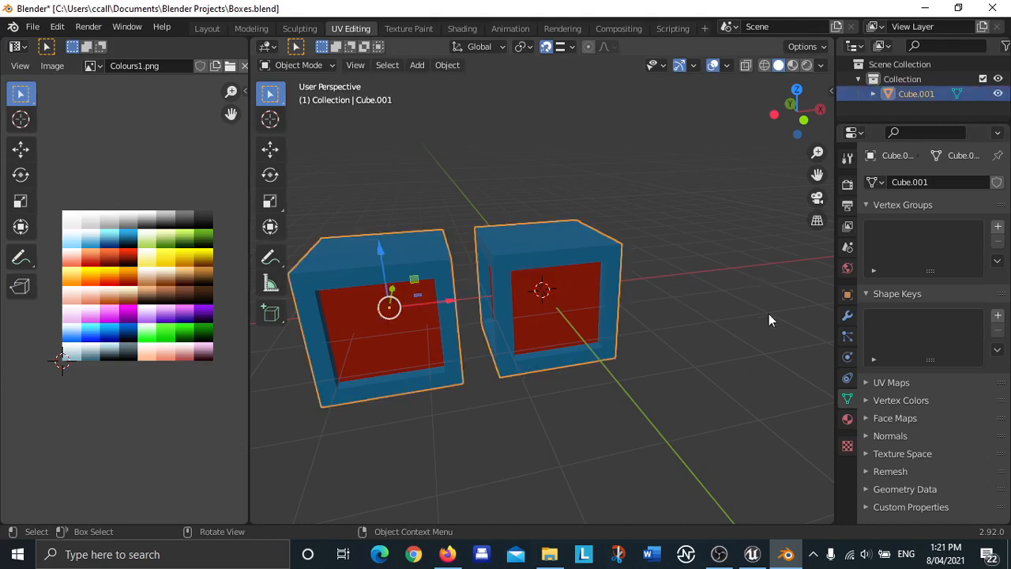
Add a second UV map named LightMap to the boxes mesh and make it active.
left_click(757, 313)
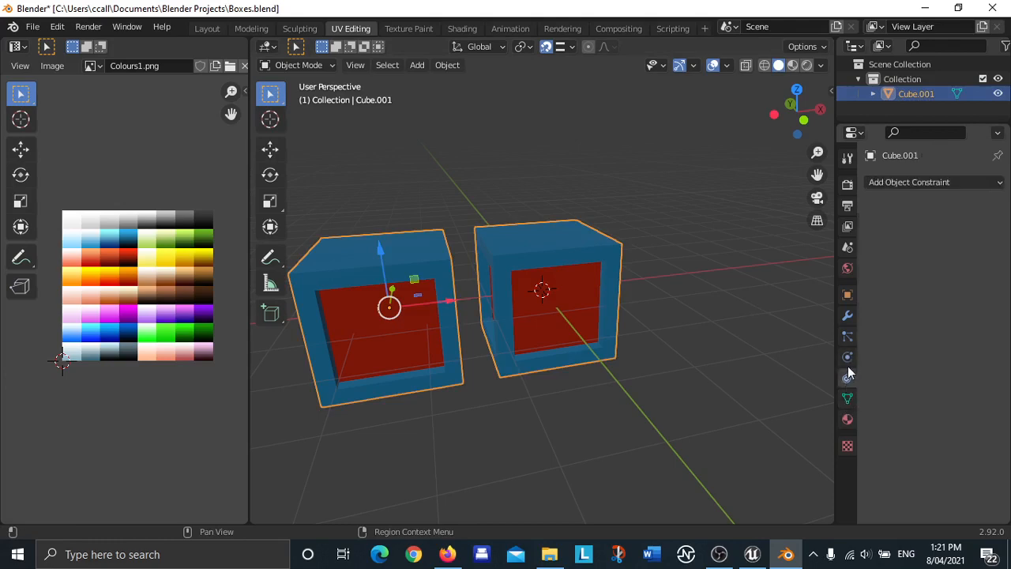
left_click(847, 314)
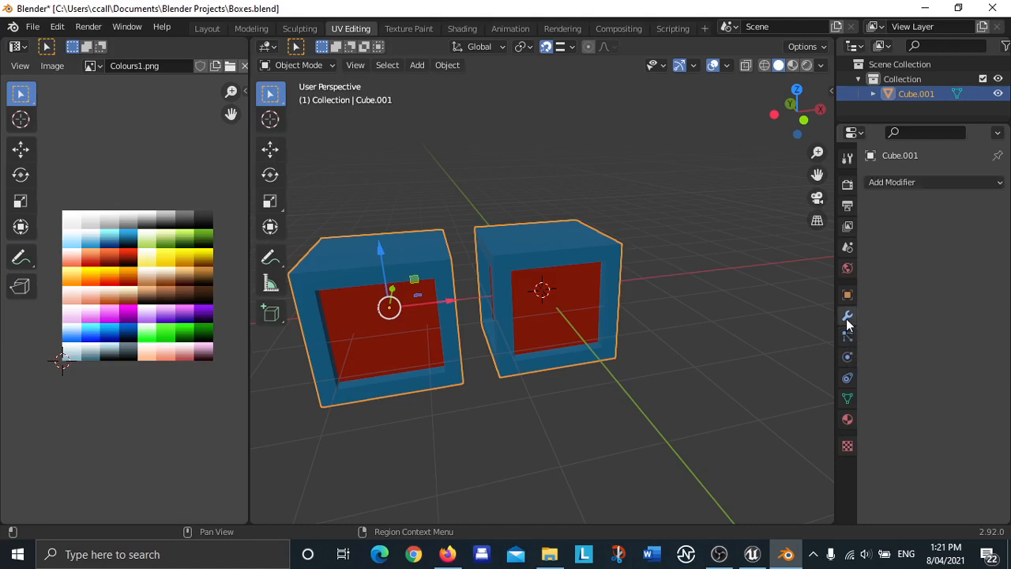
mouse_move(848, 398)
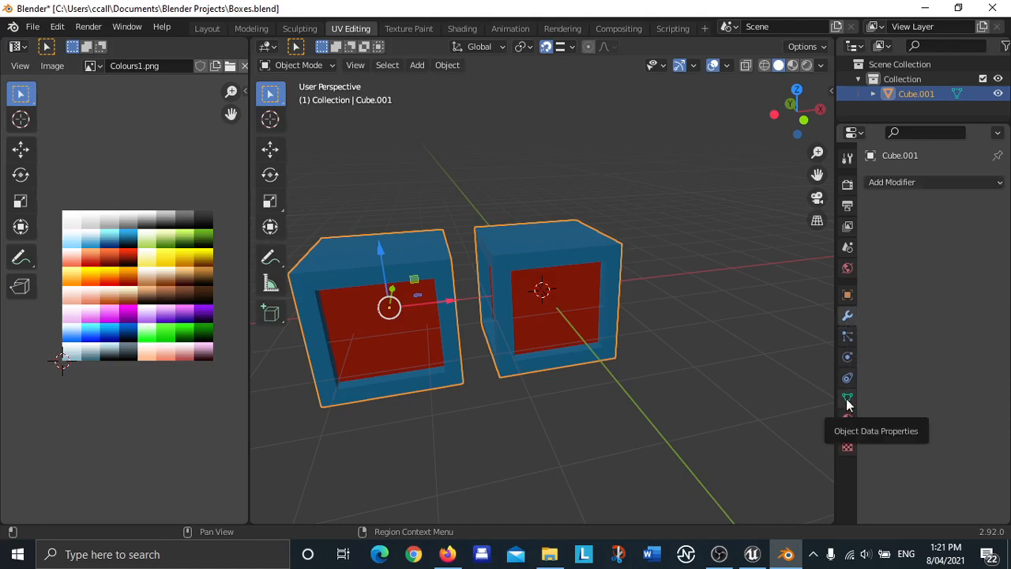
left_click(847, 398)
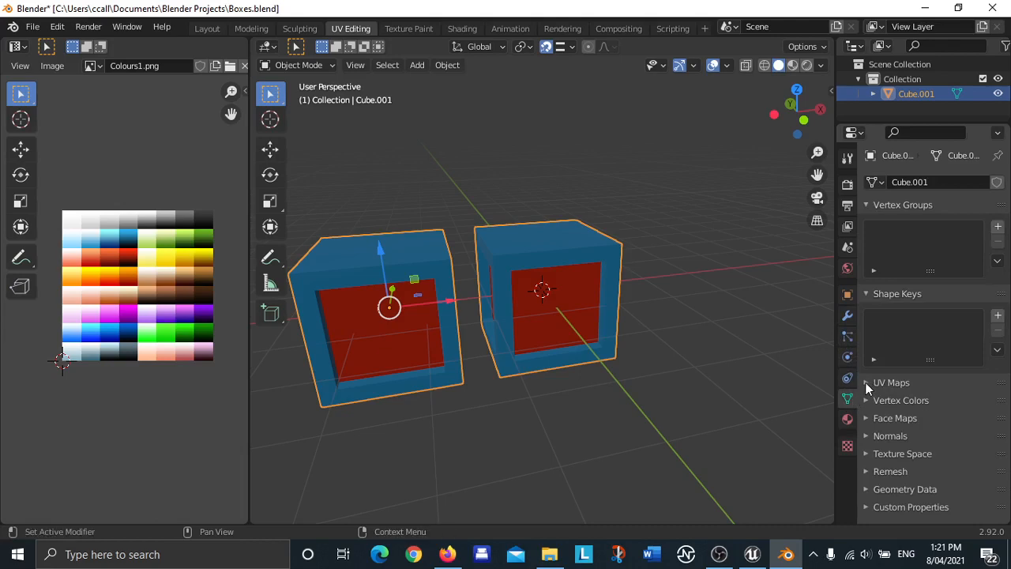
left_click(866, 382)
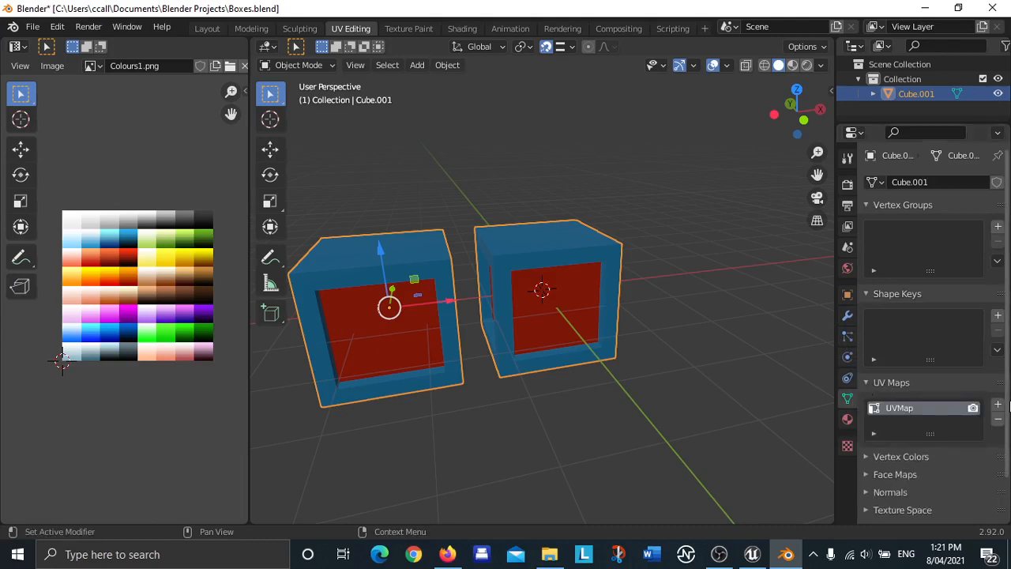
left_click(997, 403)
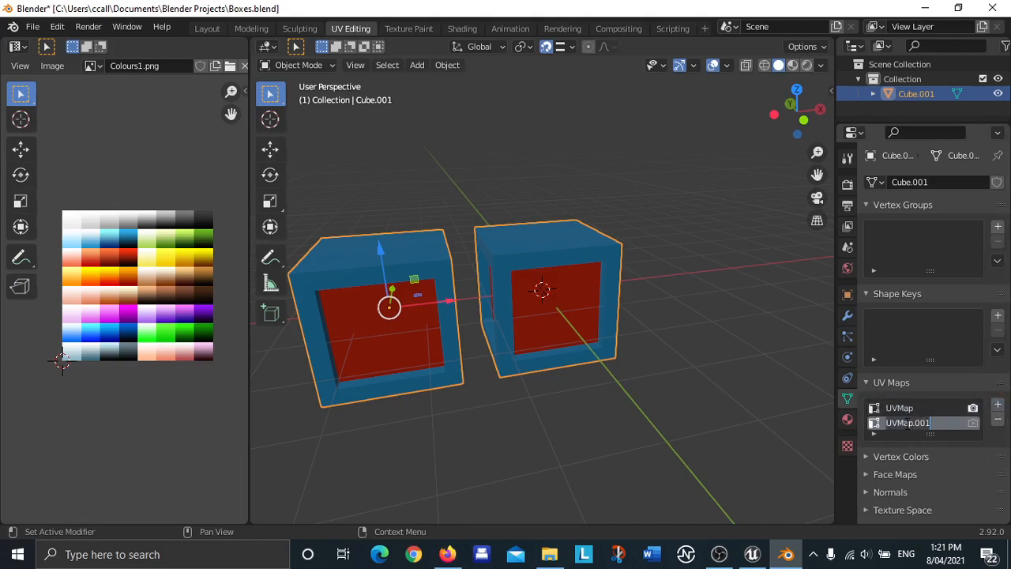
mouse_move(928, 330)
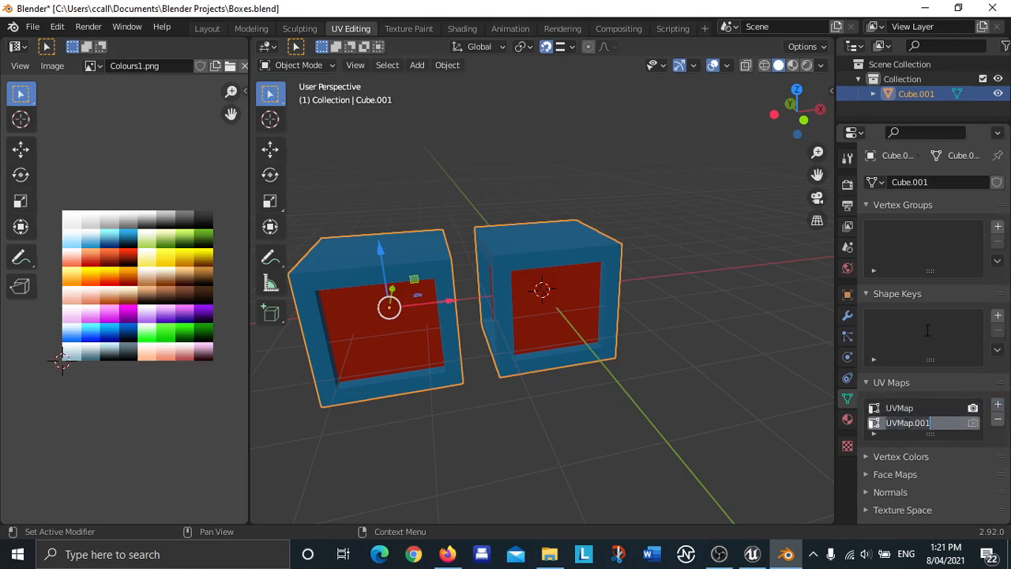
type("LightMap")
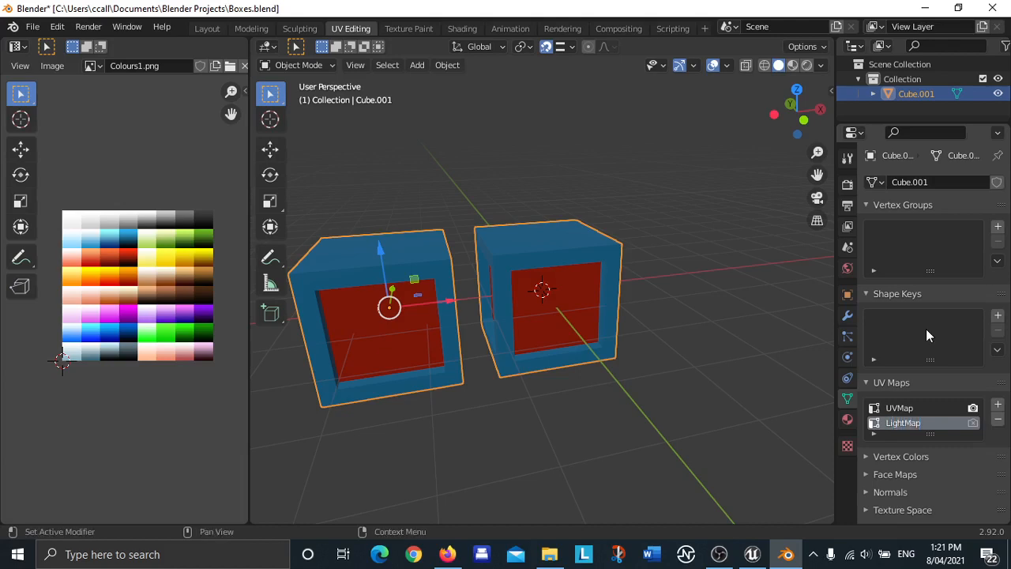
left_click(904, 423)
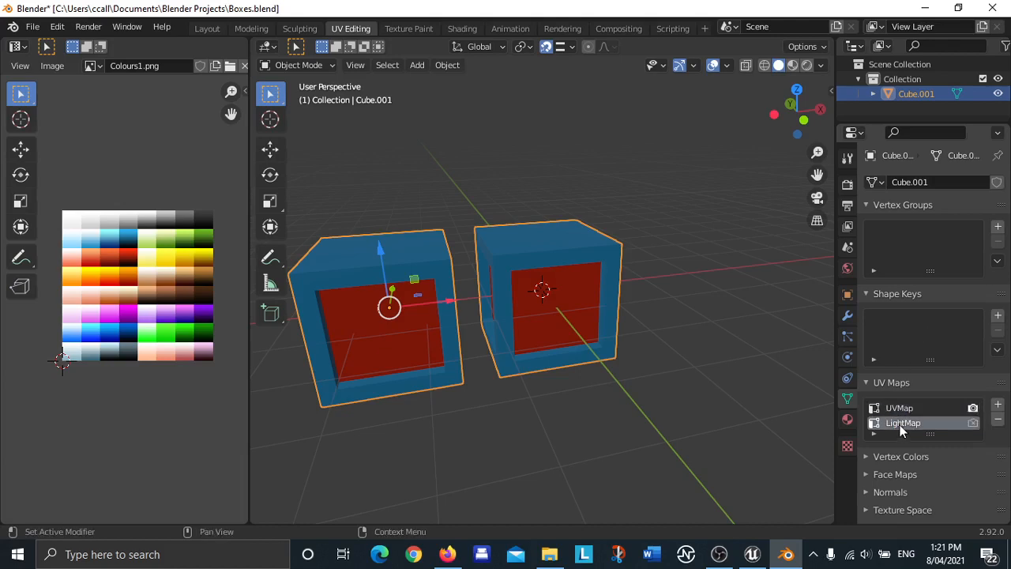
mouse_move(727, 325)
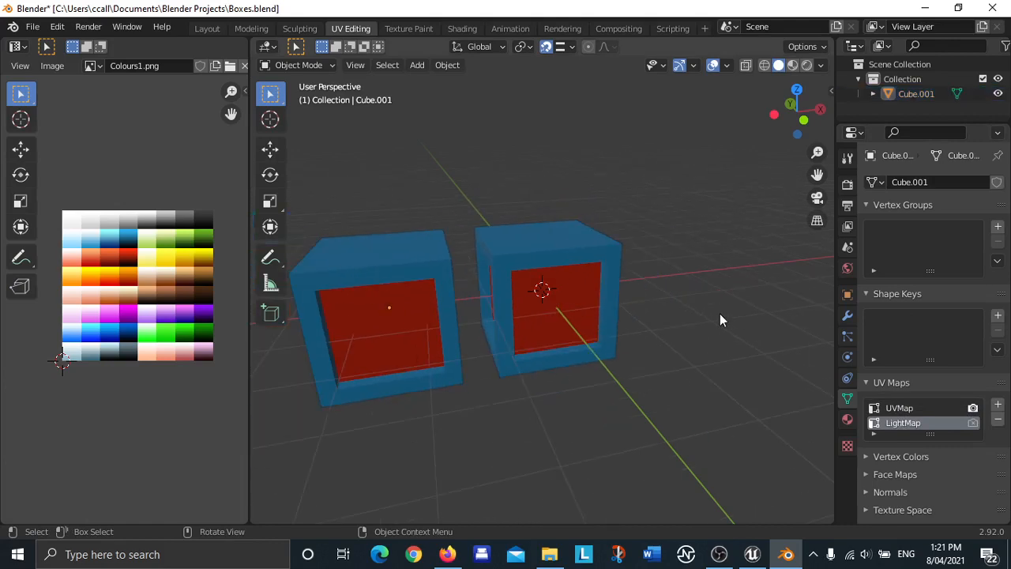
With LightMap active, enter Edit Mode and bring up the face operations menu.
left_click_drag(720, 319, 585, 286)
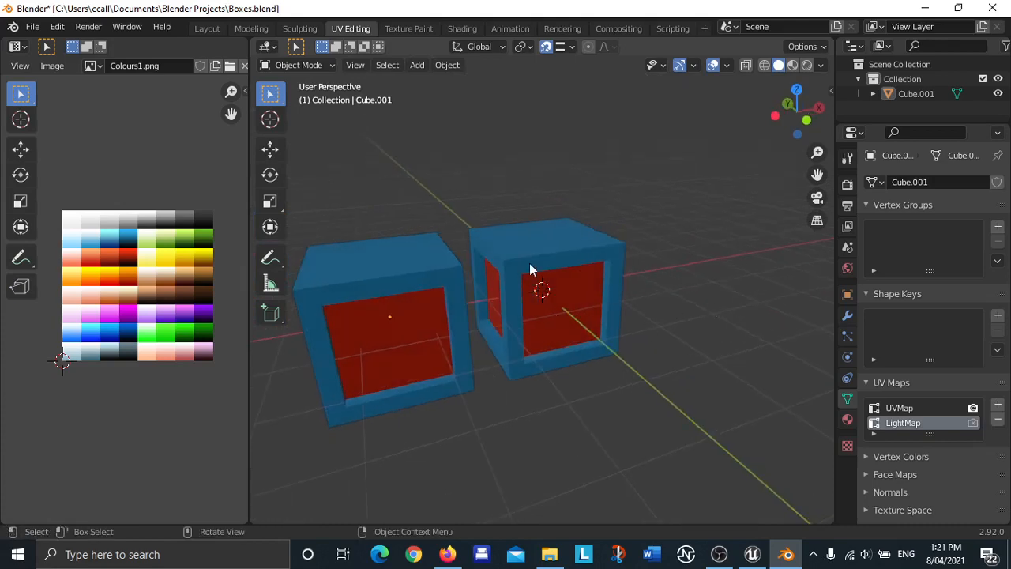
mouse_move(923, 423)
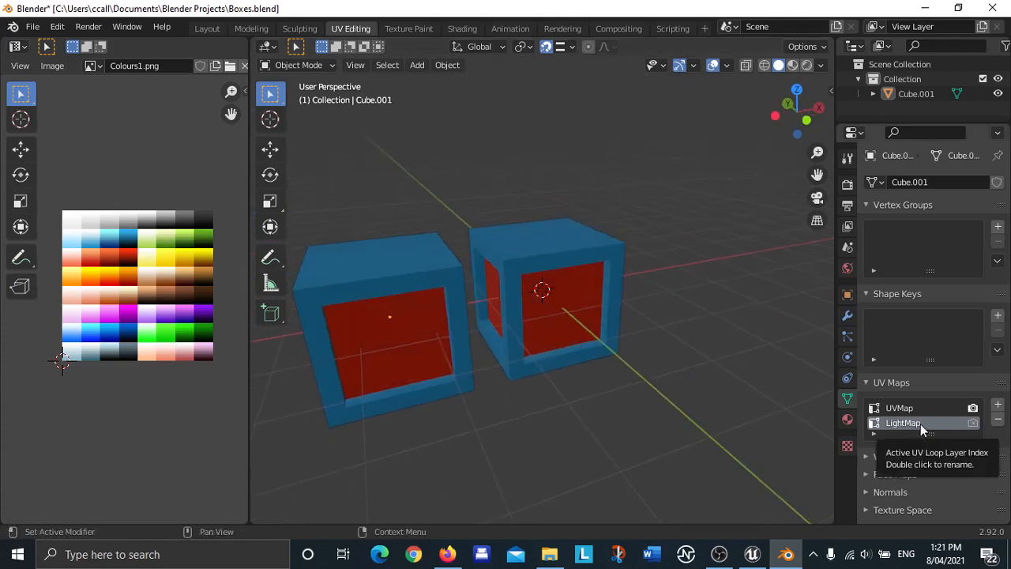
left_click(899, 408)
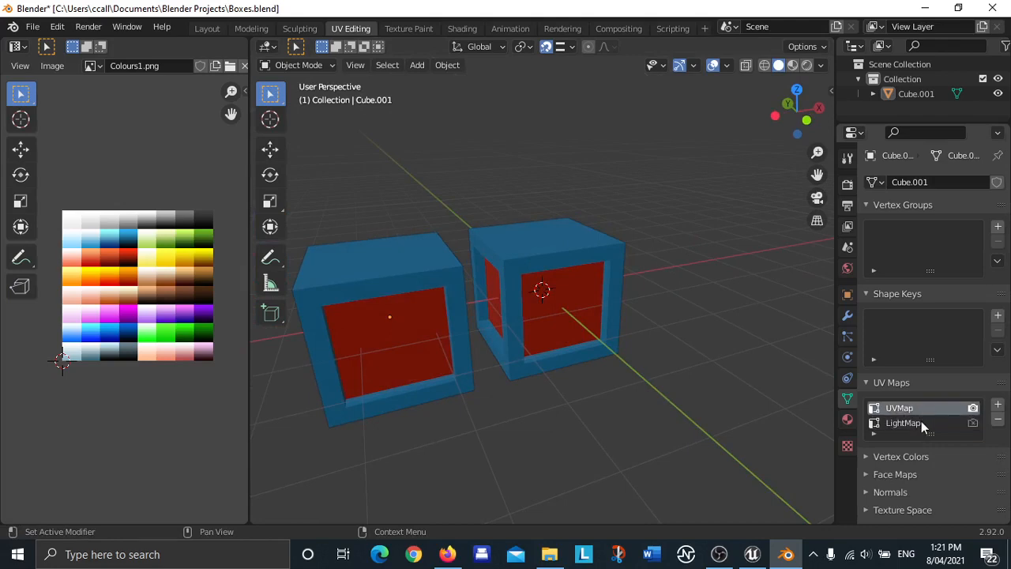
left_click(904, 423)
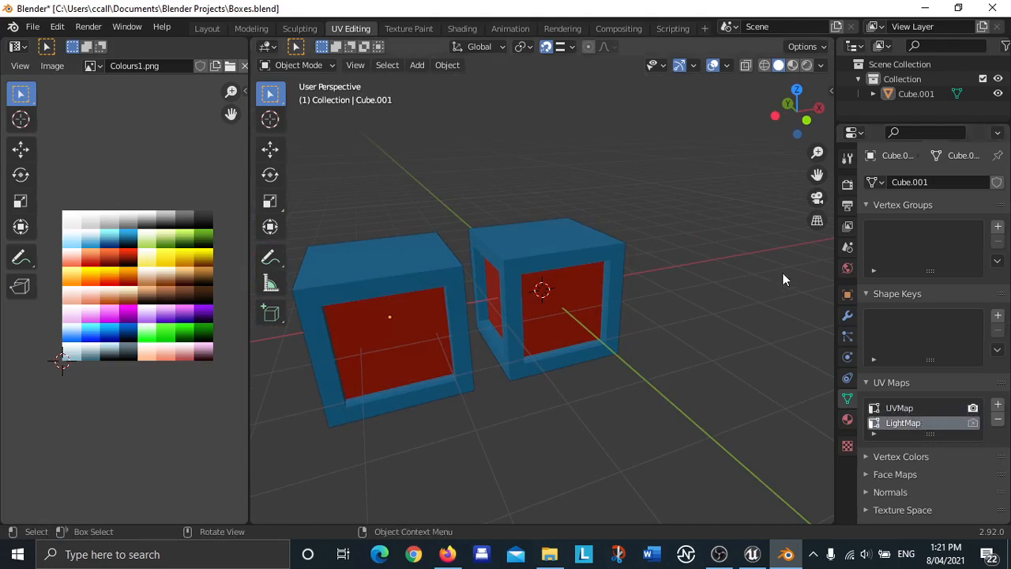
mouse_move(693, 213)
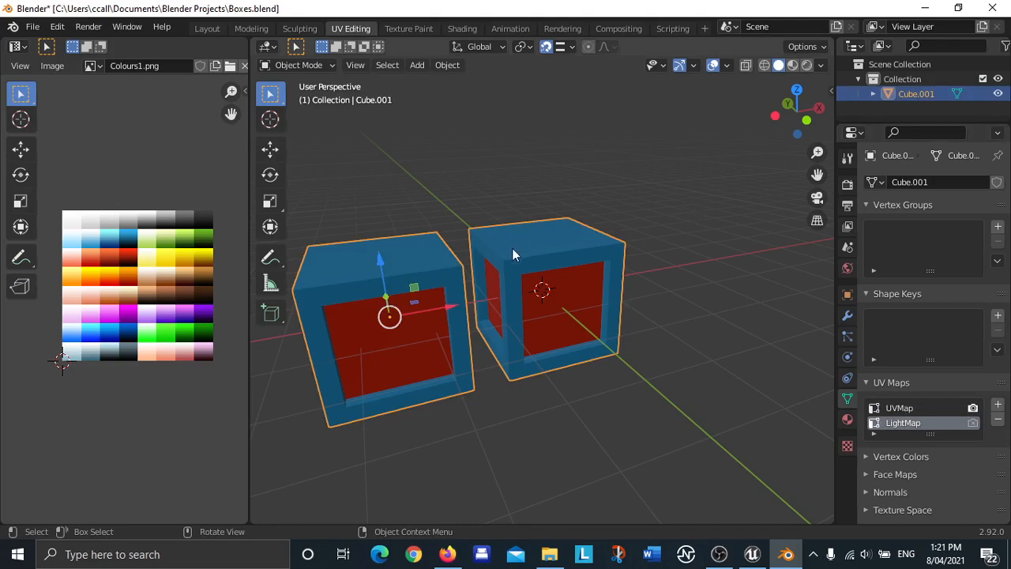
mouse_move(317, 288)
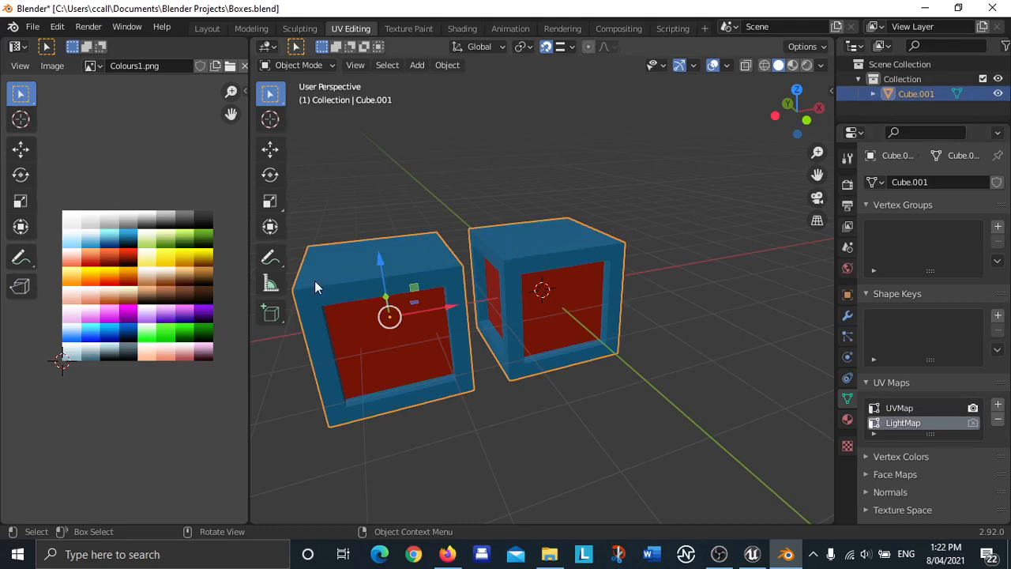
mouse_move(393, 272)
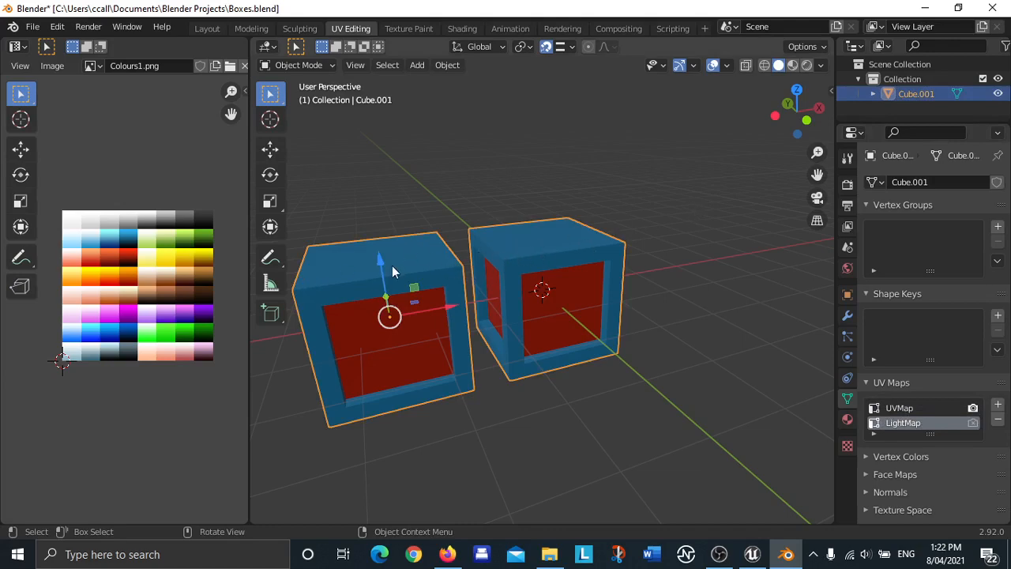
key("Tab")
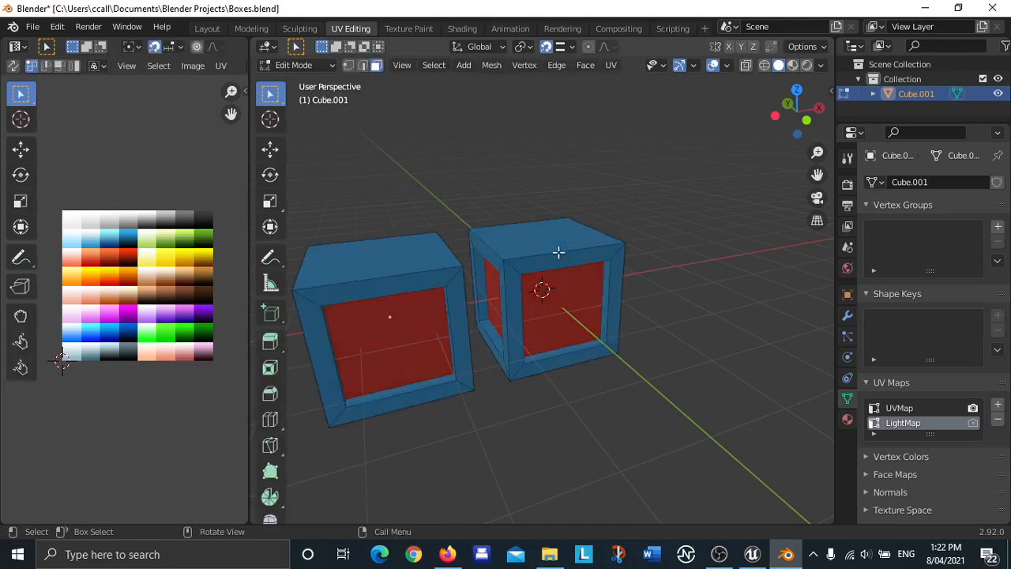
mouse_move(610, 165)
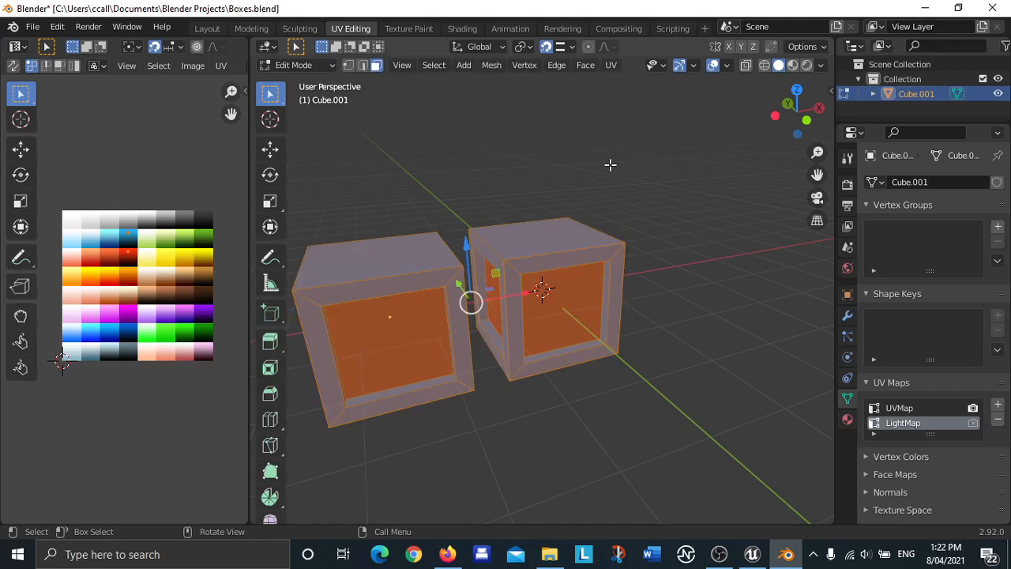
mouse_move(544, 240)
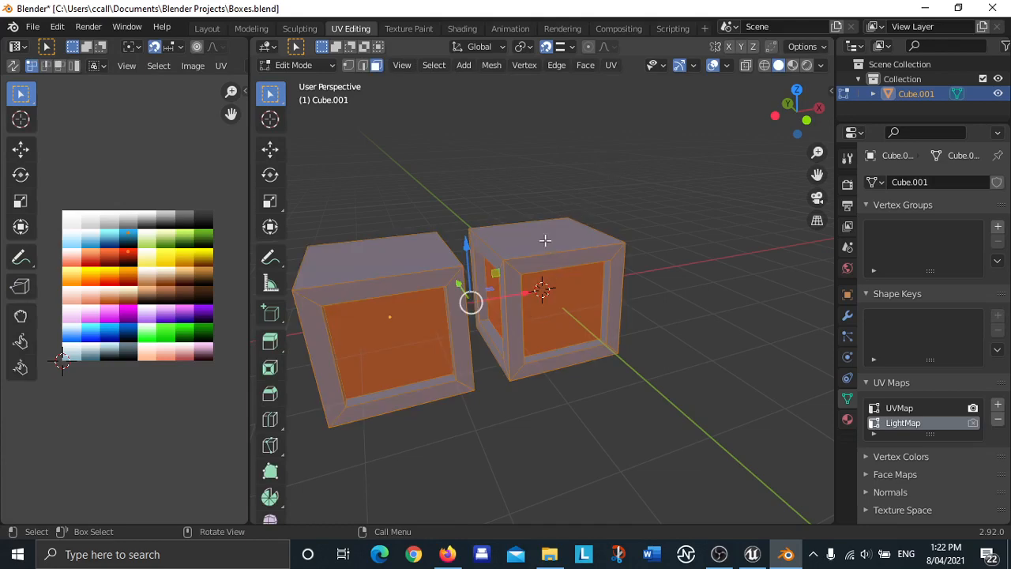
right_click(545, 241)
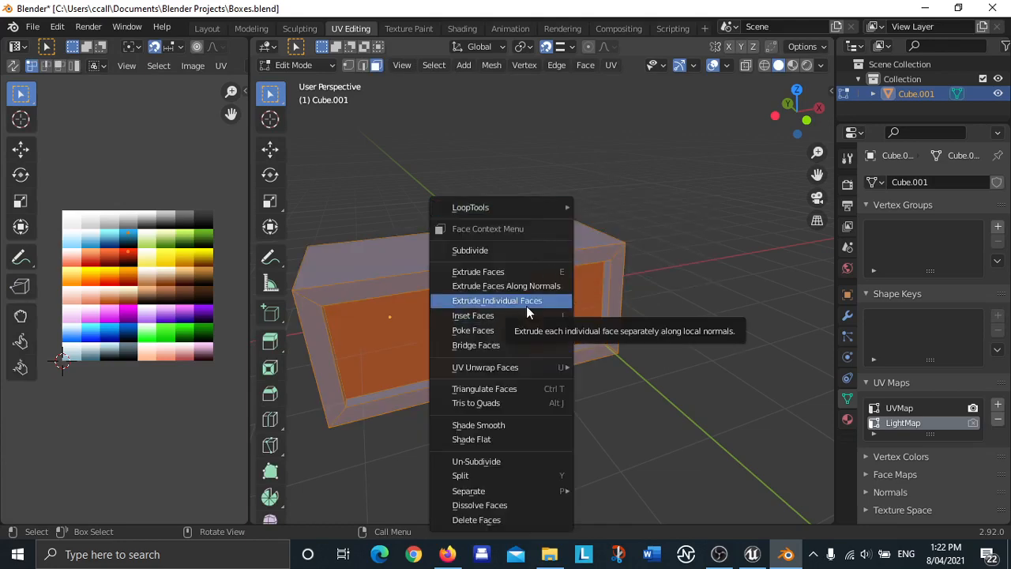
mouse_move(485, 366)
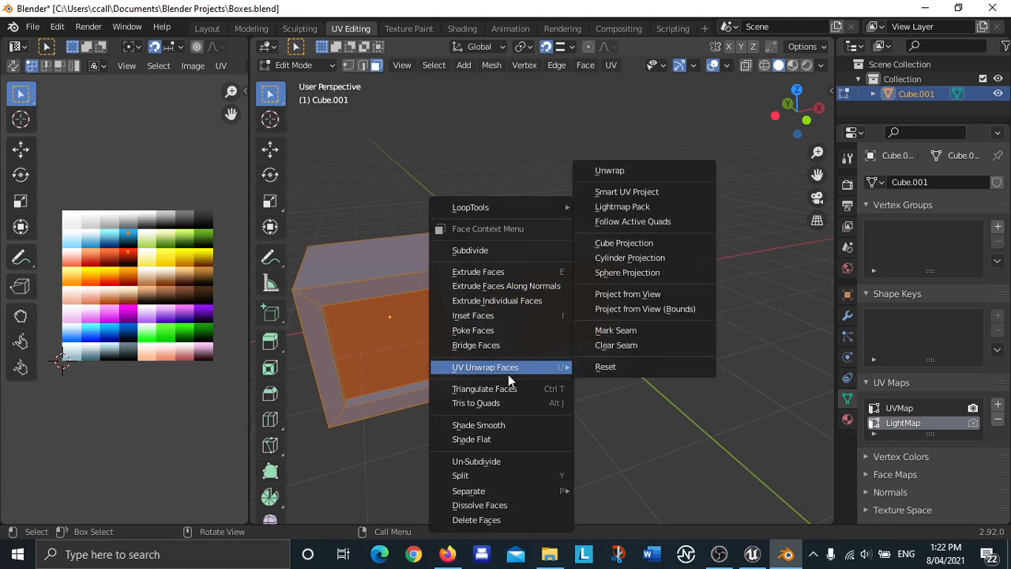
mouse_move(608, 367)
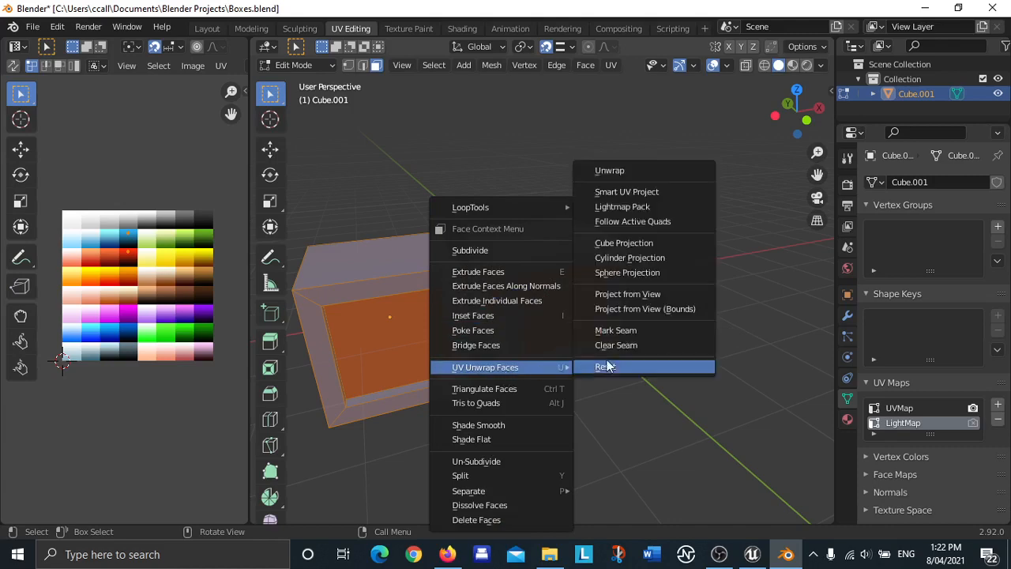
mouse_move(627, 191)
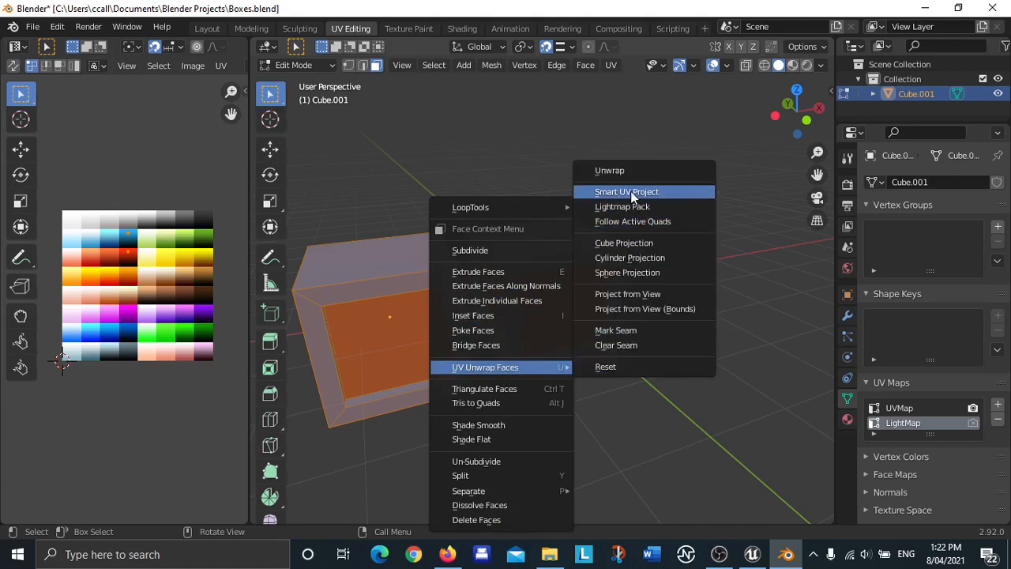
Apply Smart UV Project to all faces and set its island margin to 0.300.
left_click(626, 191)
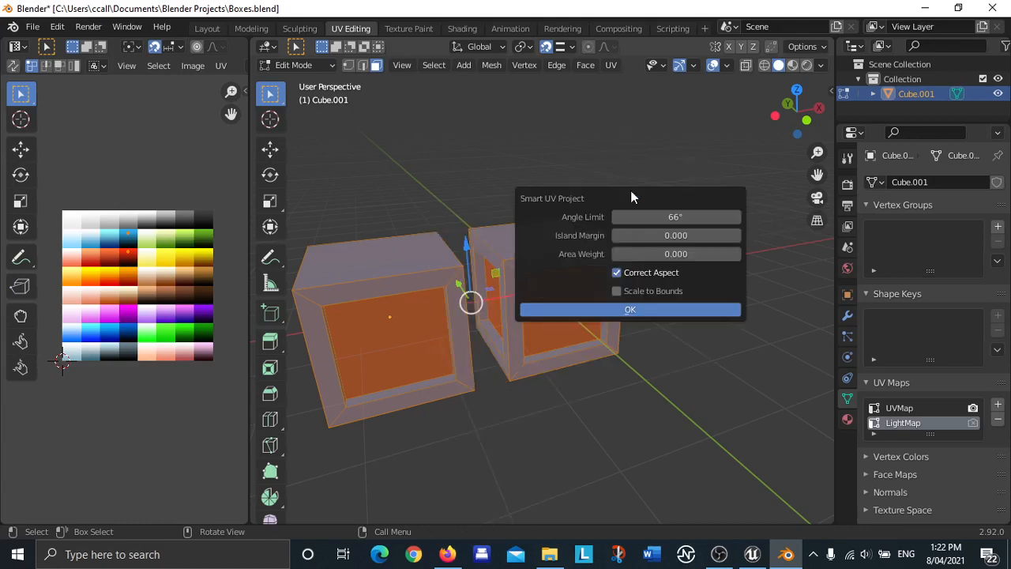
mouse_move(676, 217)
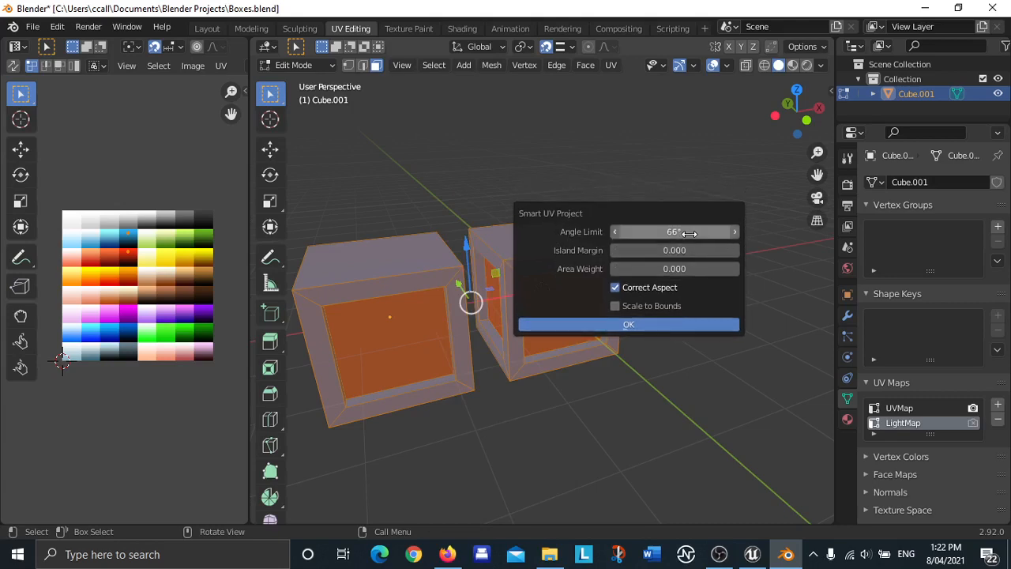
mouse_move(667, 277)
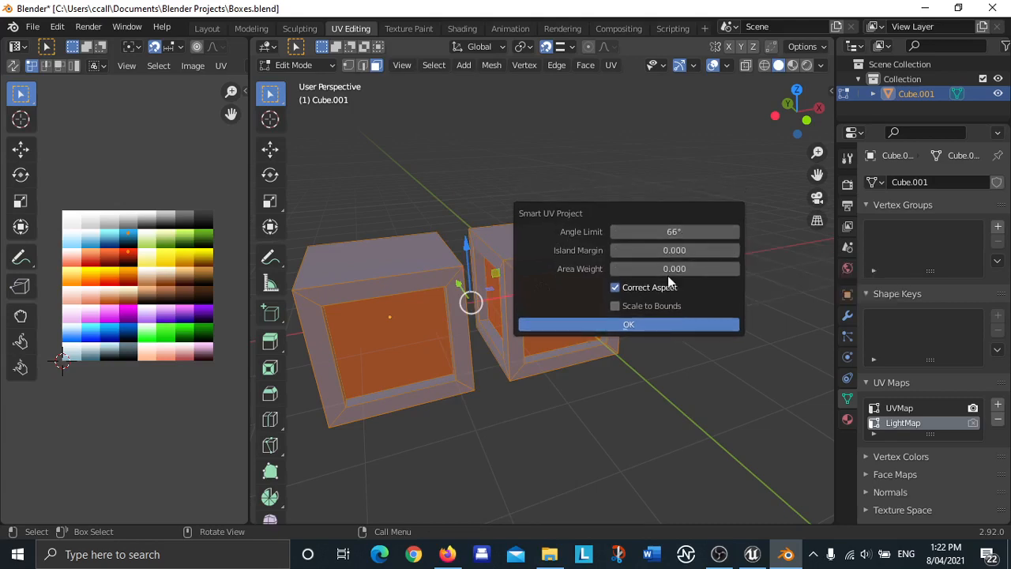
mouse_move(686, 252)
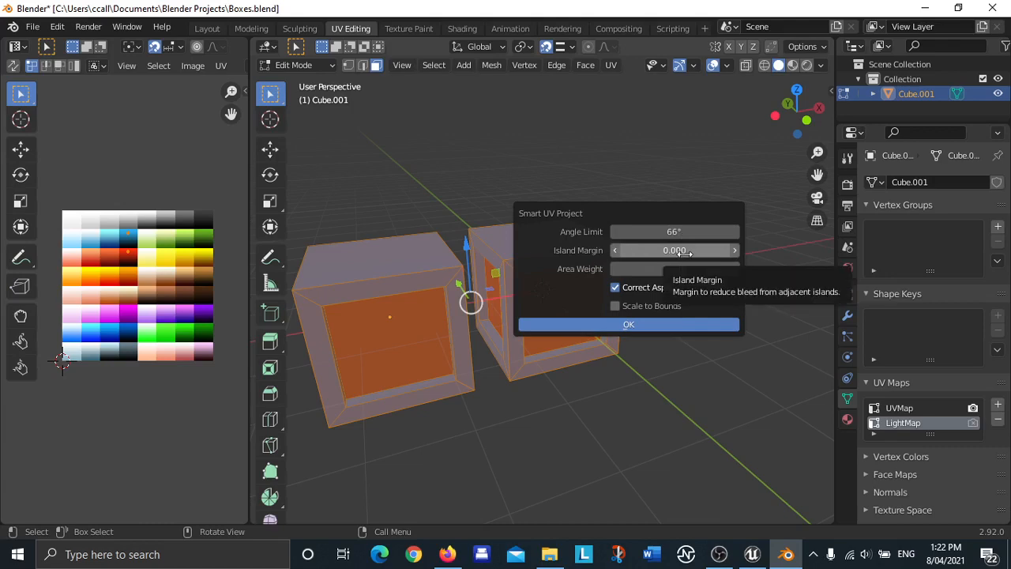
left_click(674, 250)
type("0.100")
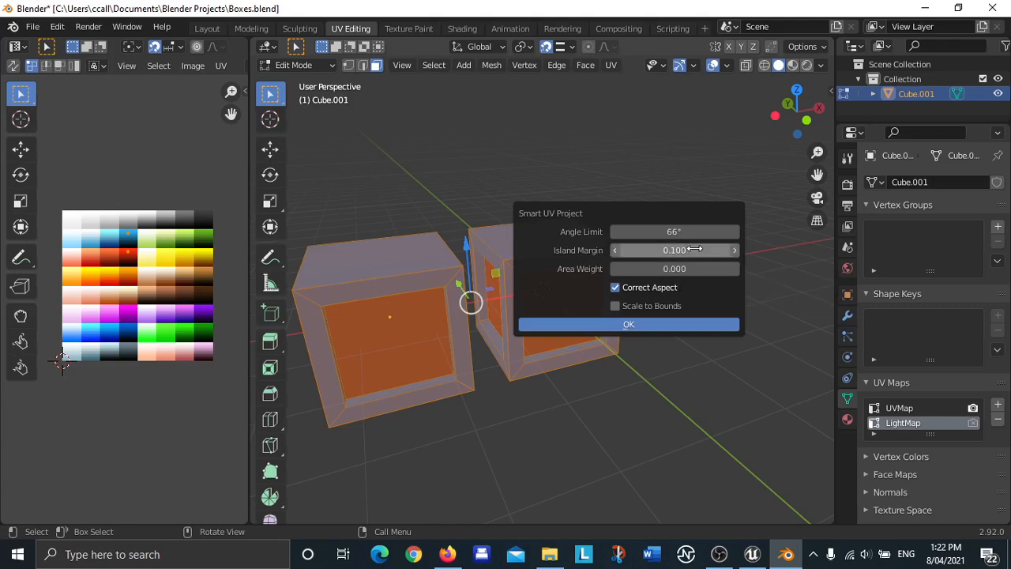
mouse_move(598, 261)
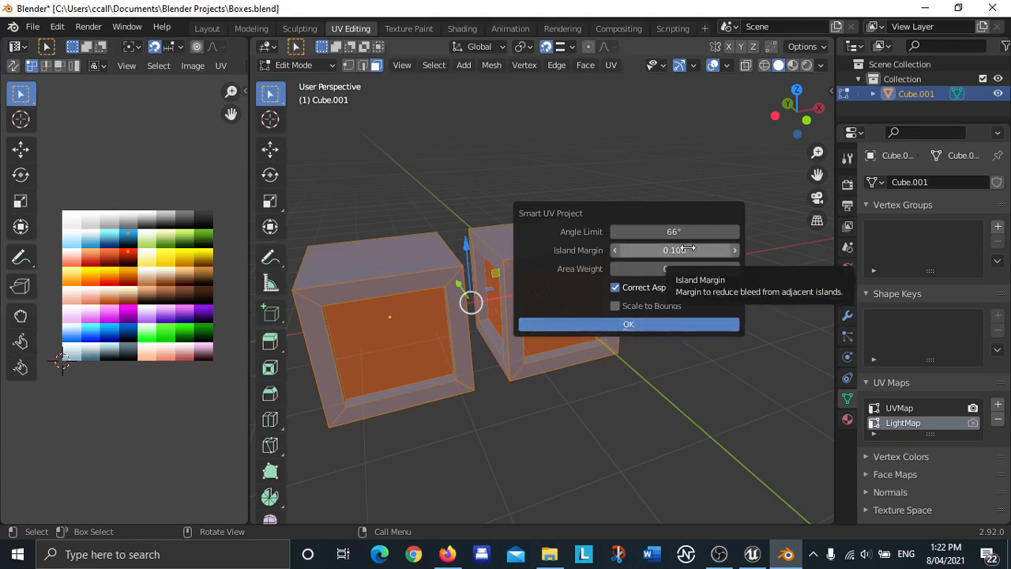
mouse_move(680, 324)
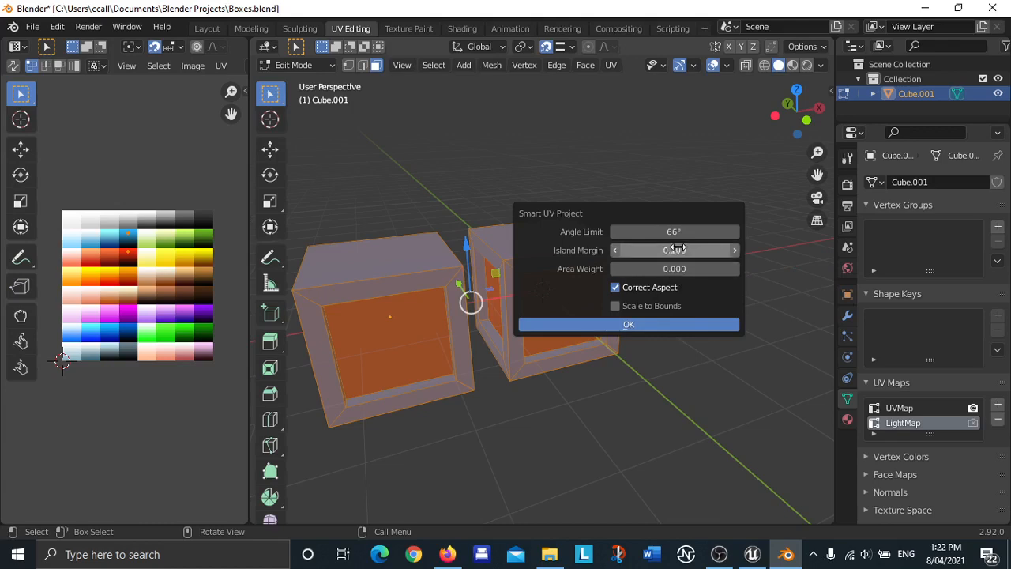
Confirm the Smart UV Project settings so the faces pack into the LightMap layer.
left_click(629, 324)
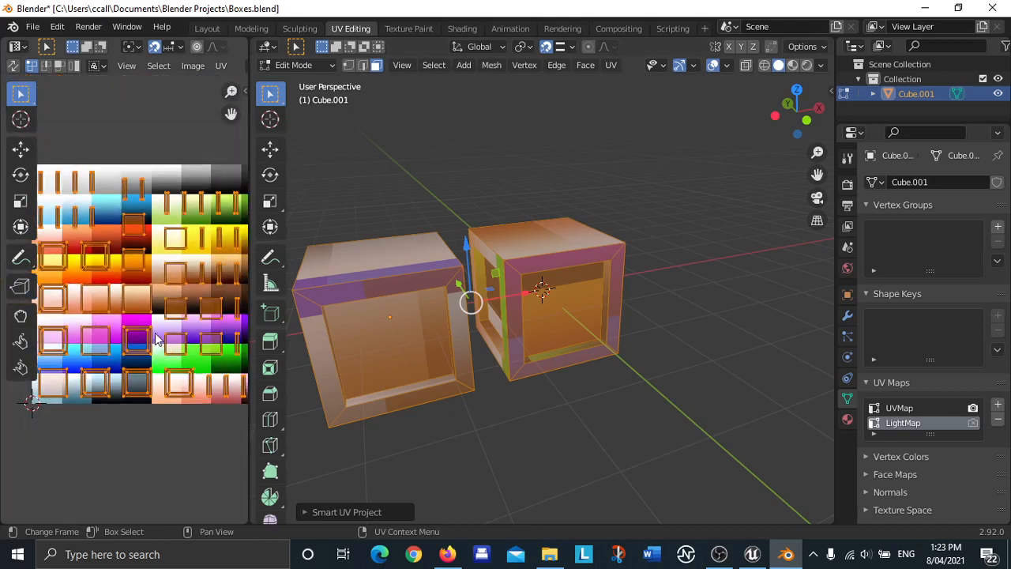
mouse_move(134, 302)
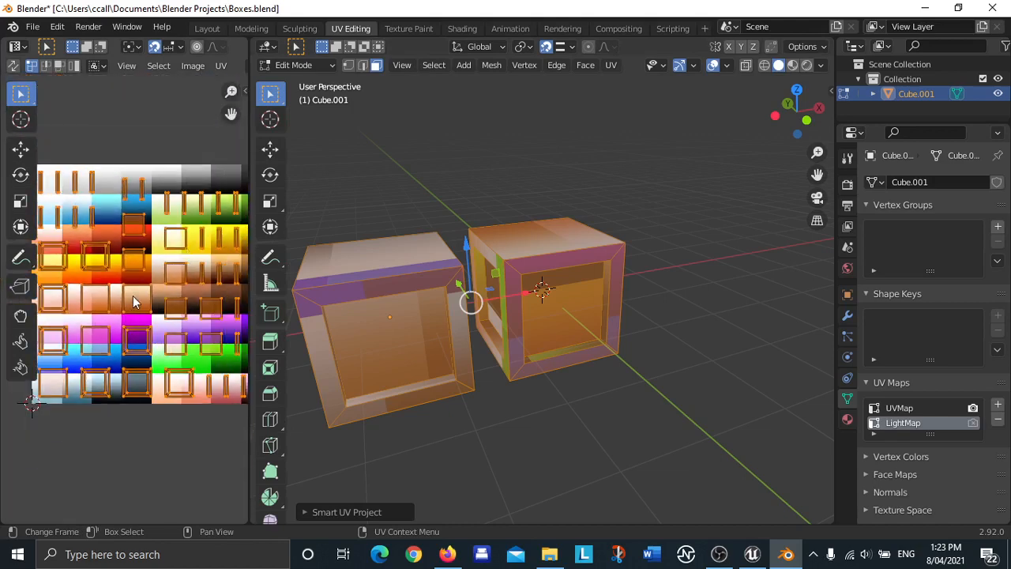
mouse_move(124, 237)
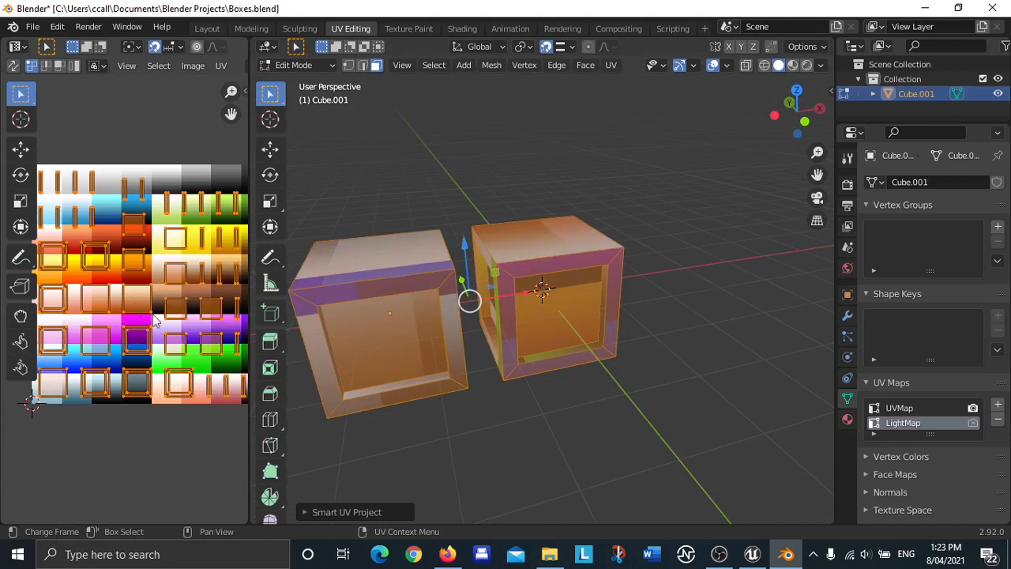
mouse_move(708, 180)
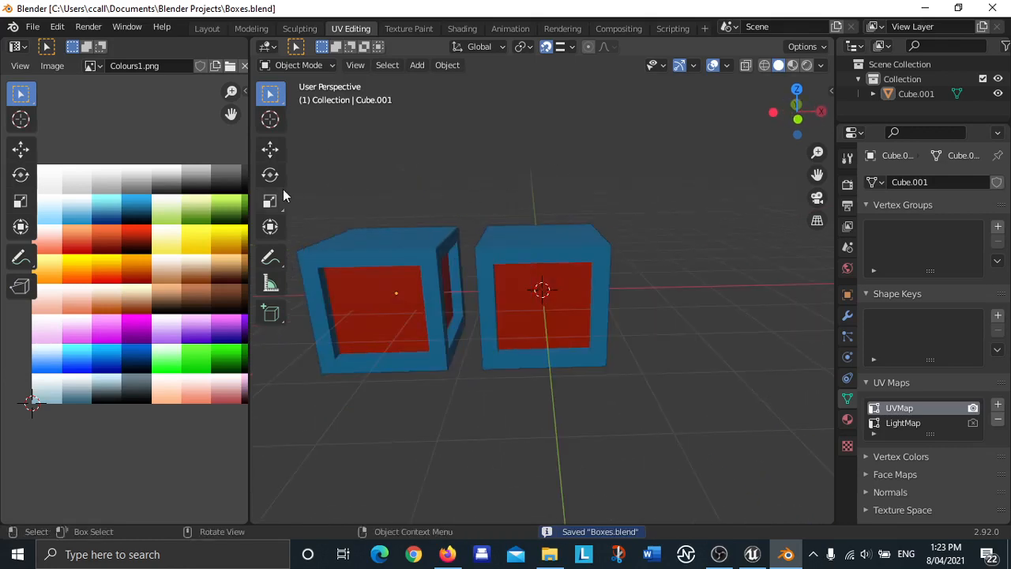
Start an FBX export of the boxes with Face smoothing and Tangent Space enabled.
left_click(32, 26)
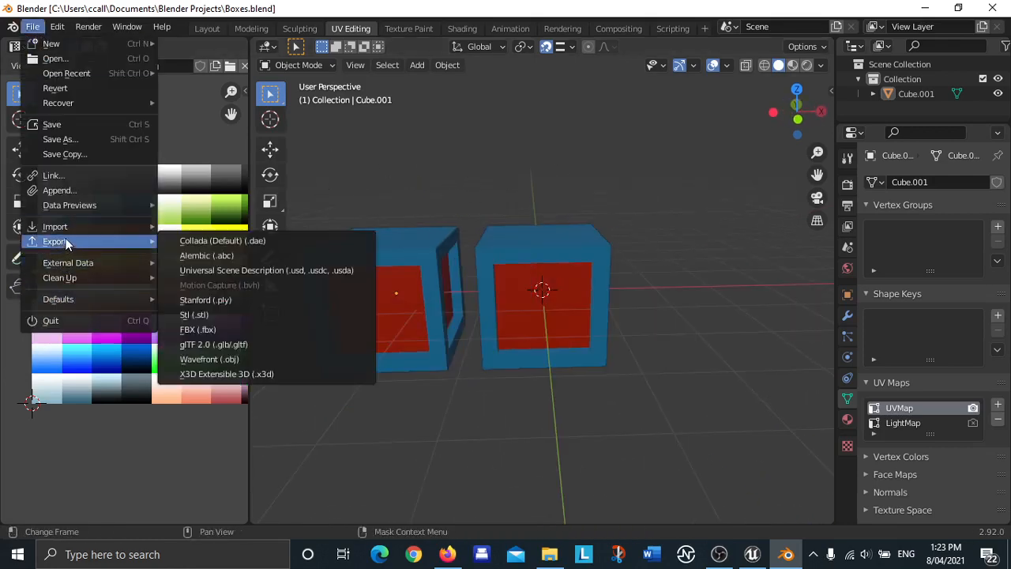
mouse_move(220, 330)
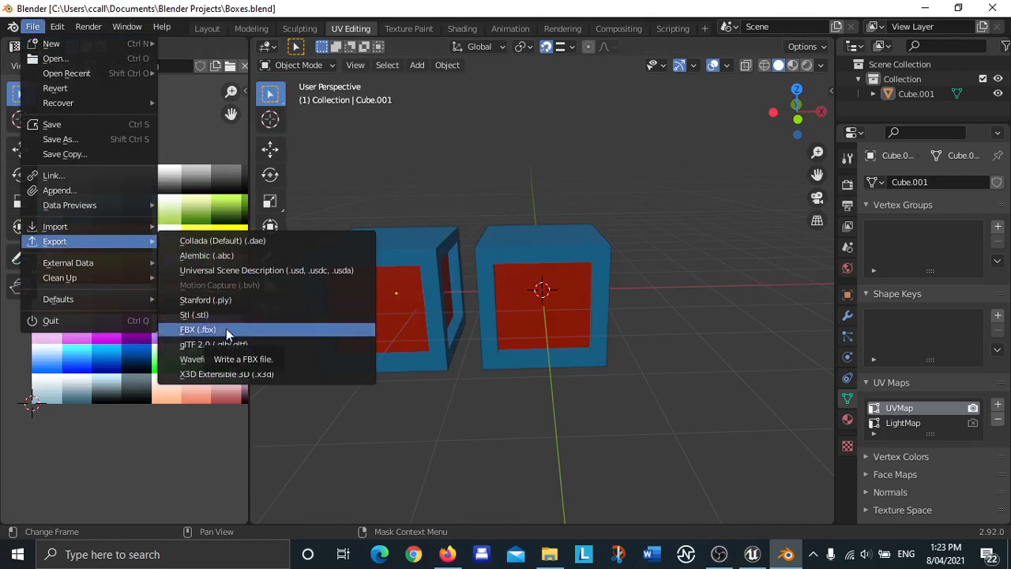
left_click(197, 330)
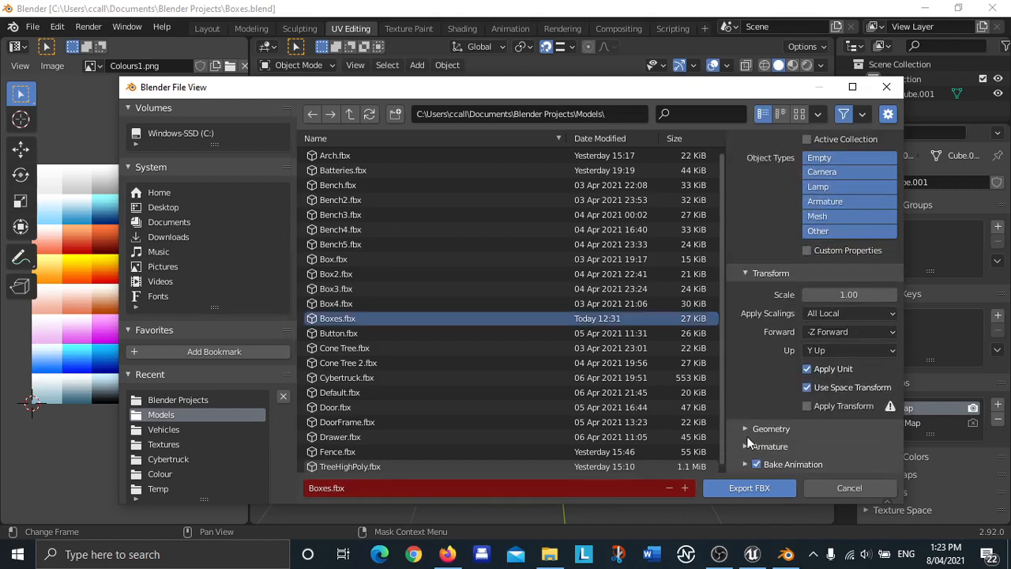
mouse_move(746, 430)
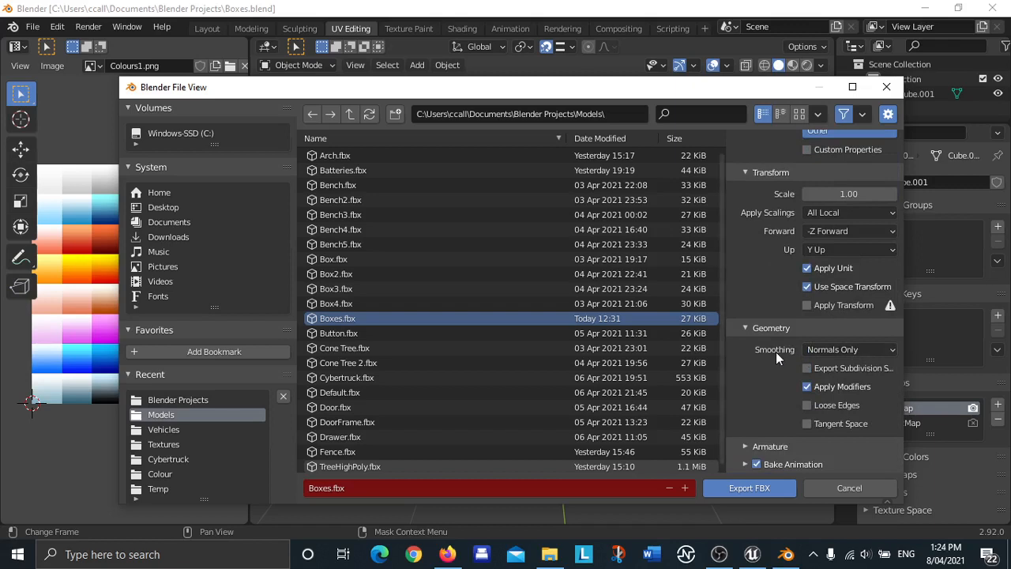
left_click(850, 351)
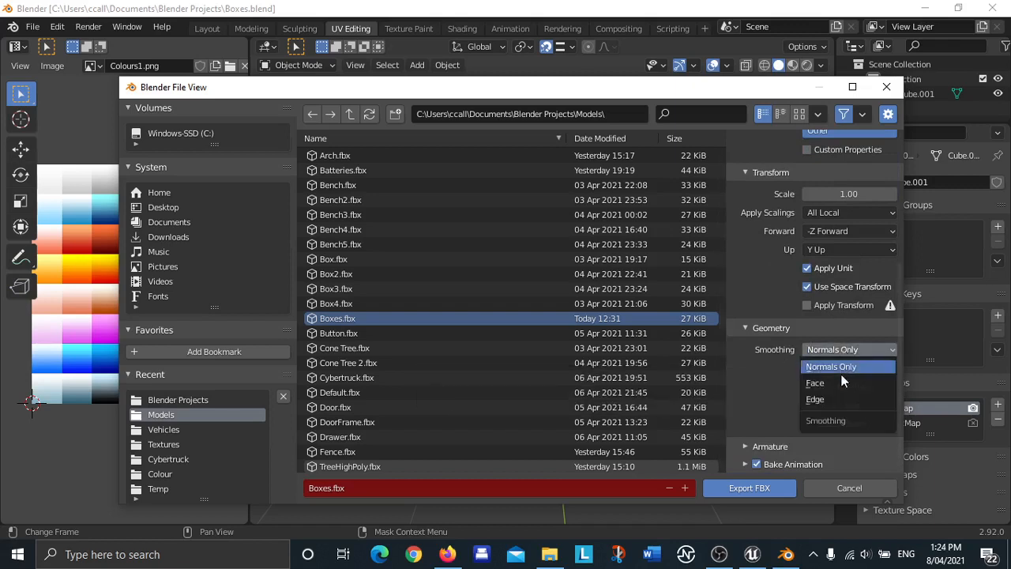
left_click(815, 382)
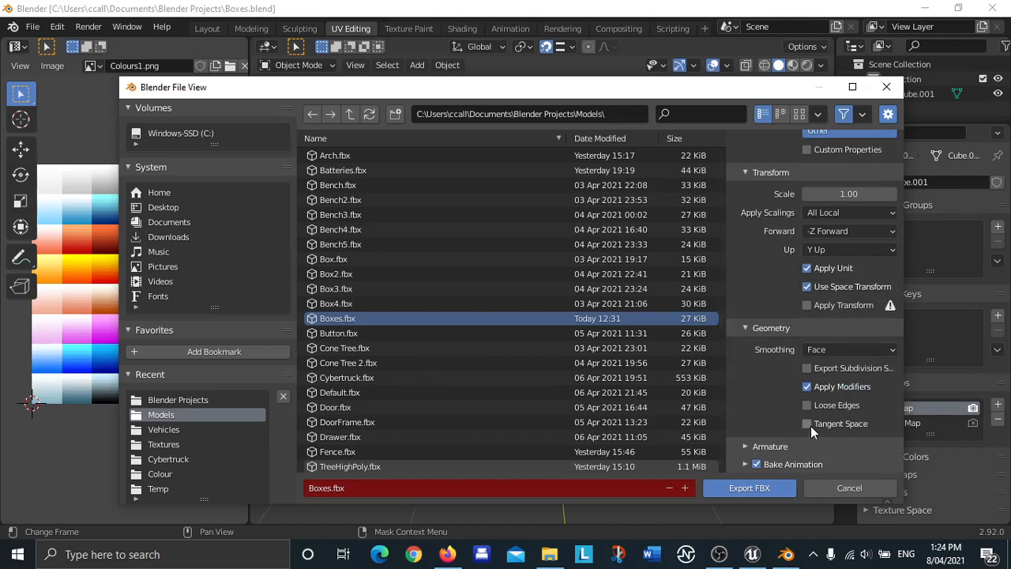
mouse_move(809, 430)
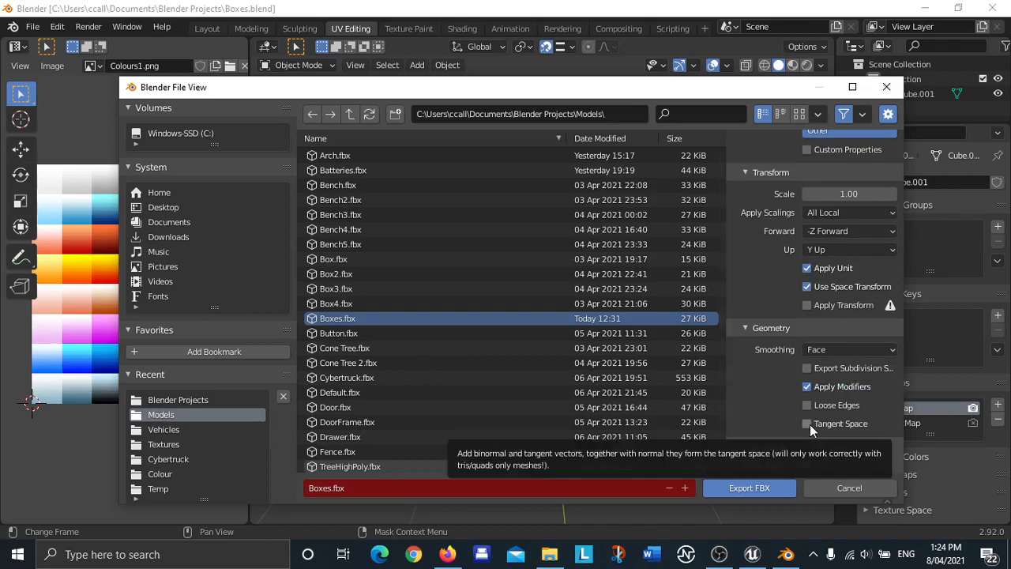
left_click(806, 424)
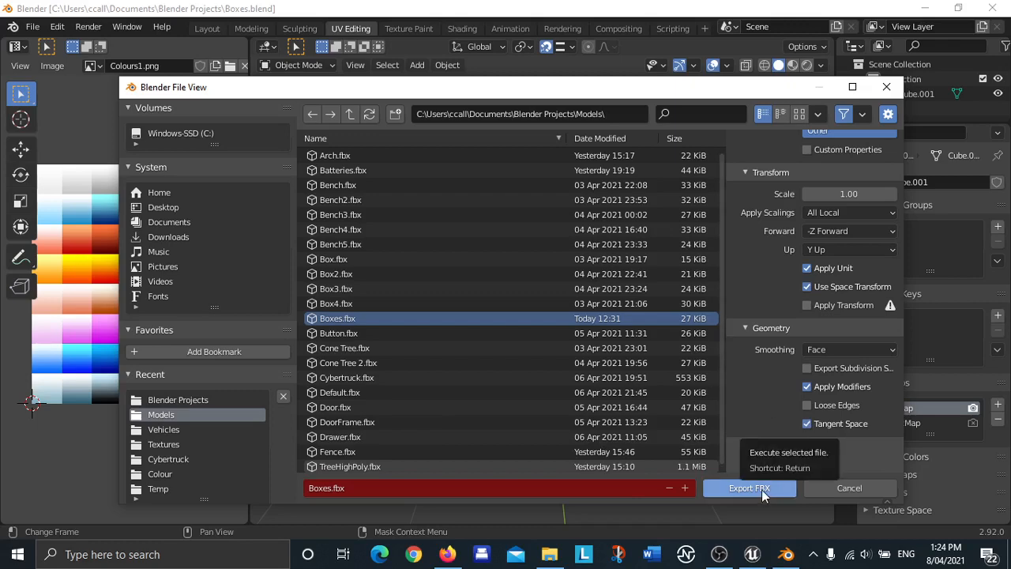
Export Boxes.fbx, close Blender saving changes, and switch over to Unreal Engine.
left_click(749, 488)
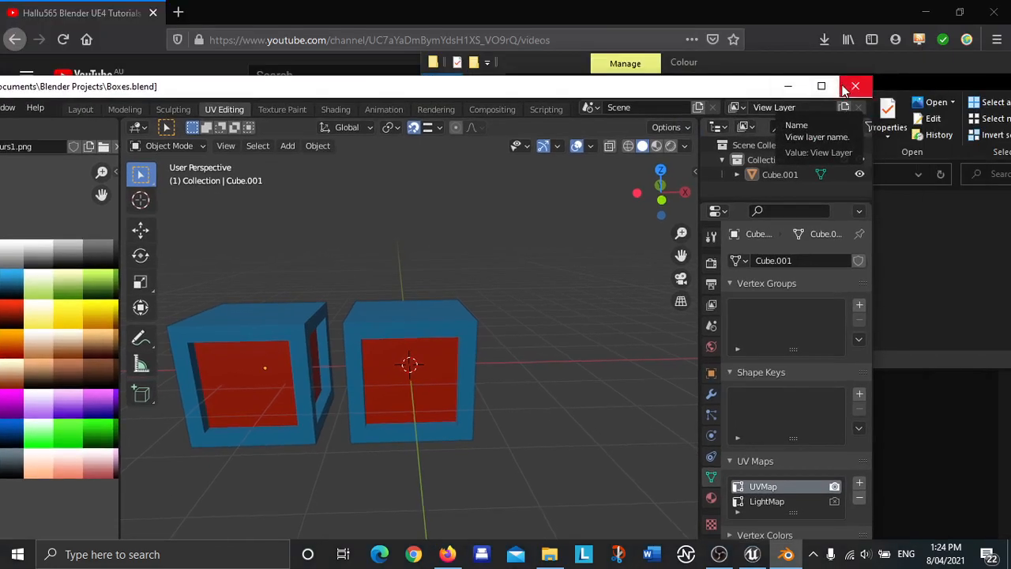
left_click(860, 86)
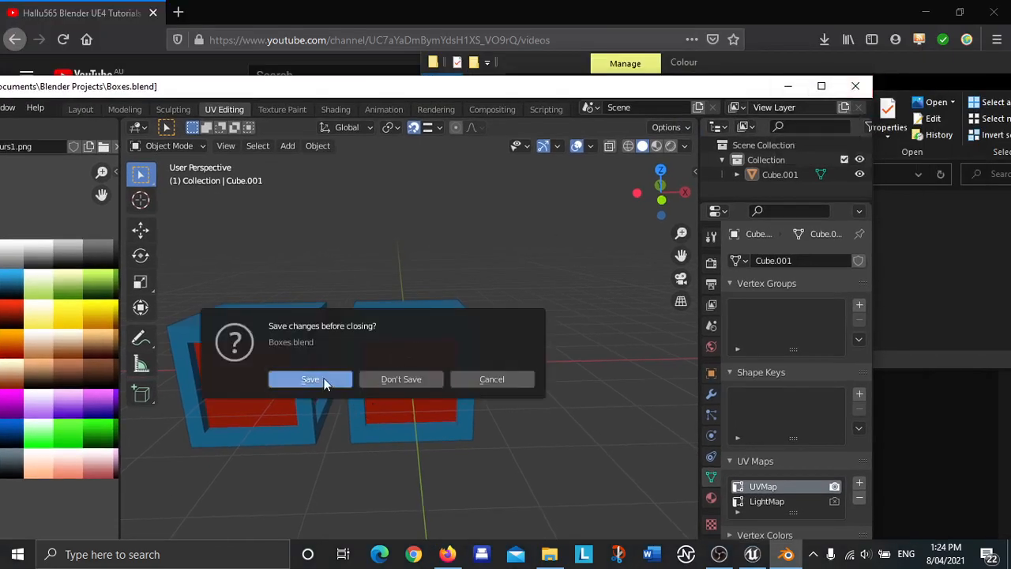
left_click(401, 379)
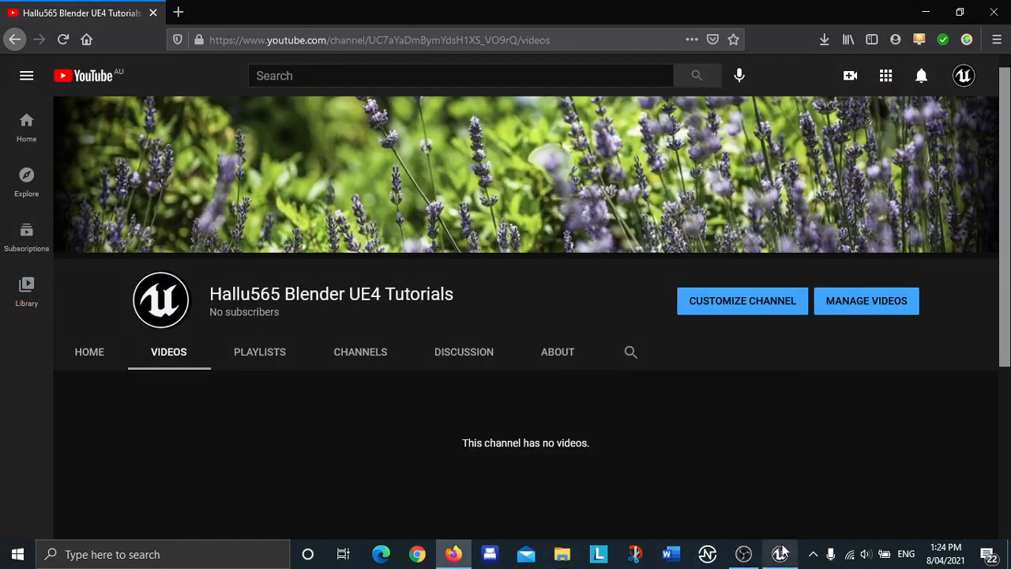
mouse_move(746, 553)
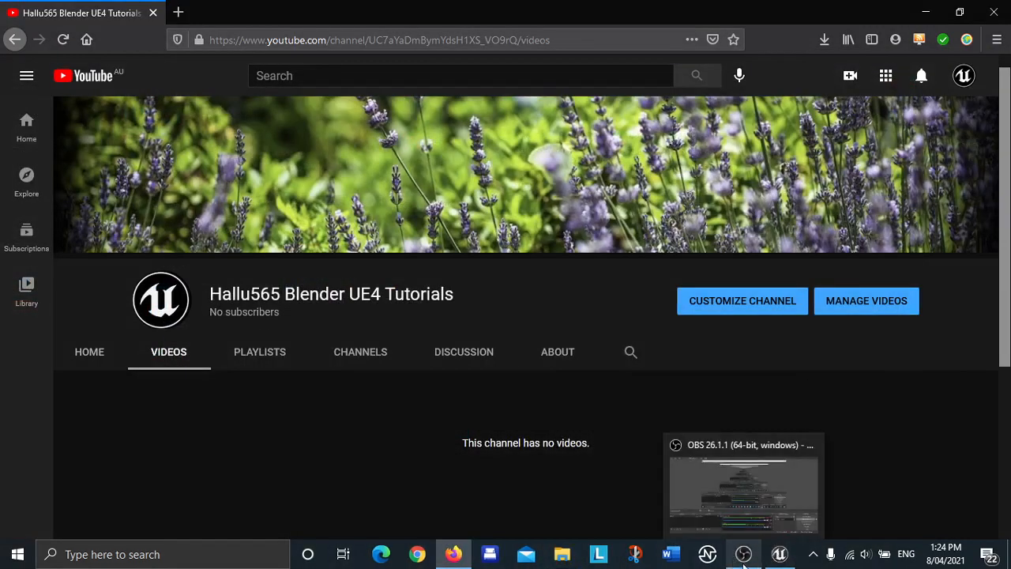
left_click(780, 553)
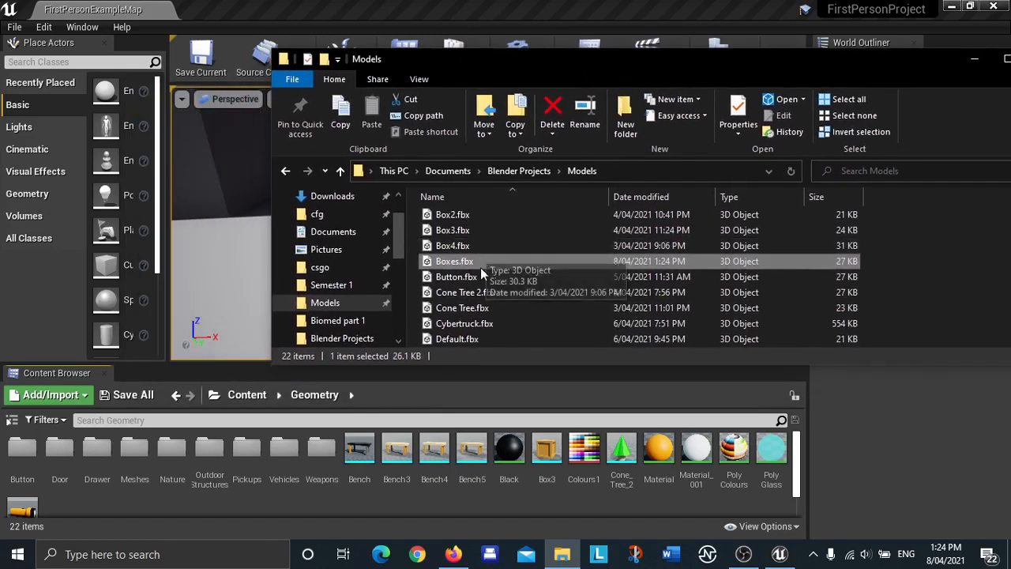
mouse_move(494, 266)
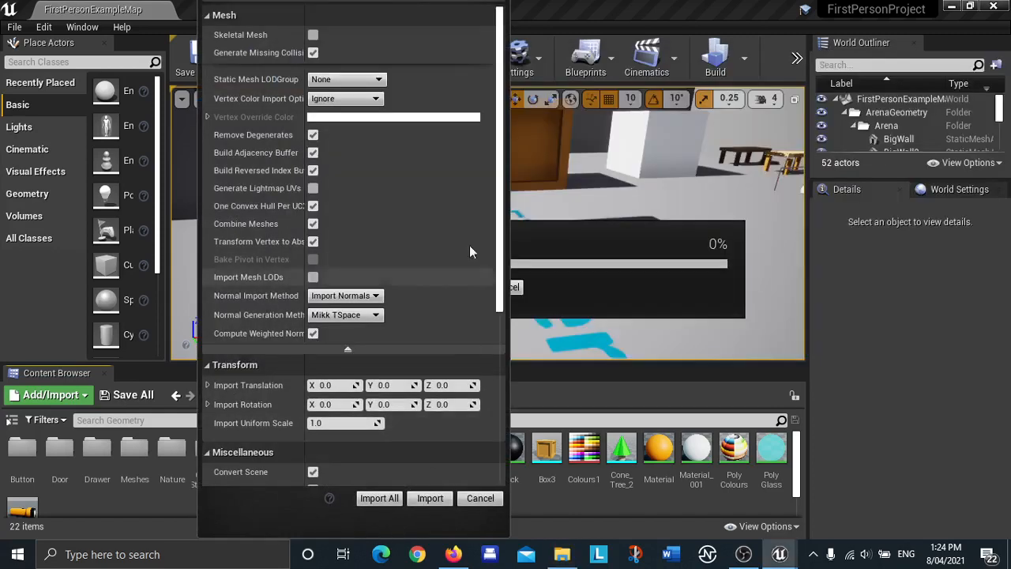
mouse_move(313, 188)
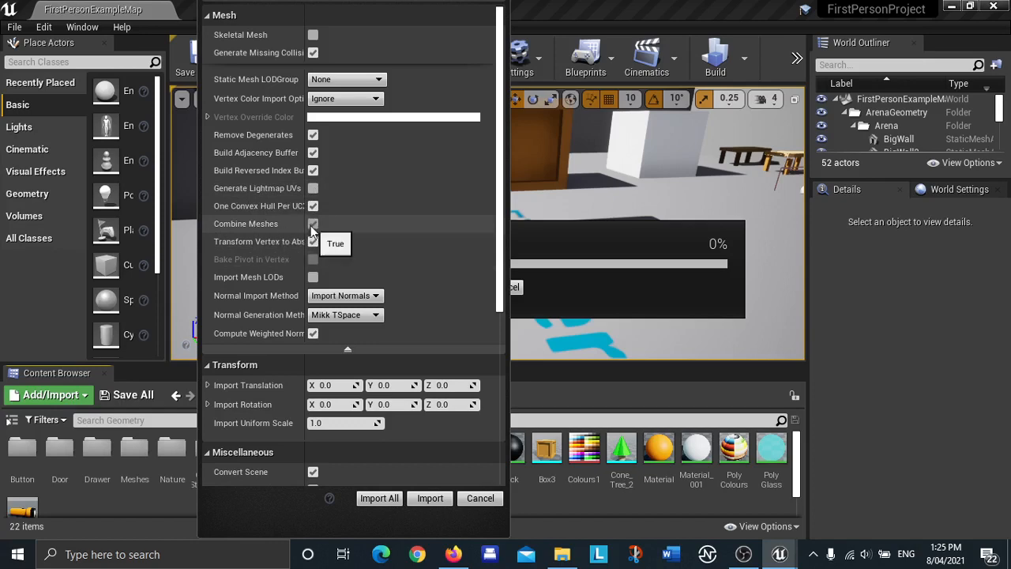
Import Boxes.fbx into Content/Geometry with combined meshes toggled, reviewing the import options.
left_click(313, 224)
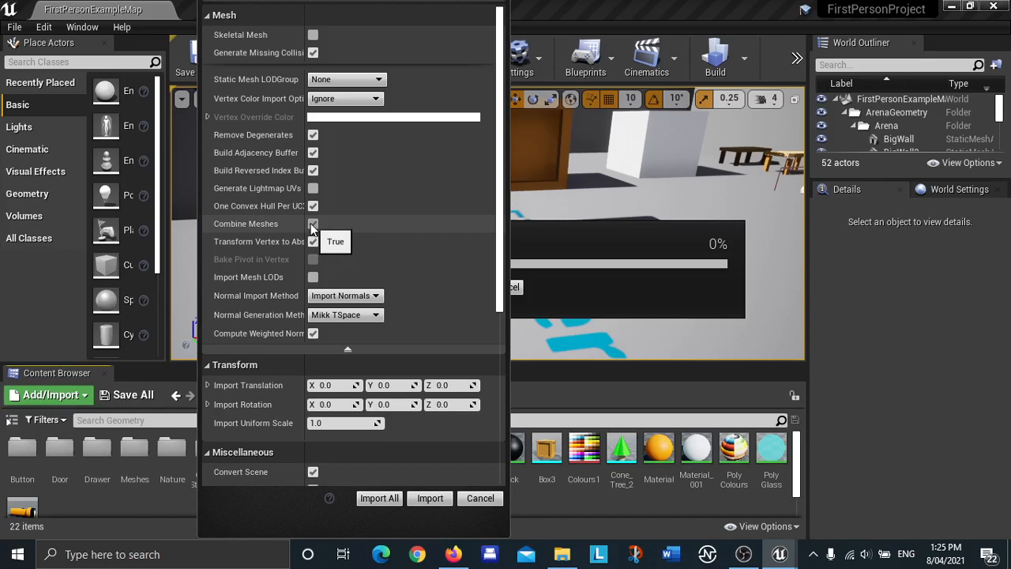
scroll("down", 3)
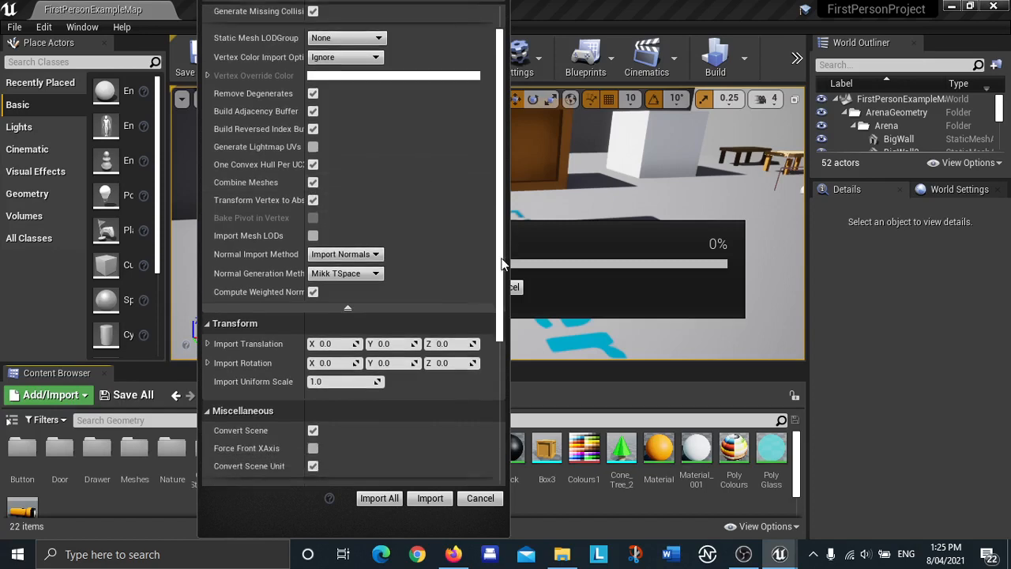
scroll("down", 3)
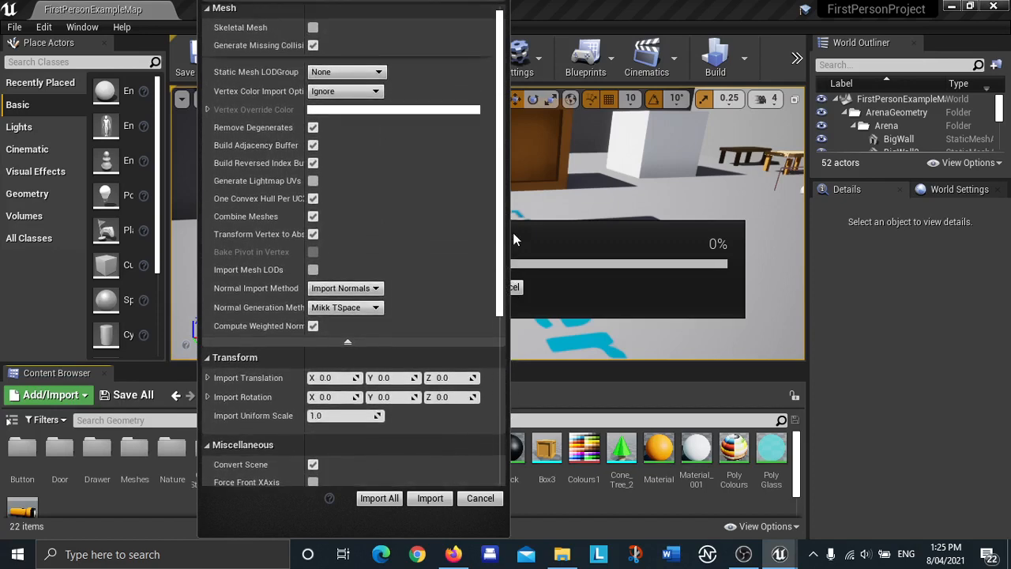
scroll("down", 3)
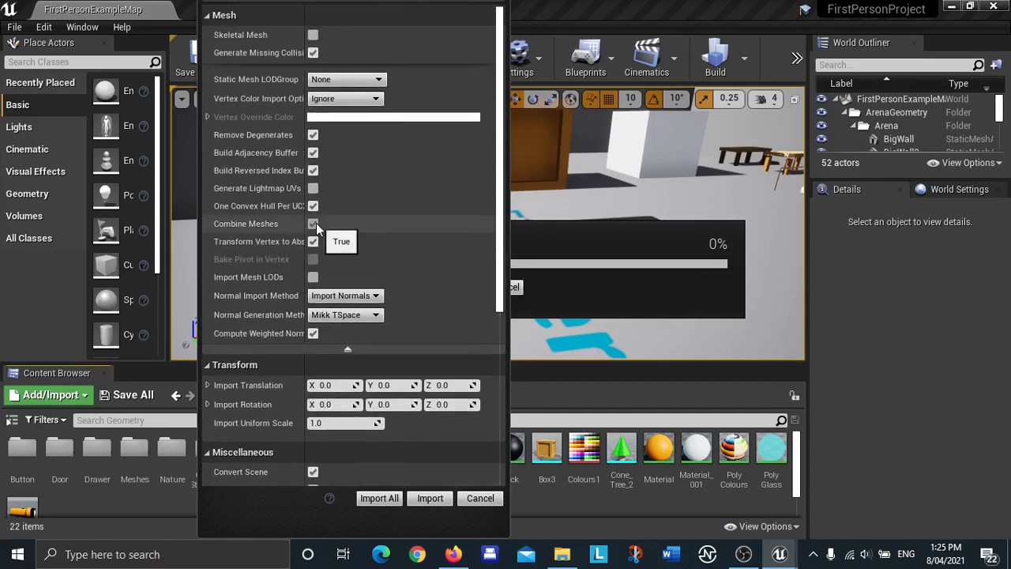
scroll("down", 3)
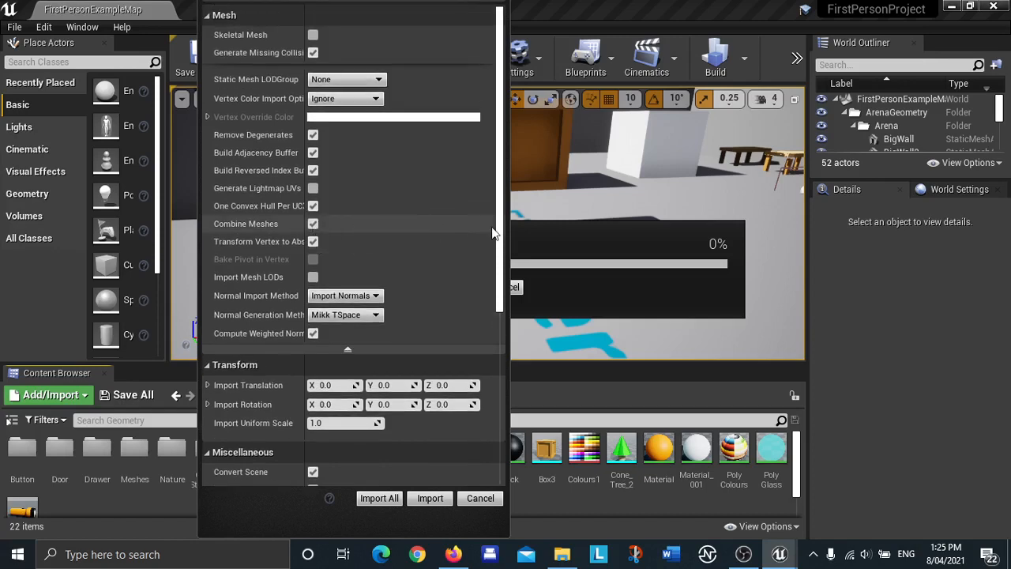
scroll("down", 3)
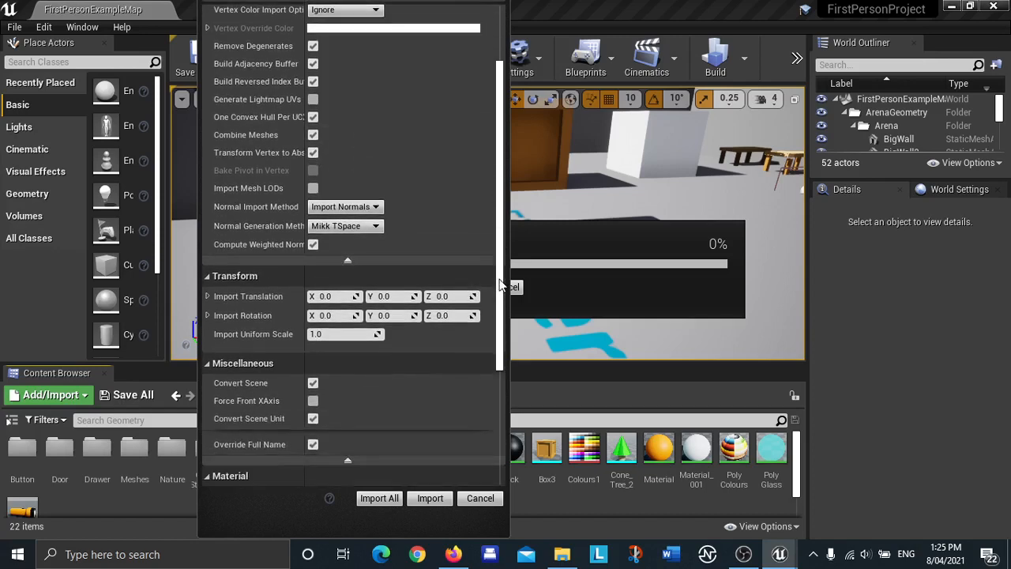
scroll("down", 3)
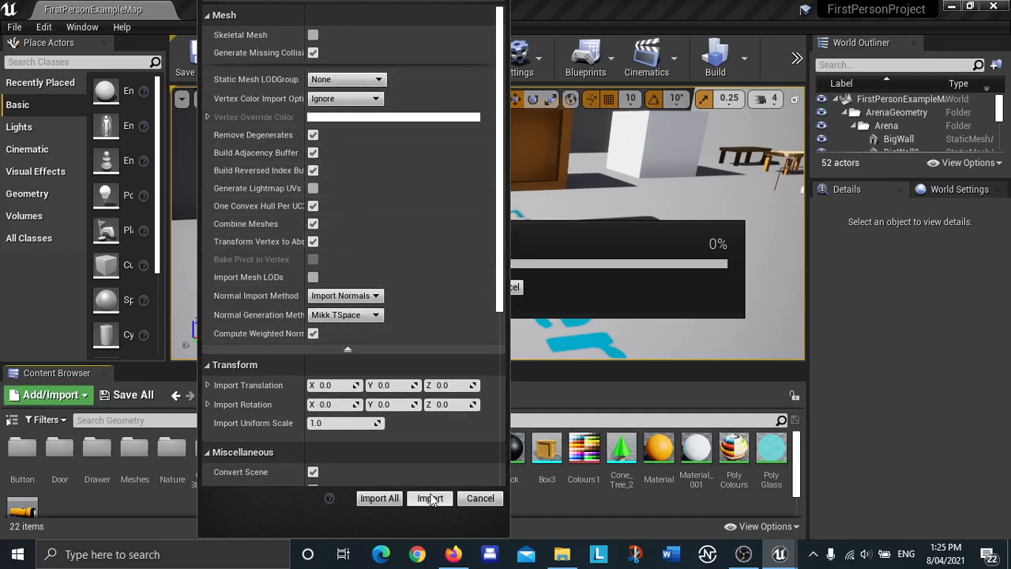
left_click(429, 498)
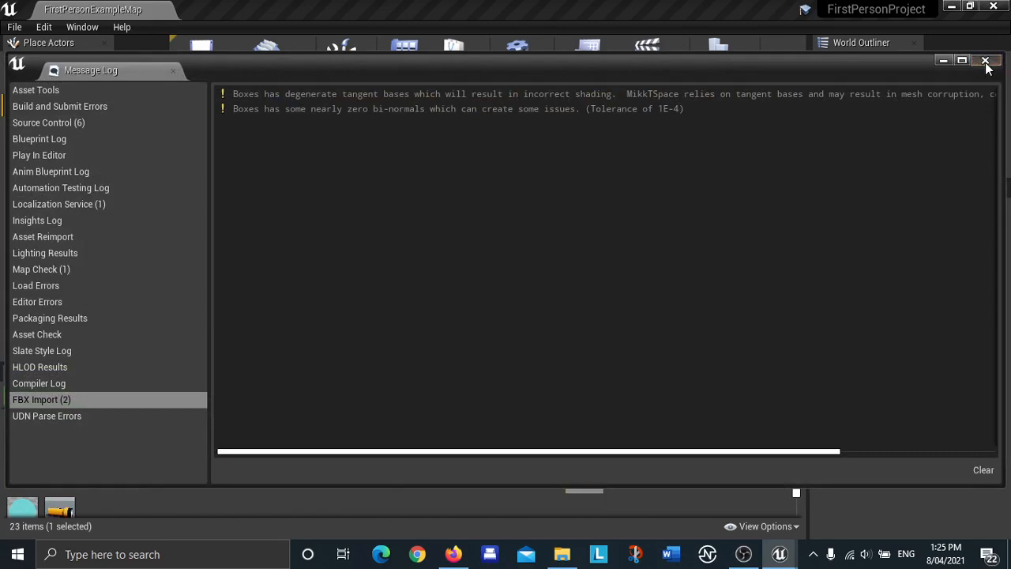
Close the import log and assign the PolyColours material to the Boxes mesh's Element 0 slot.
left_click(987, 57)
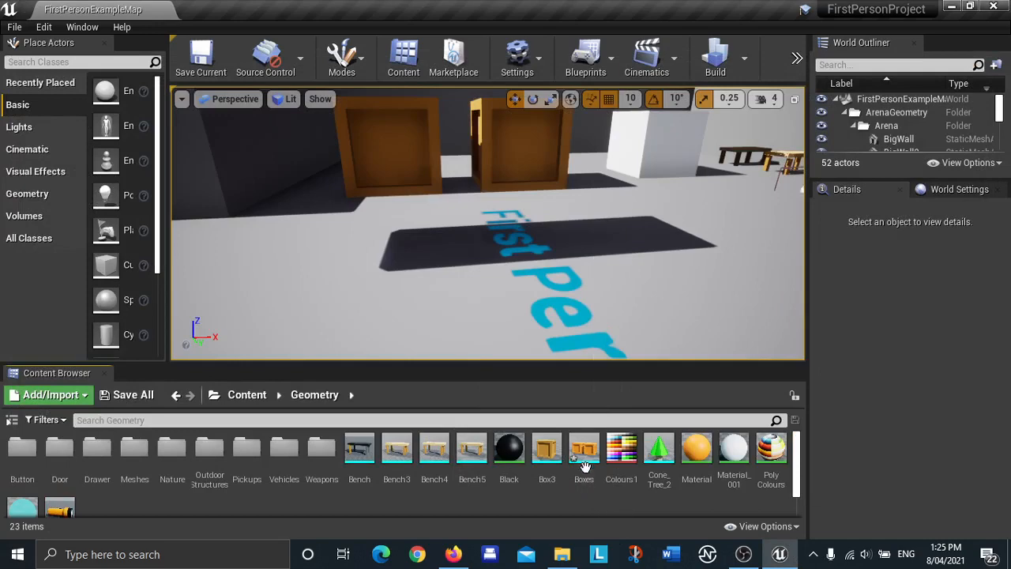
mouse_move(597, 512)
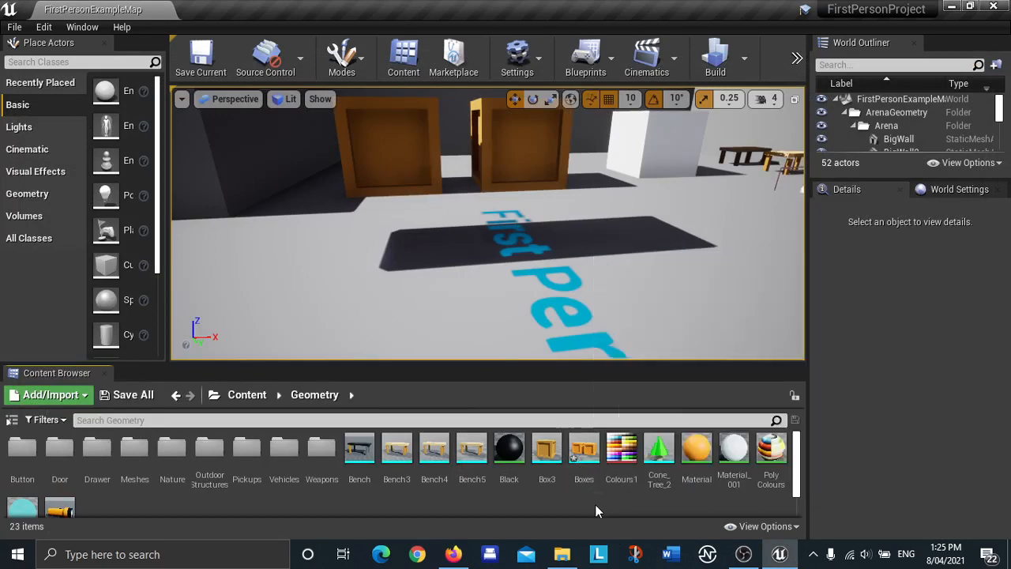
double_click(585, 449)
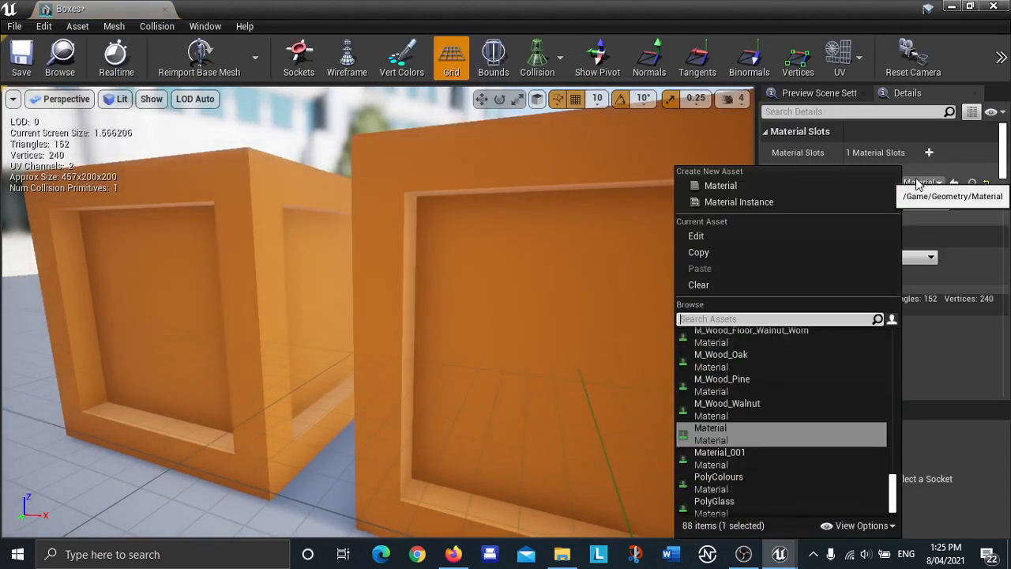
type("p")
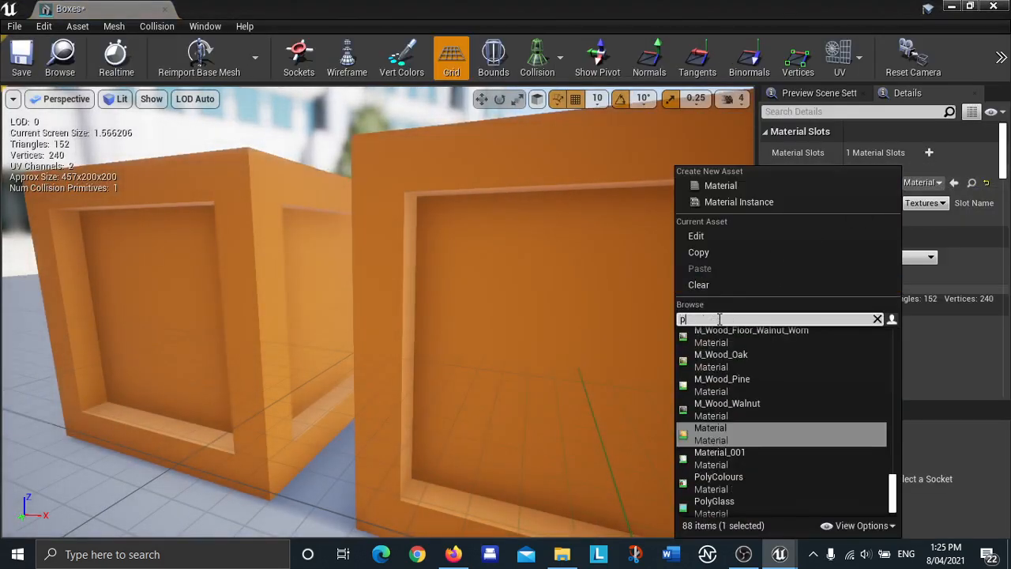
left_click(717, 478)
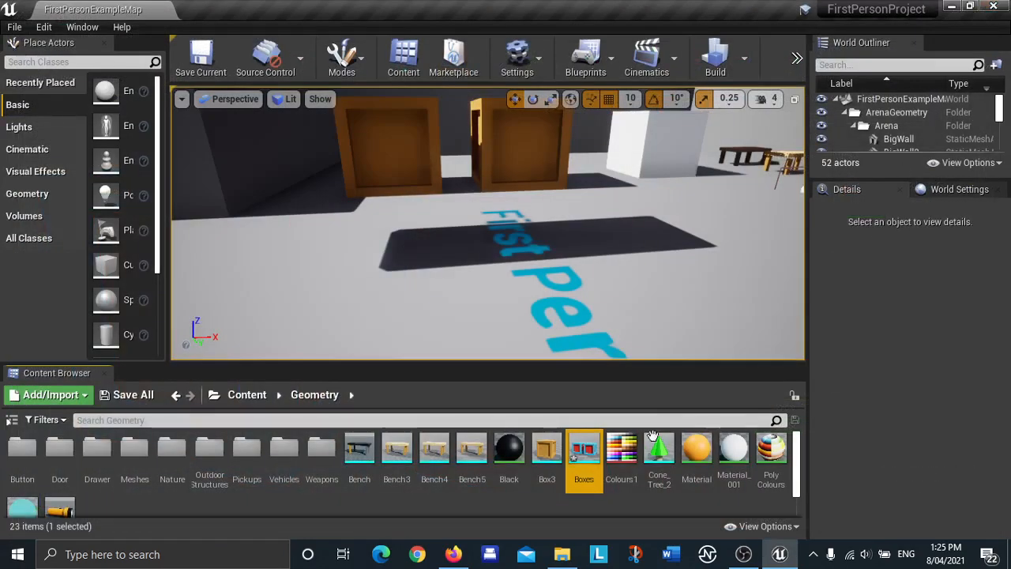
double_click(583, 447)
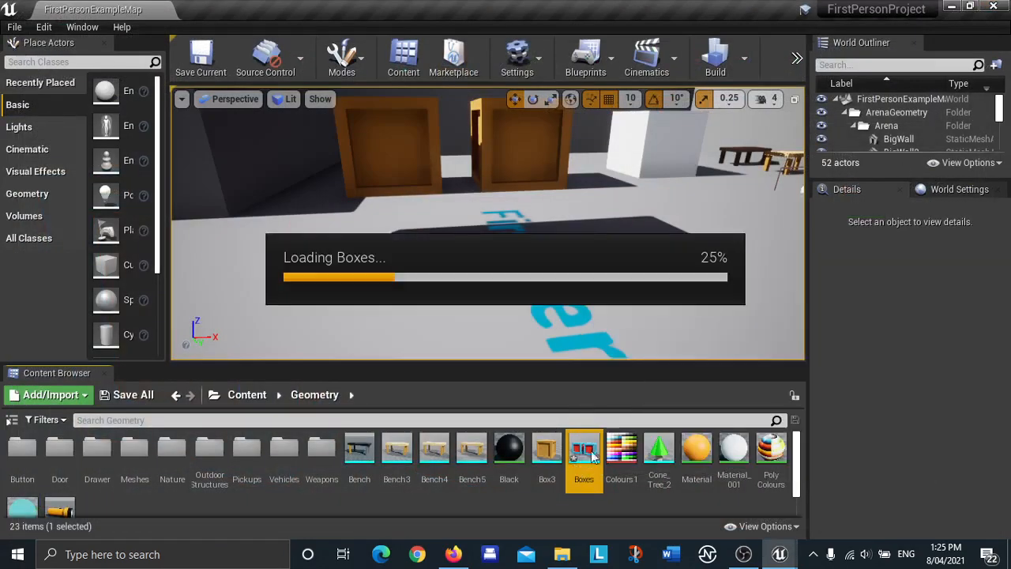
double_click(585, 449)
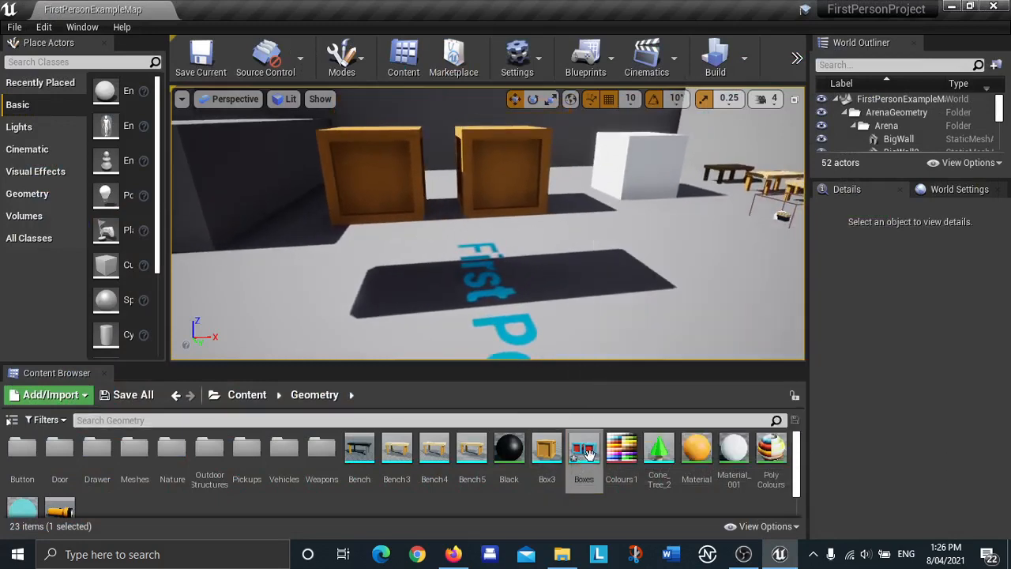
Drag Boxes onto the floor in front of the crates and save the current level.
left_click(585, 450)
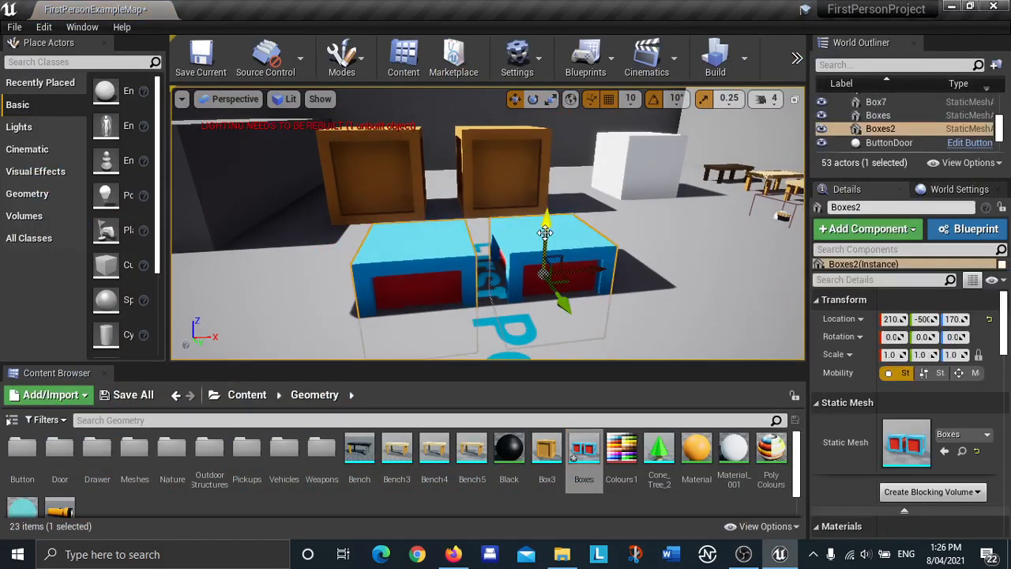
left_click_drag(545, 230, 547, 167)
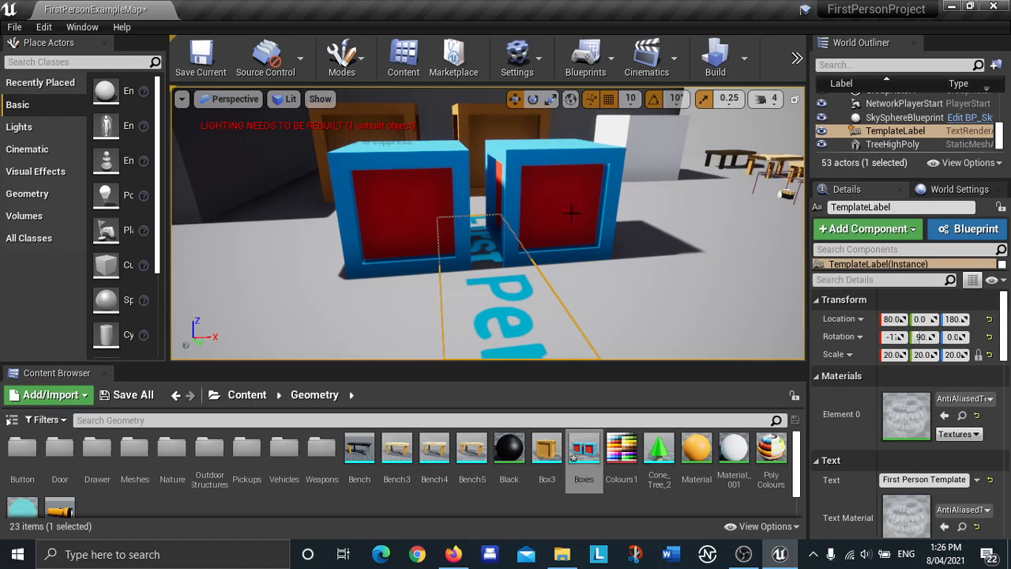
left_click(556, 198)
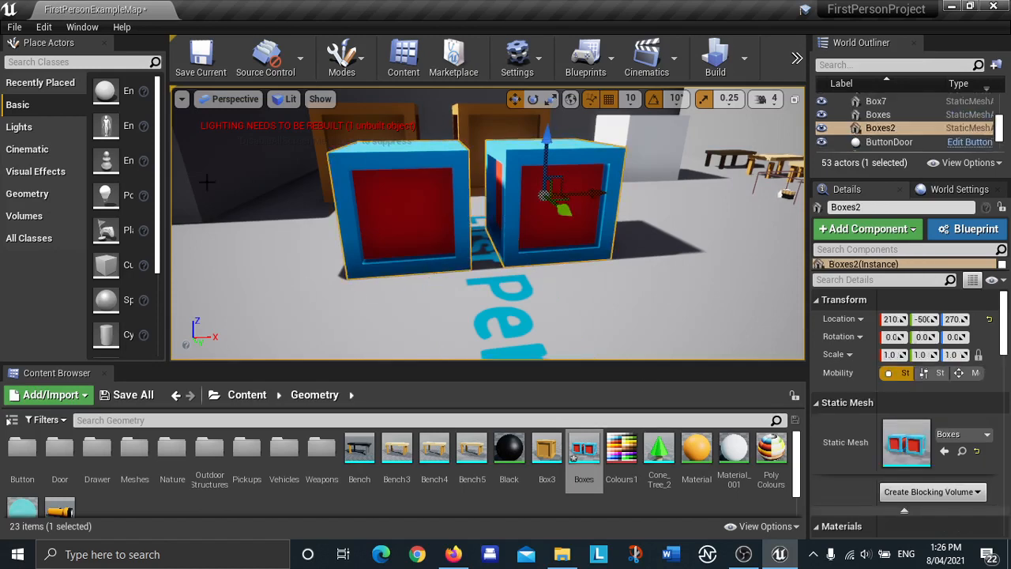
left_click(200, 55)
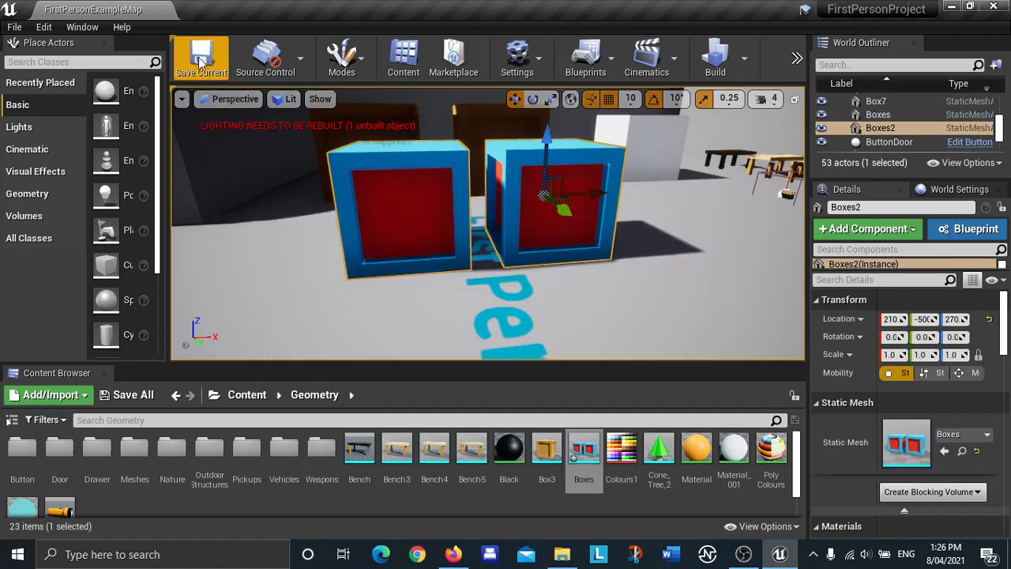
left_click(715, 57)
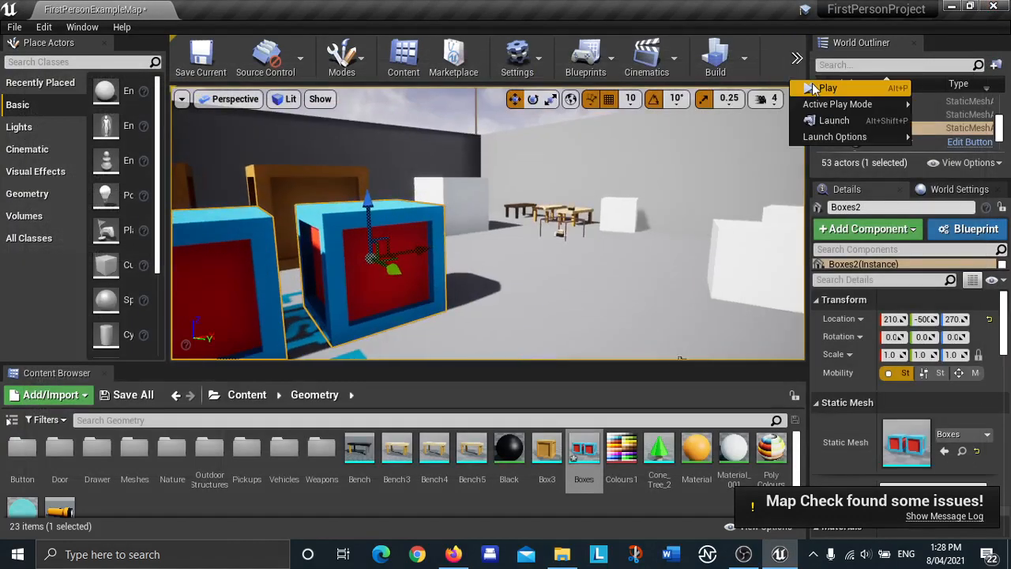
left_click(825, 89)
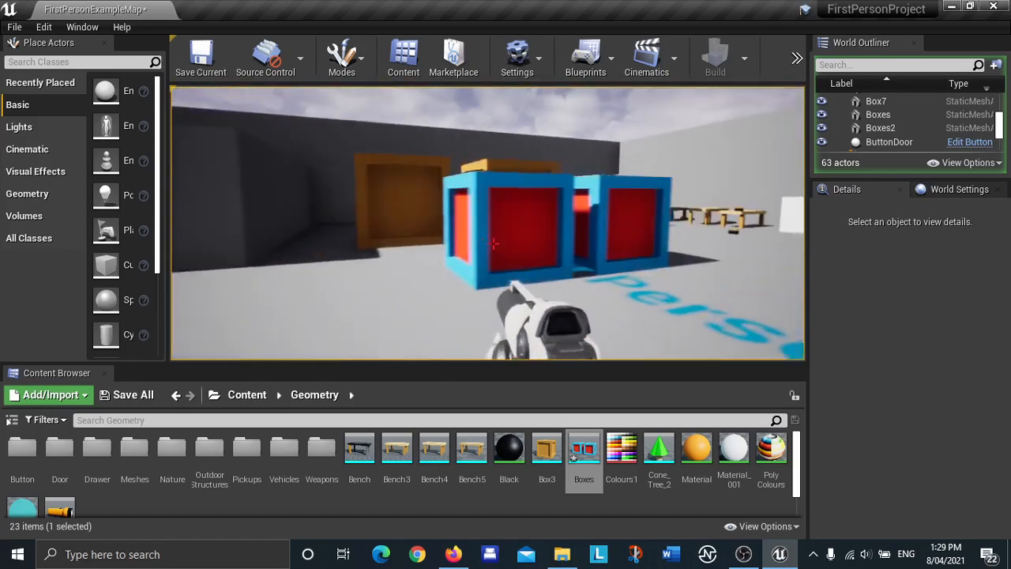
left_click(880, 126)
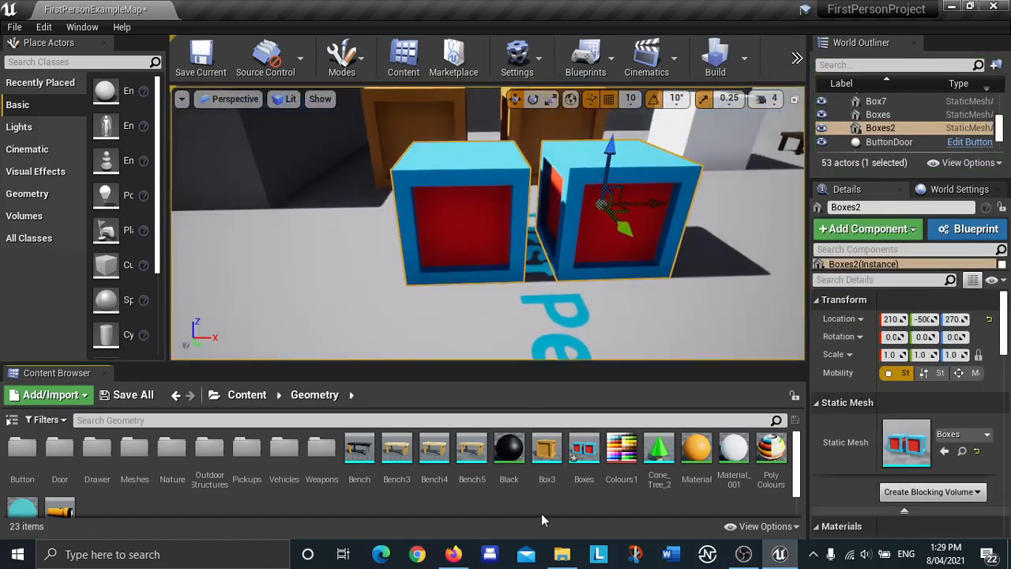
mouse_move(585, 449)
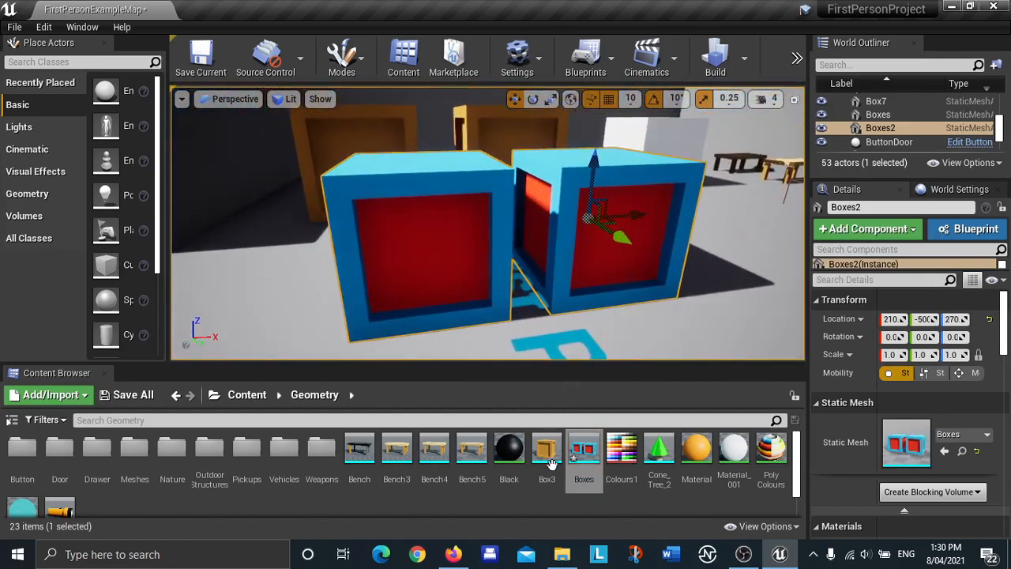
Set the Boxes mesh Light Map Resolution to 128 and reimport the base mesh.
double_click(584, 449)
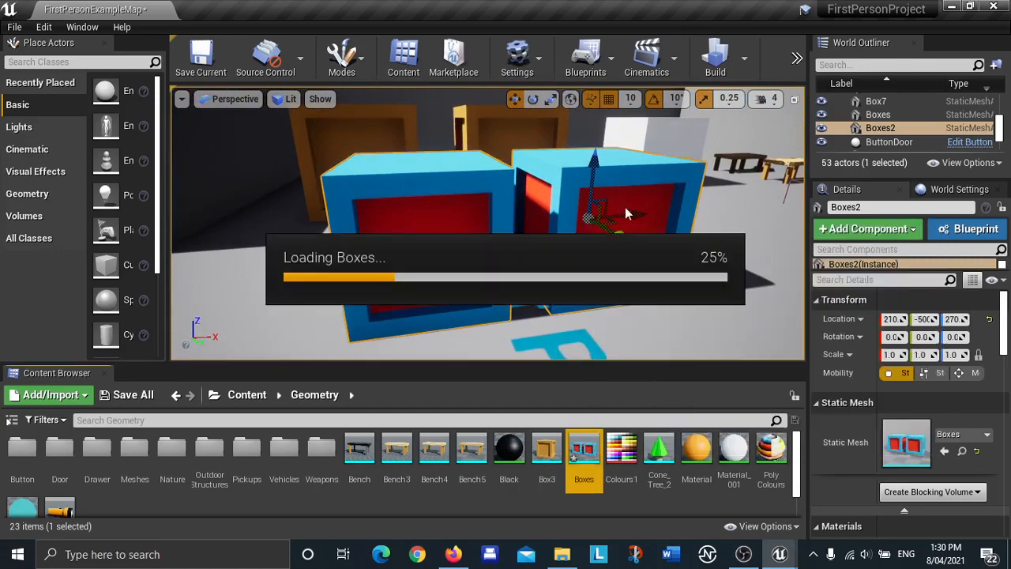
double_click(585, 445)
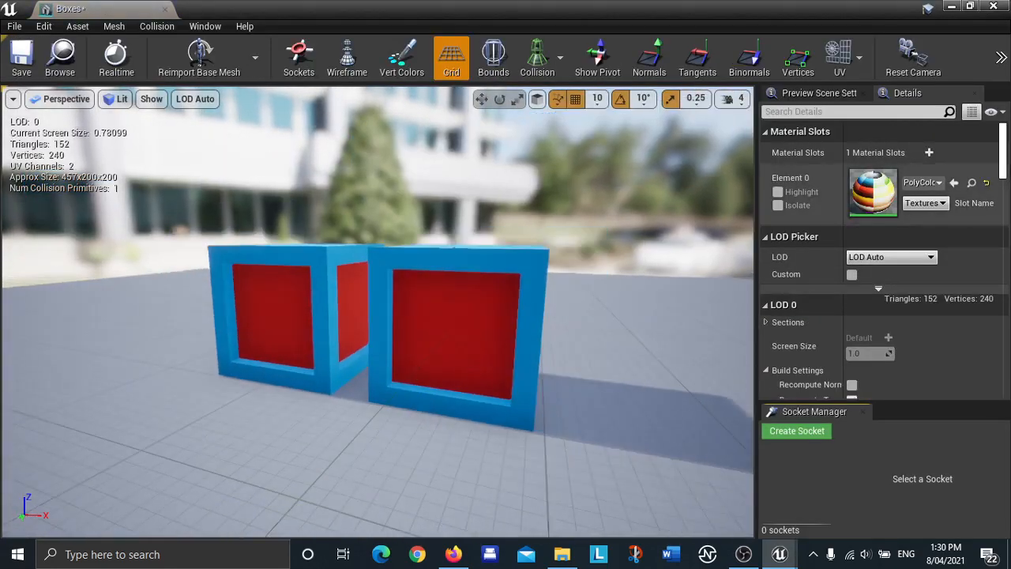
scroll("down", 3)
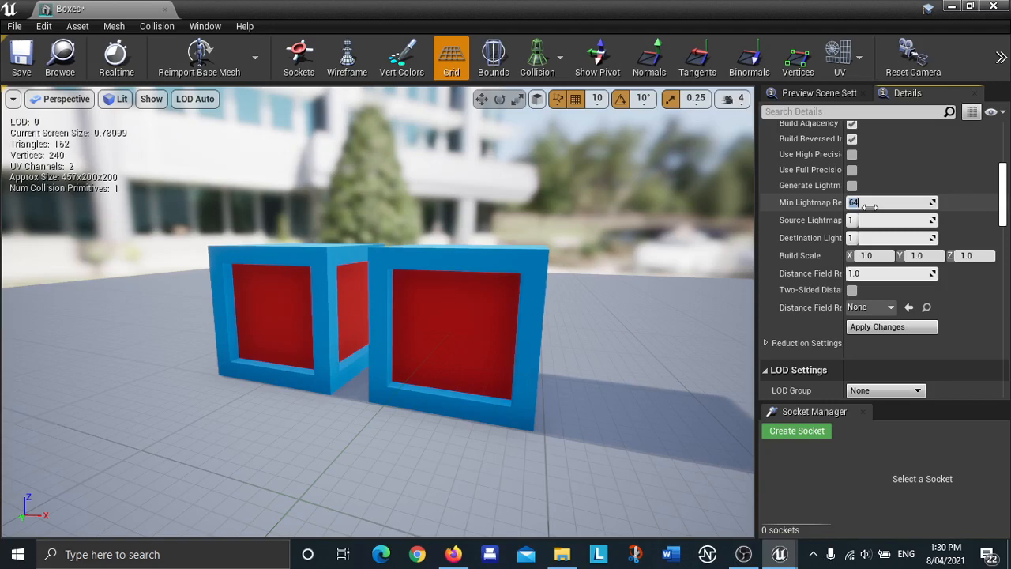
type("128")
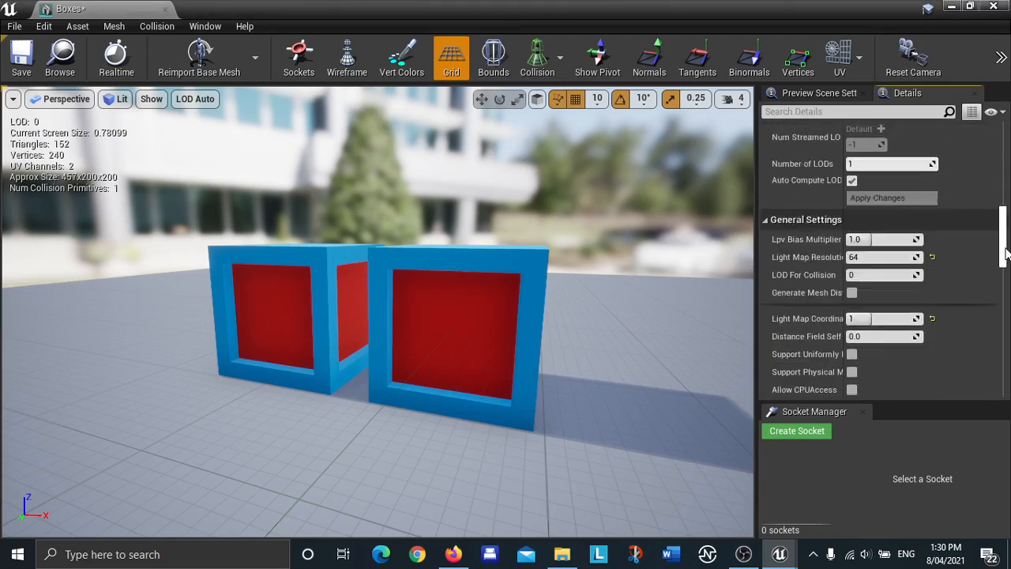
mouse_move(841, 266)
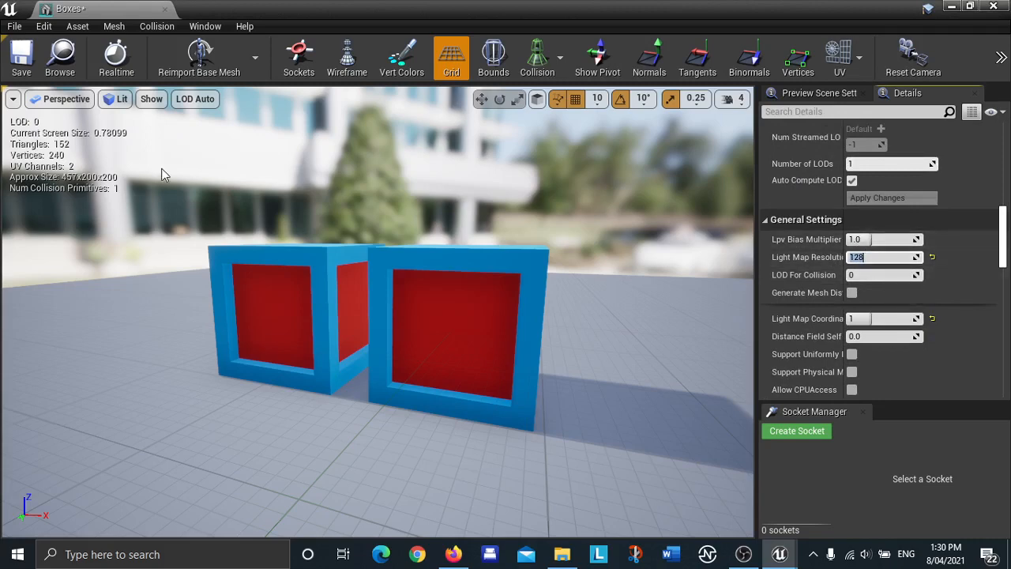
mouse_move(22, 57)
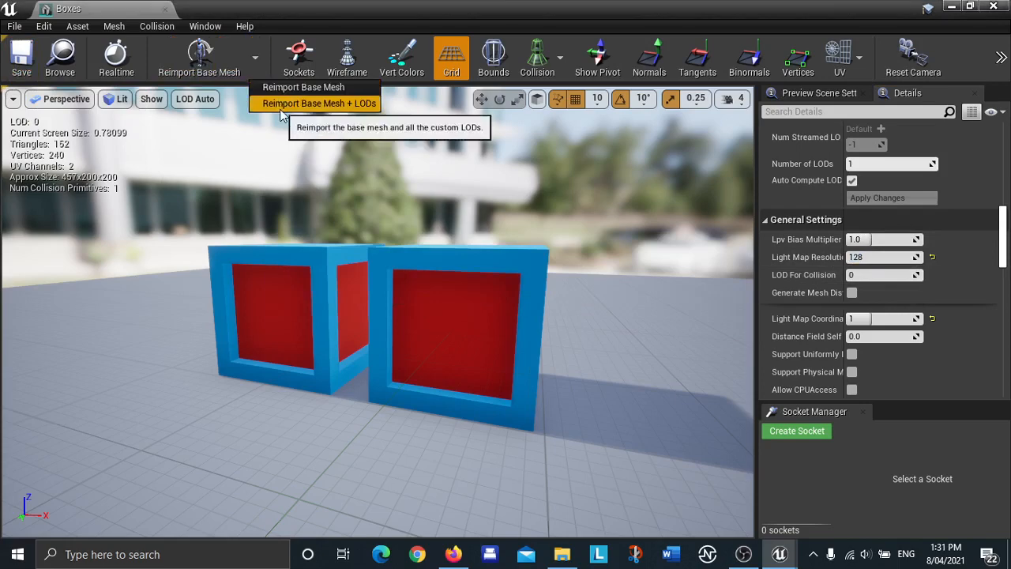
left_click(319, 103)
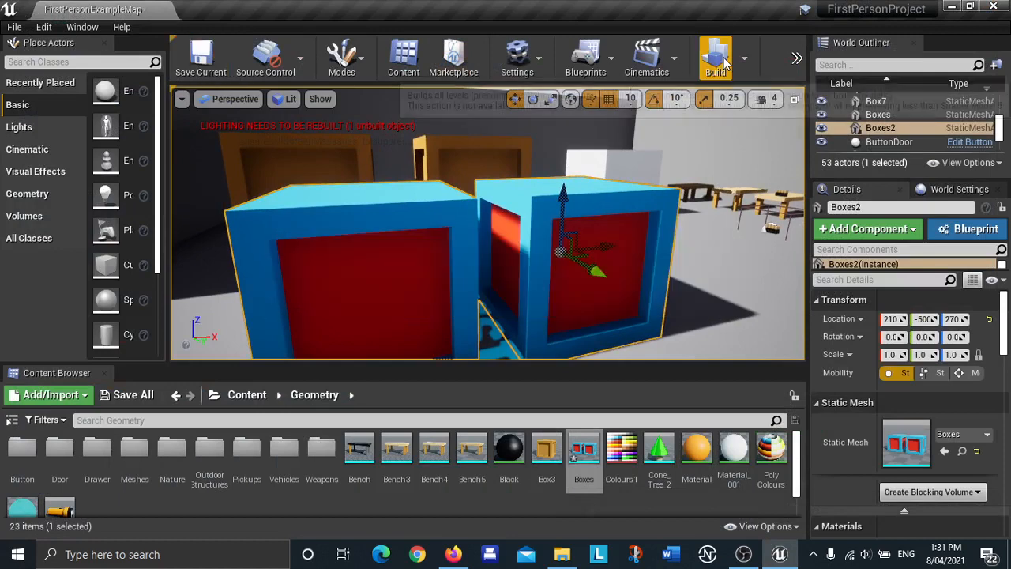
mouse_move(711, 57)
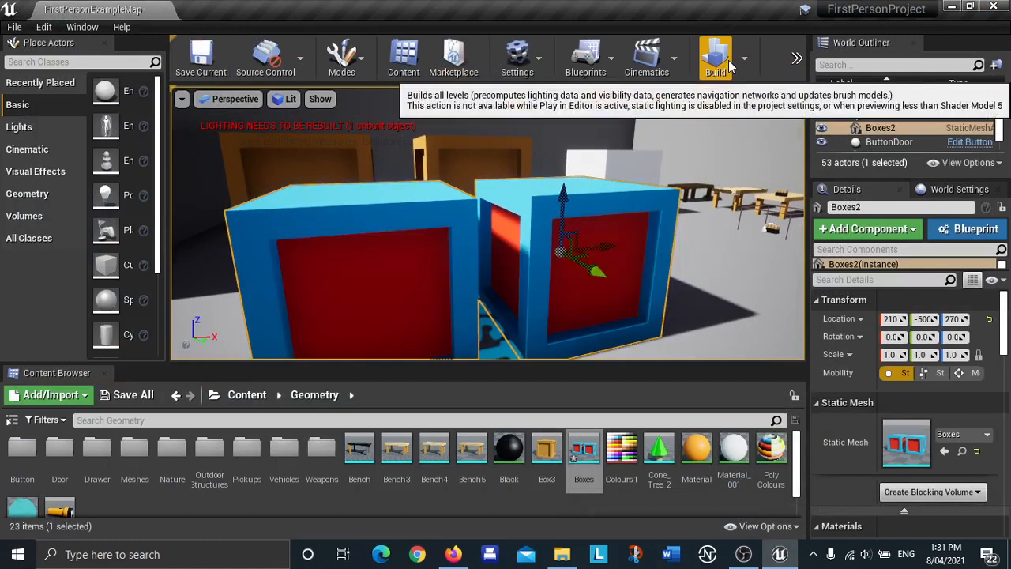